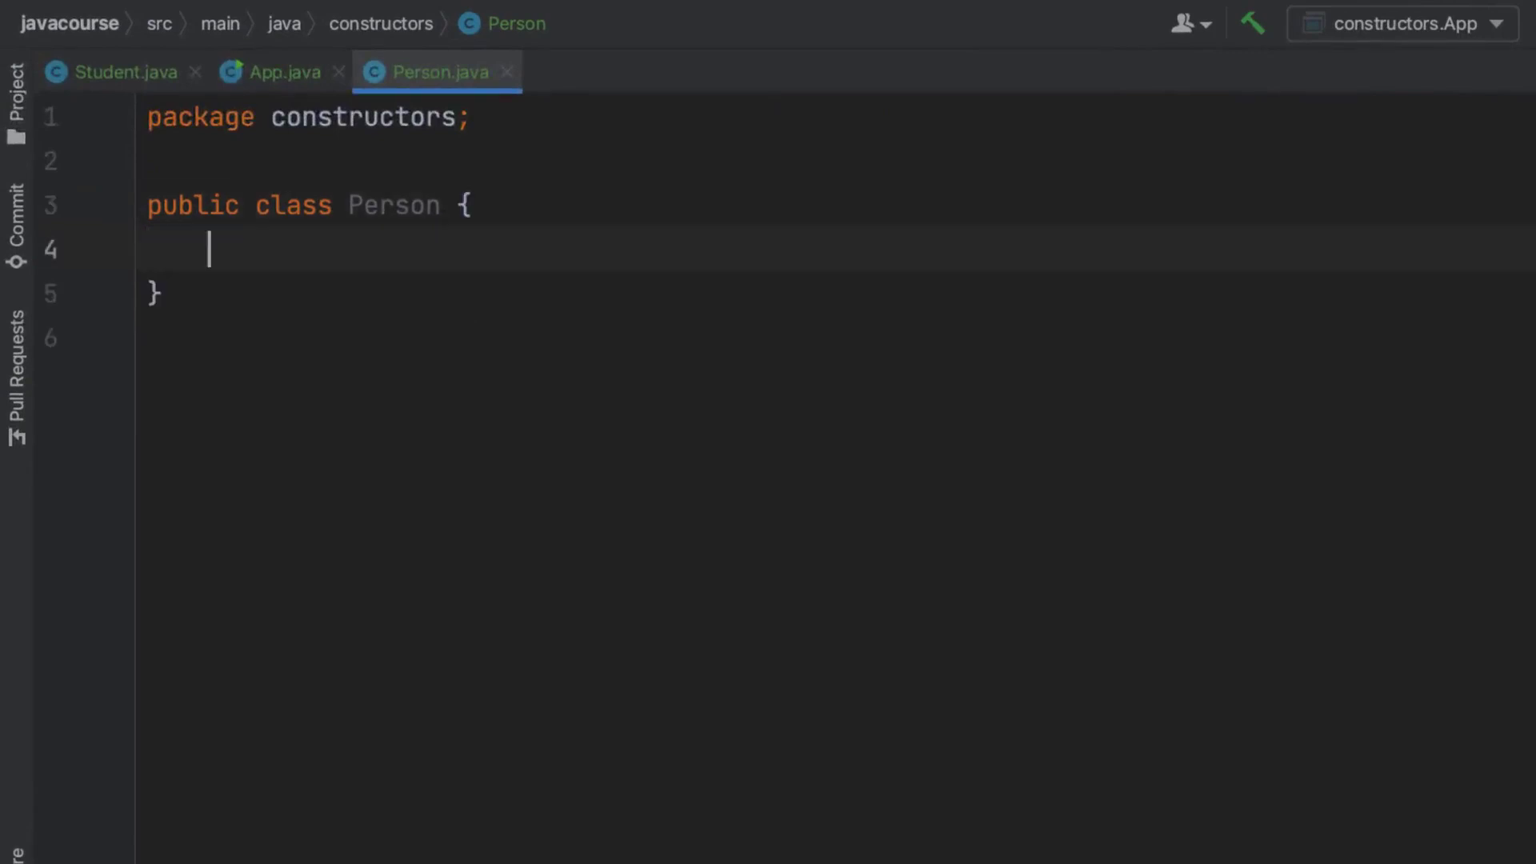
# - Add a private String name field to Person with a generated getter and setter
pyautogui.write('private String name;')
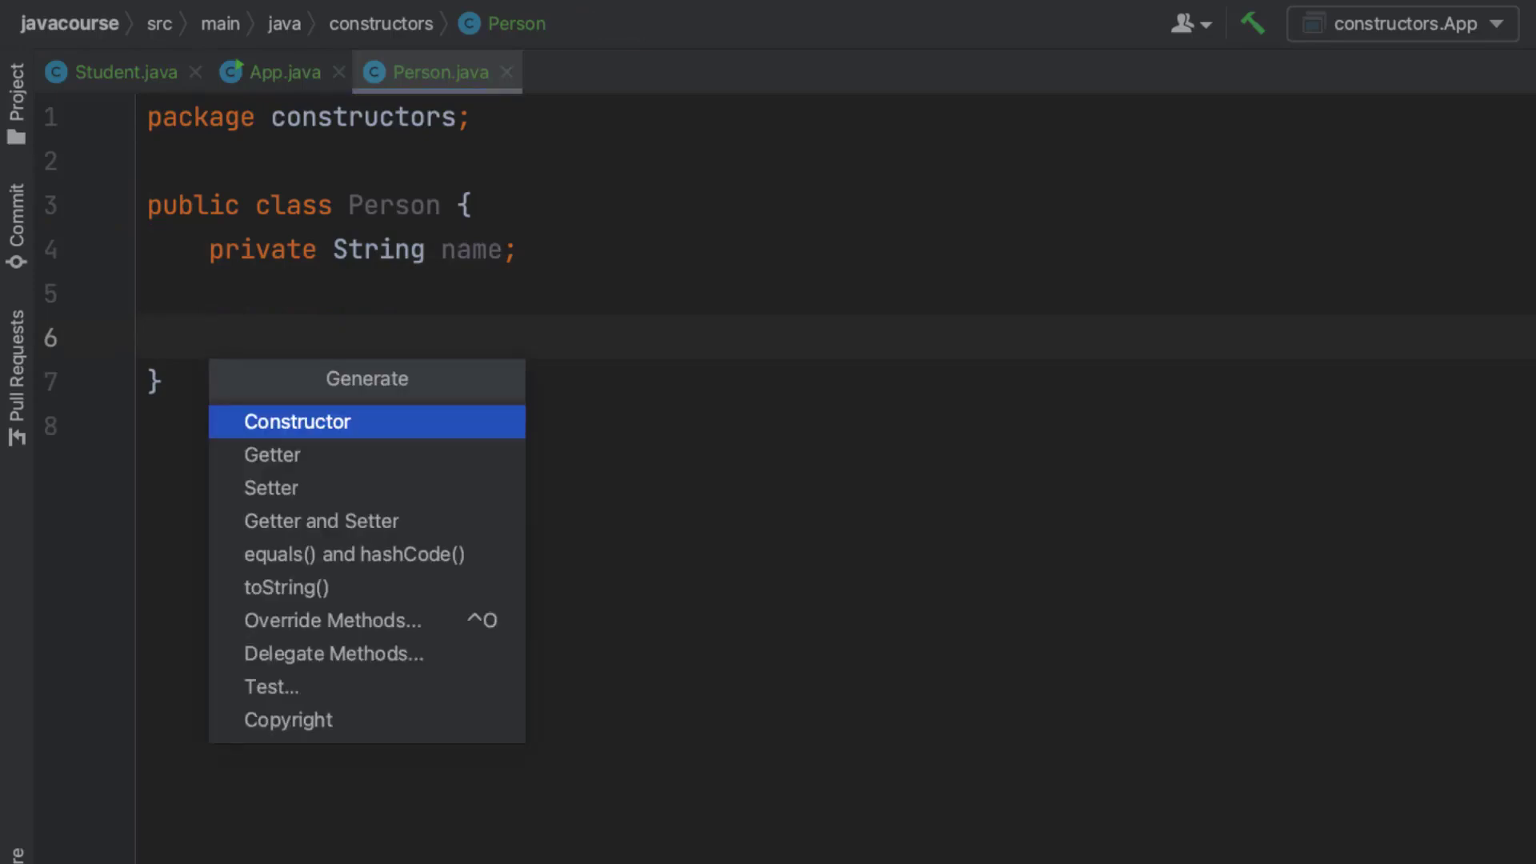
pyautogui.moveTo(353, 553)
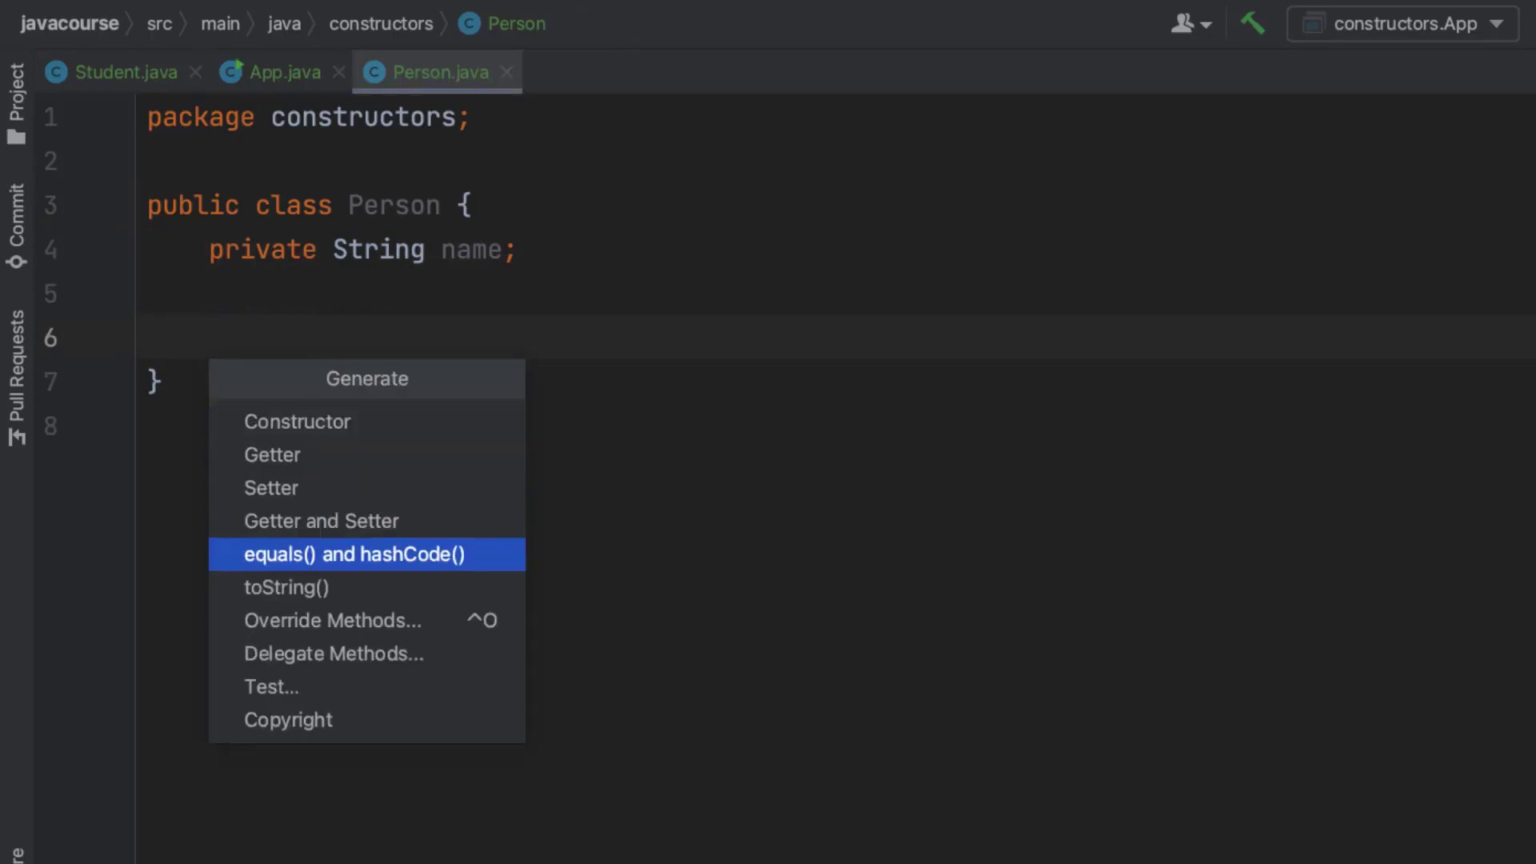
pyautogui.click(320, 520)
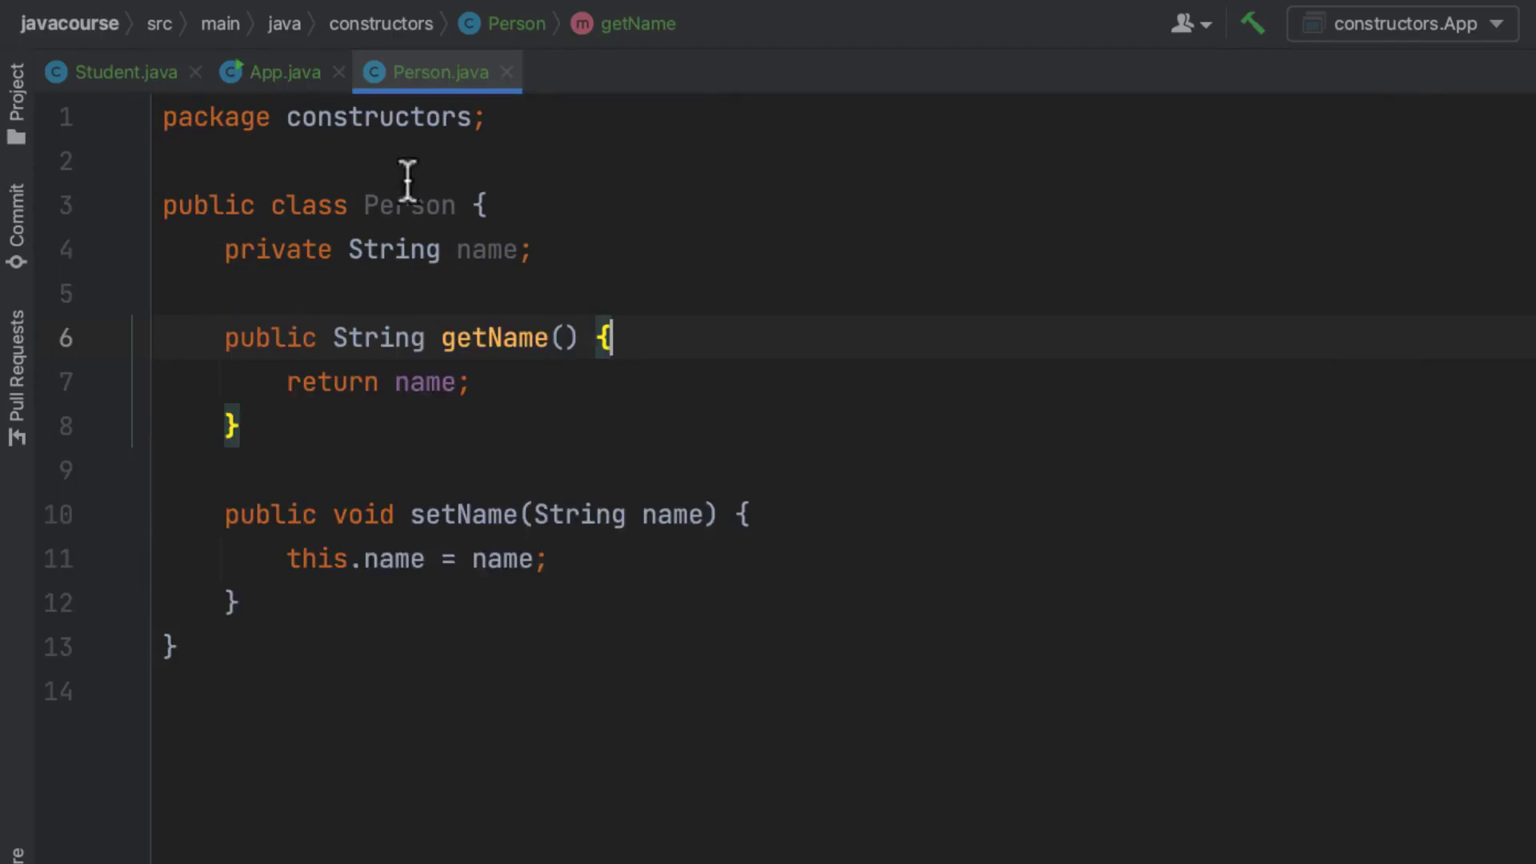
pyautogui.press('enter')
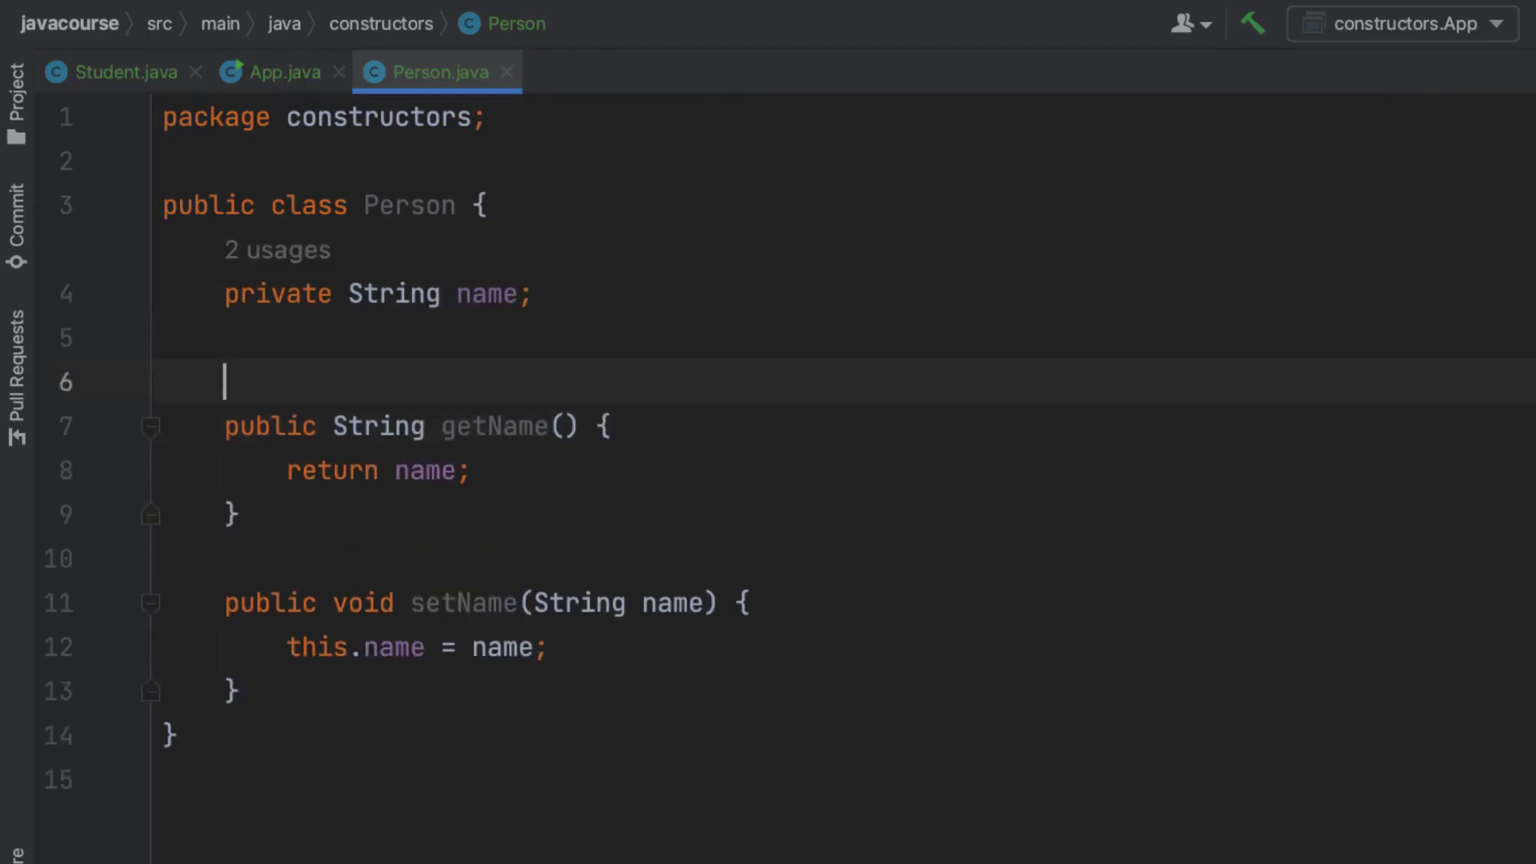
# - Add empty public Person(String name) and no-argument Person() constructors
pyautogui.write('public')
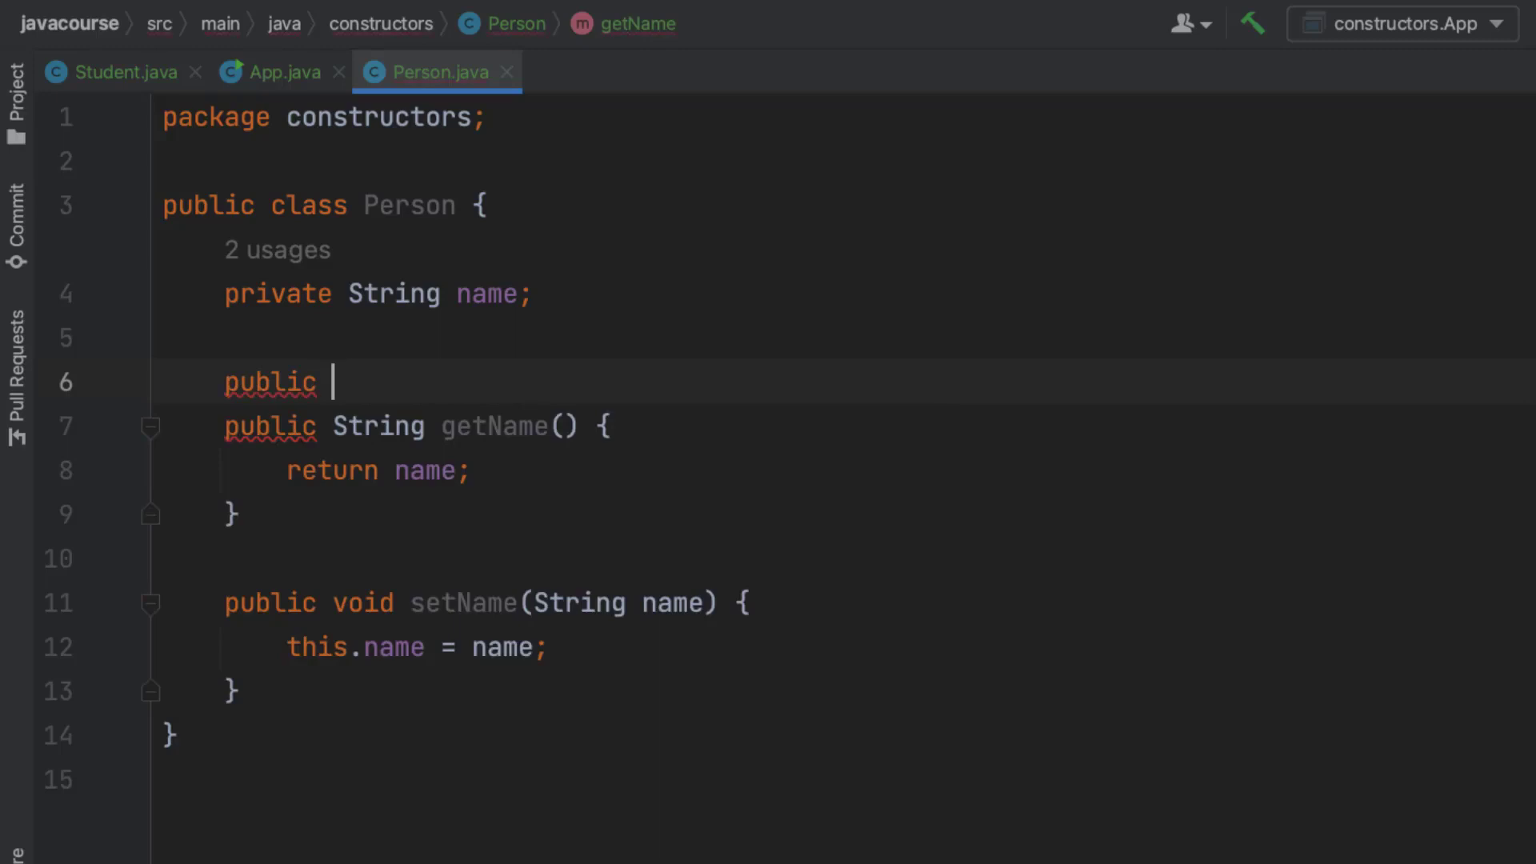
pyautogui.write('Person()')
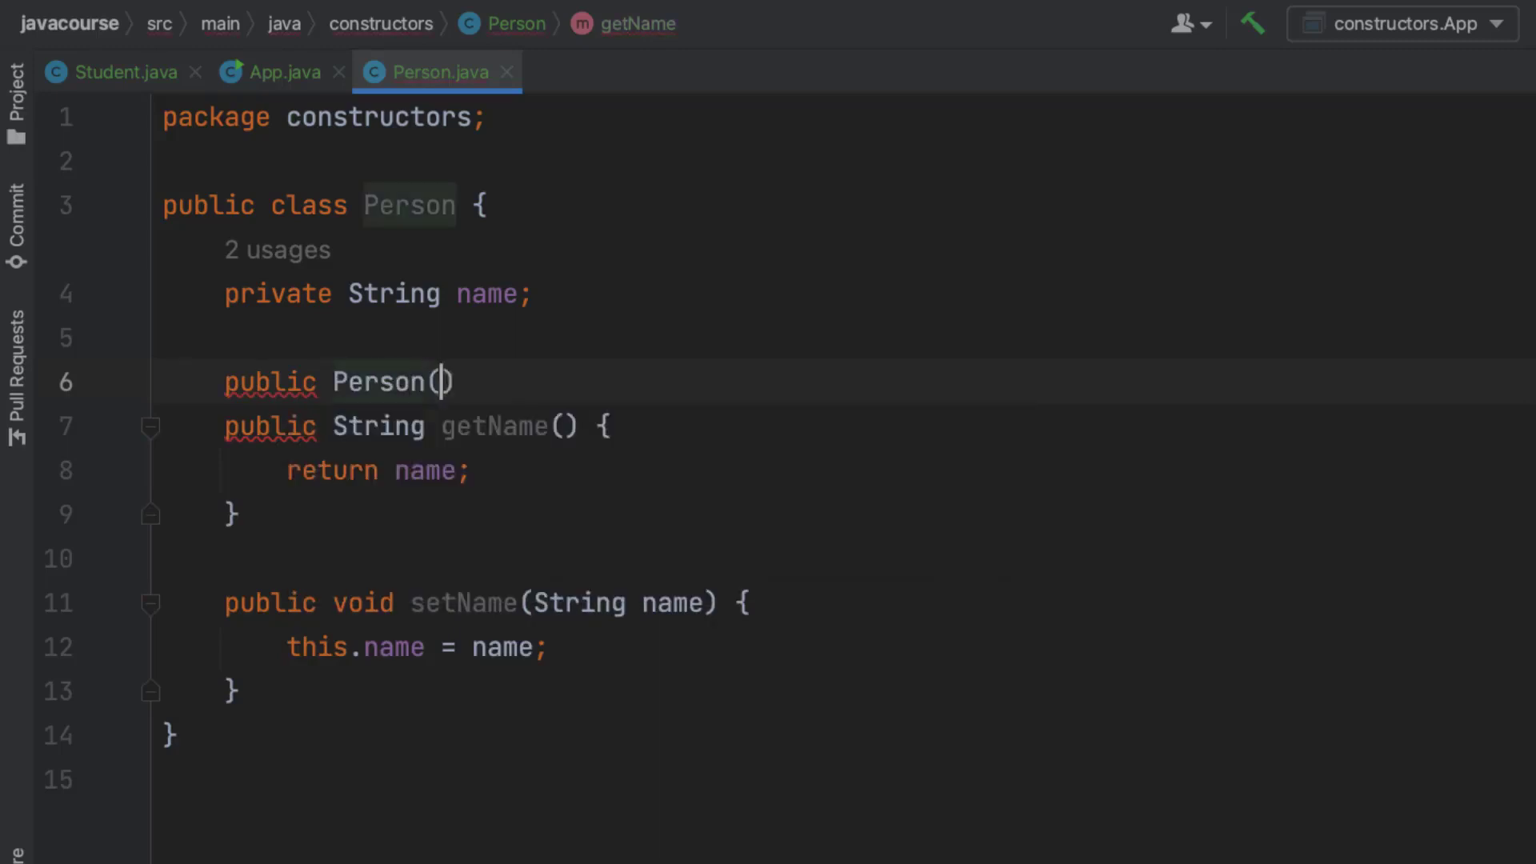
pyautogui.write('String name')
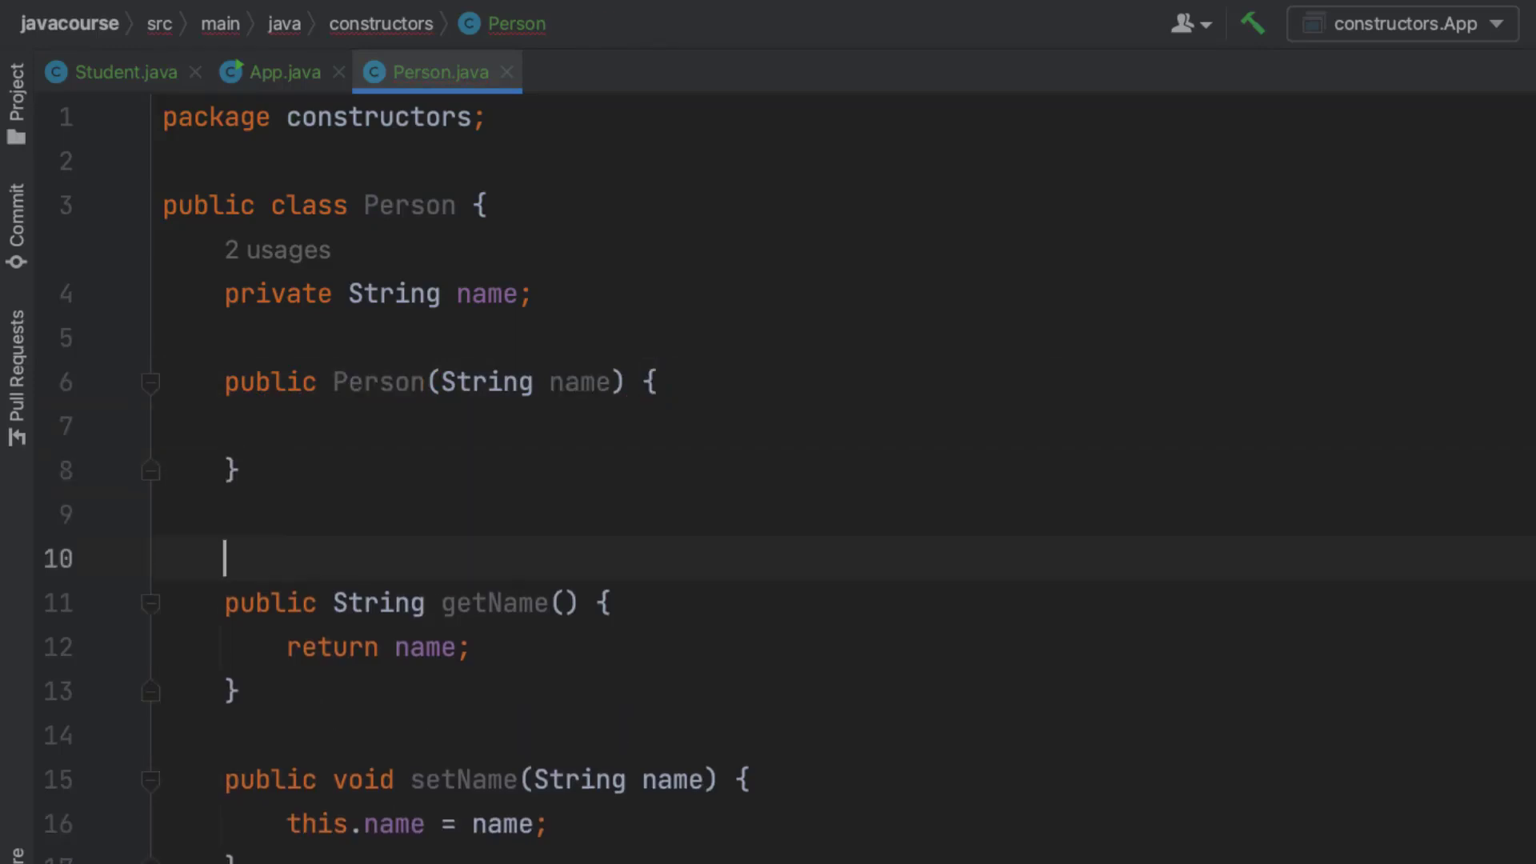
pyautogui.write('public  P')
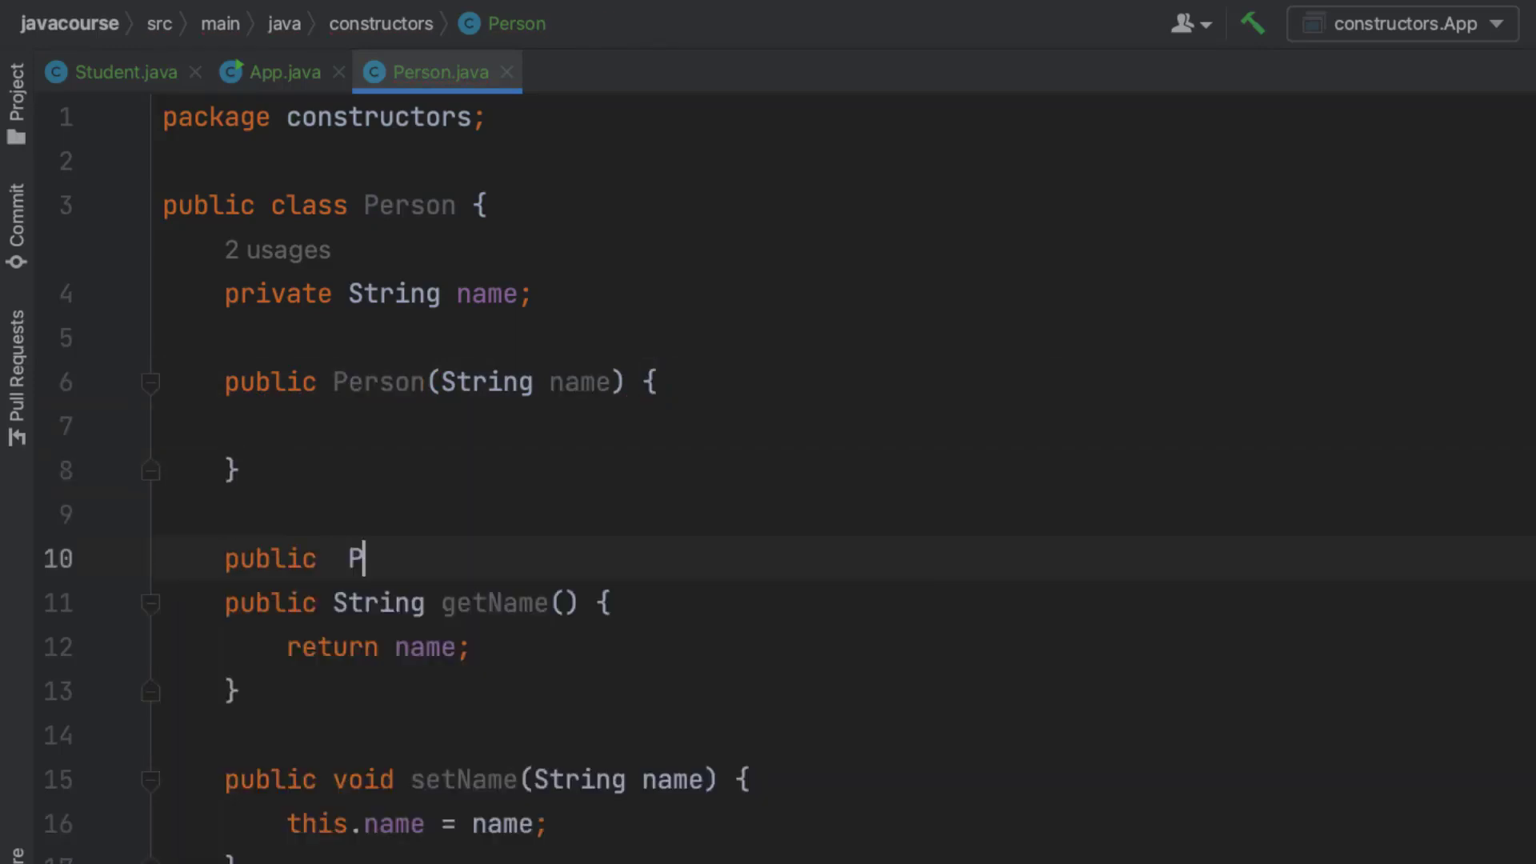
pyautogui.write('erson()')
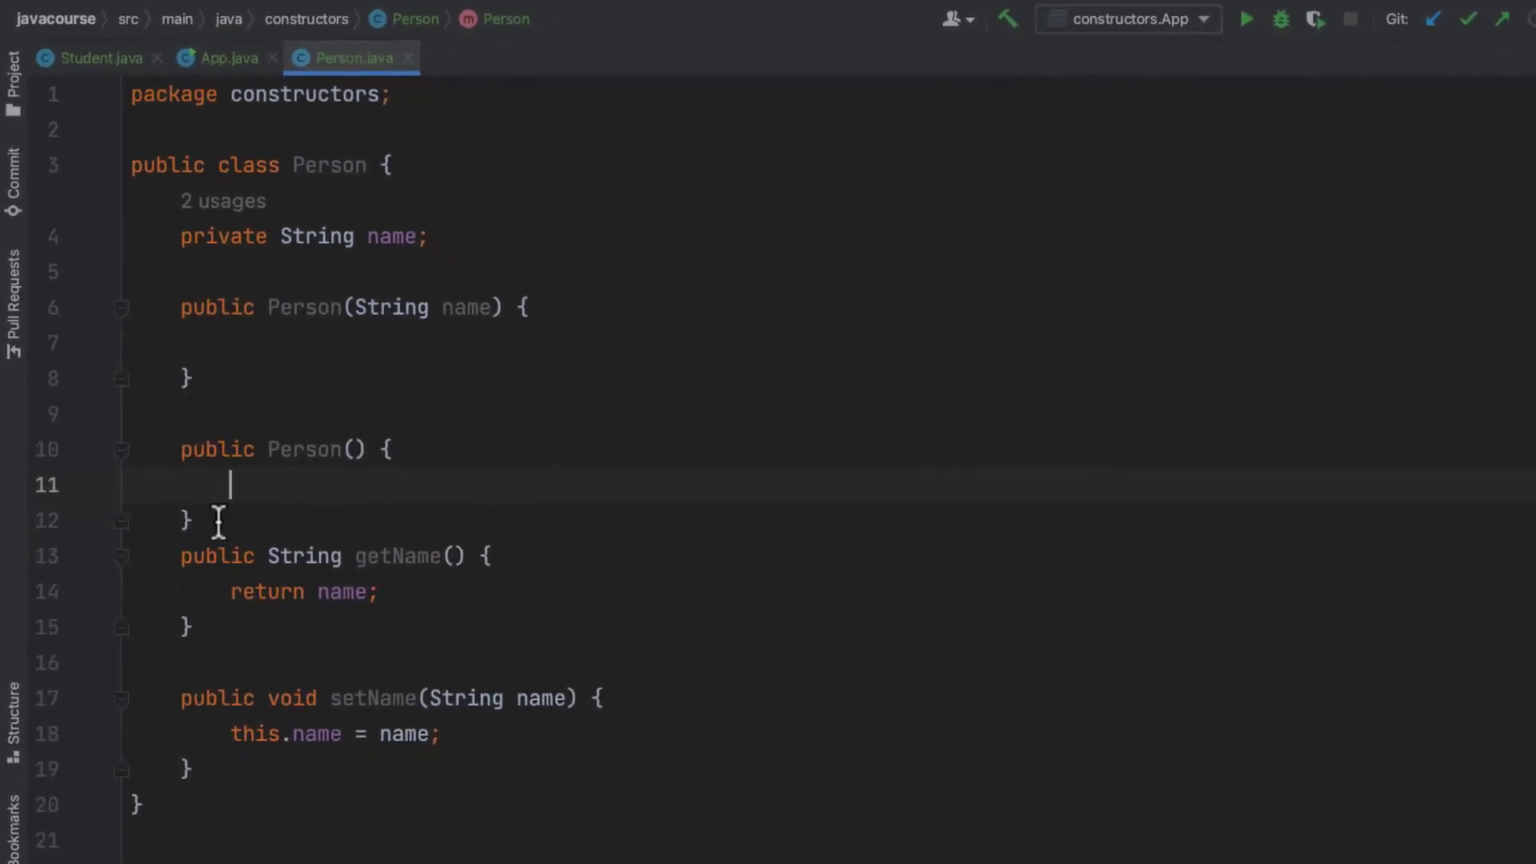
pyautogui.press('enter')
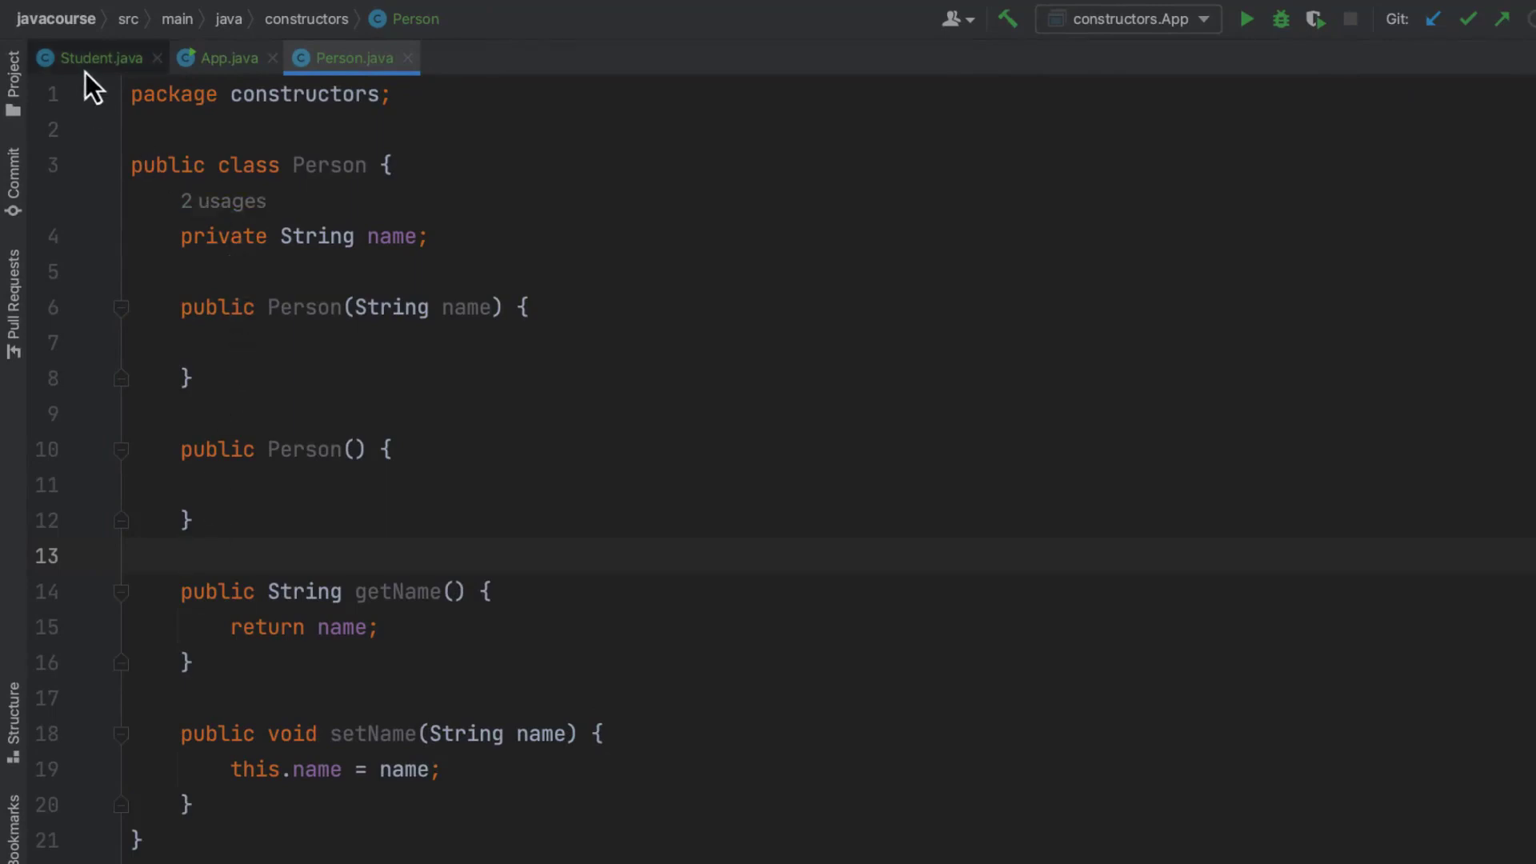
# - Make the Student class extend Person
pyautogui.click(96, 57)
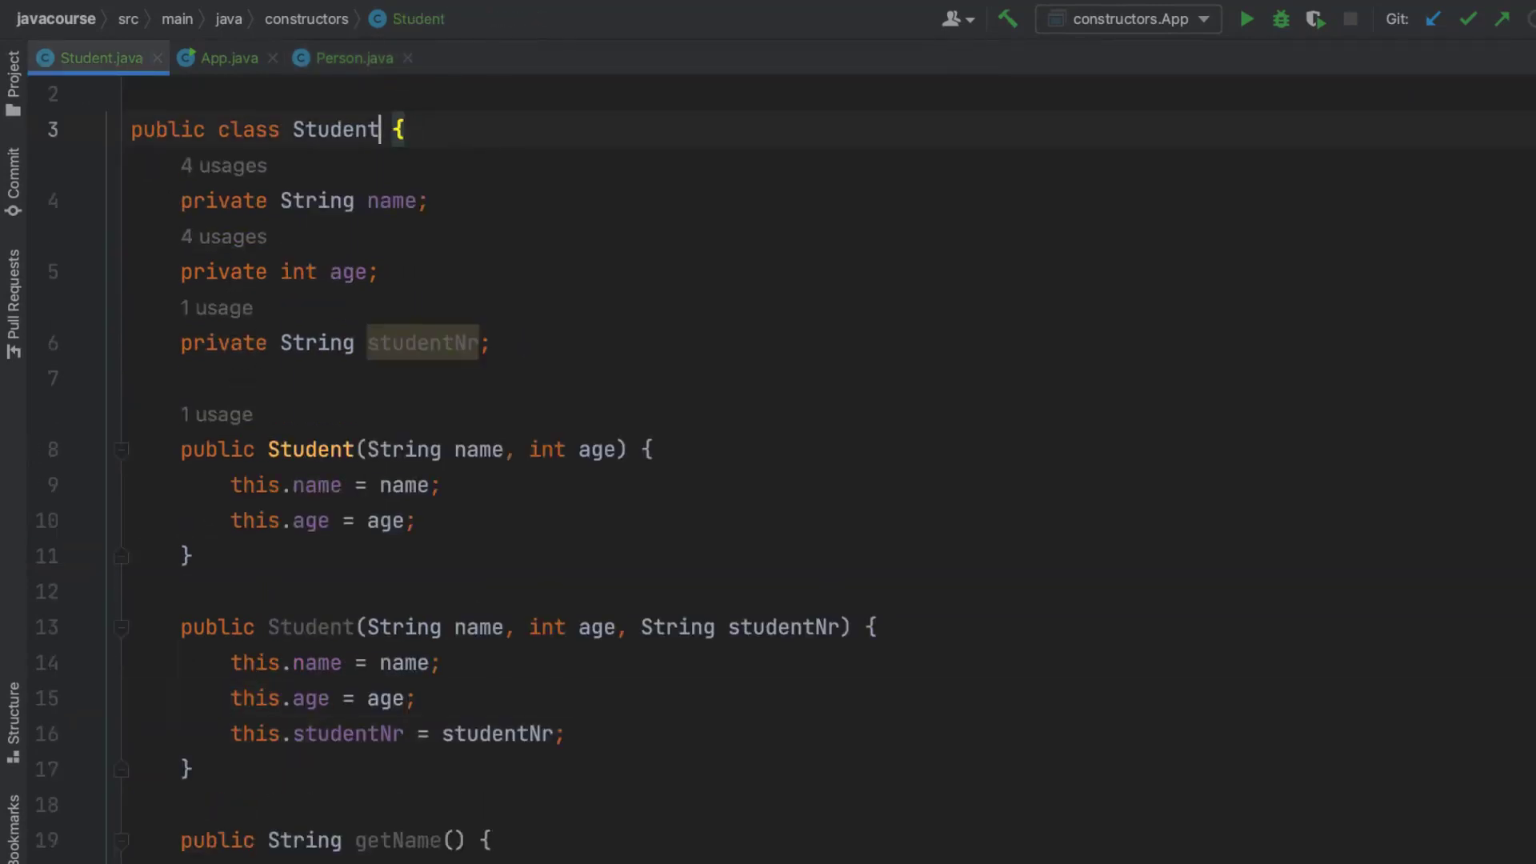
pyautogui.write('extends Person')
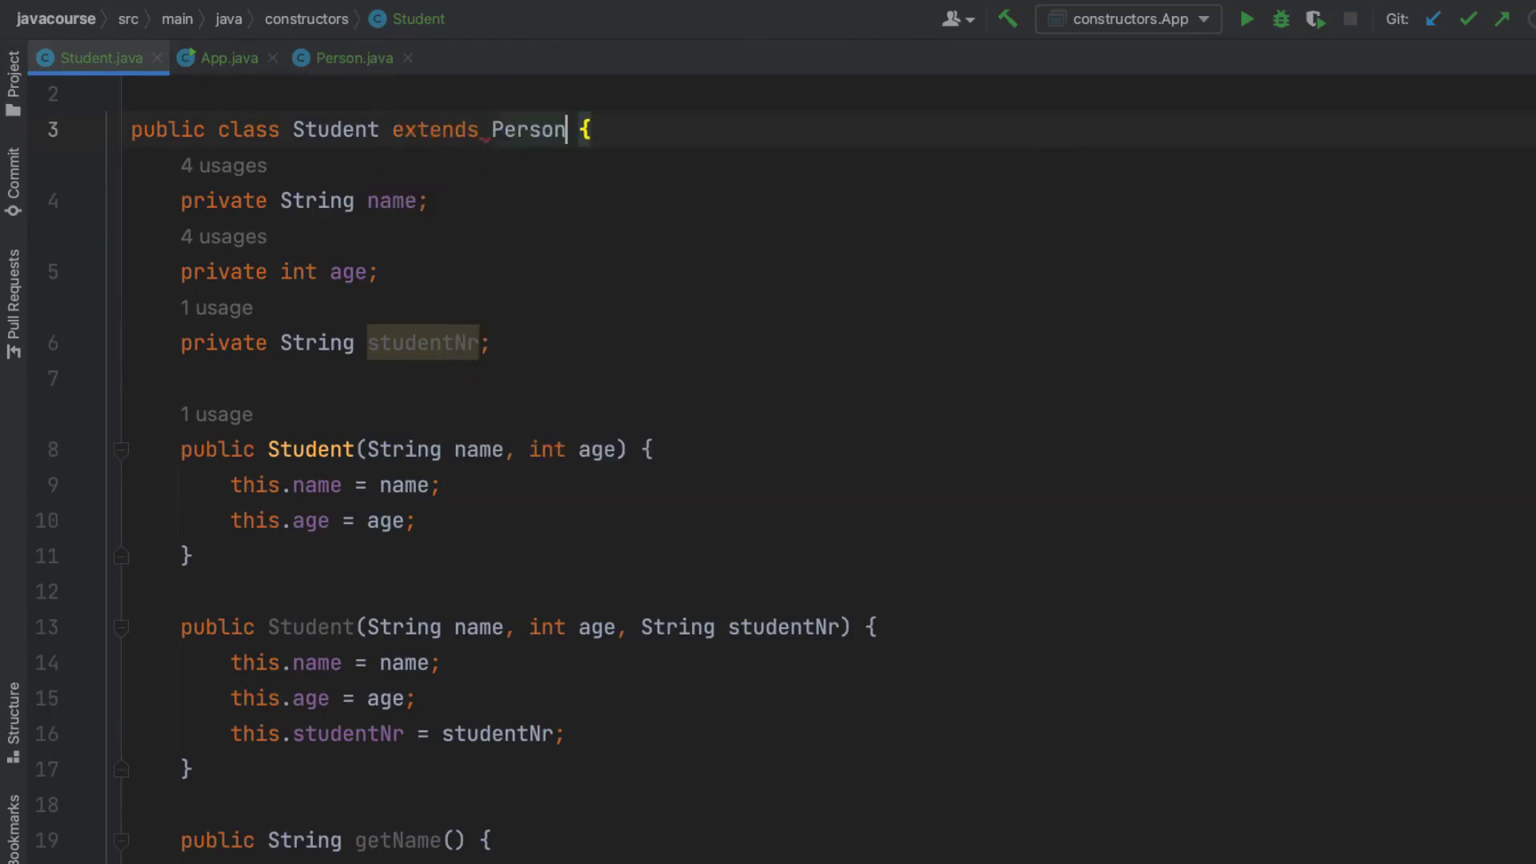
pyautogui.moveTo(301, 196)
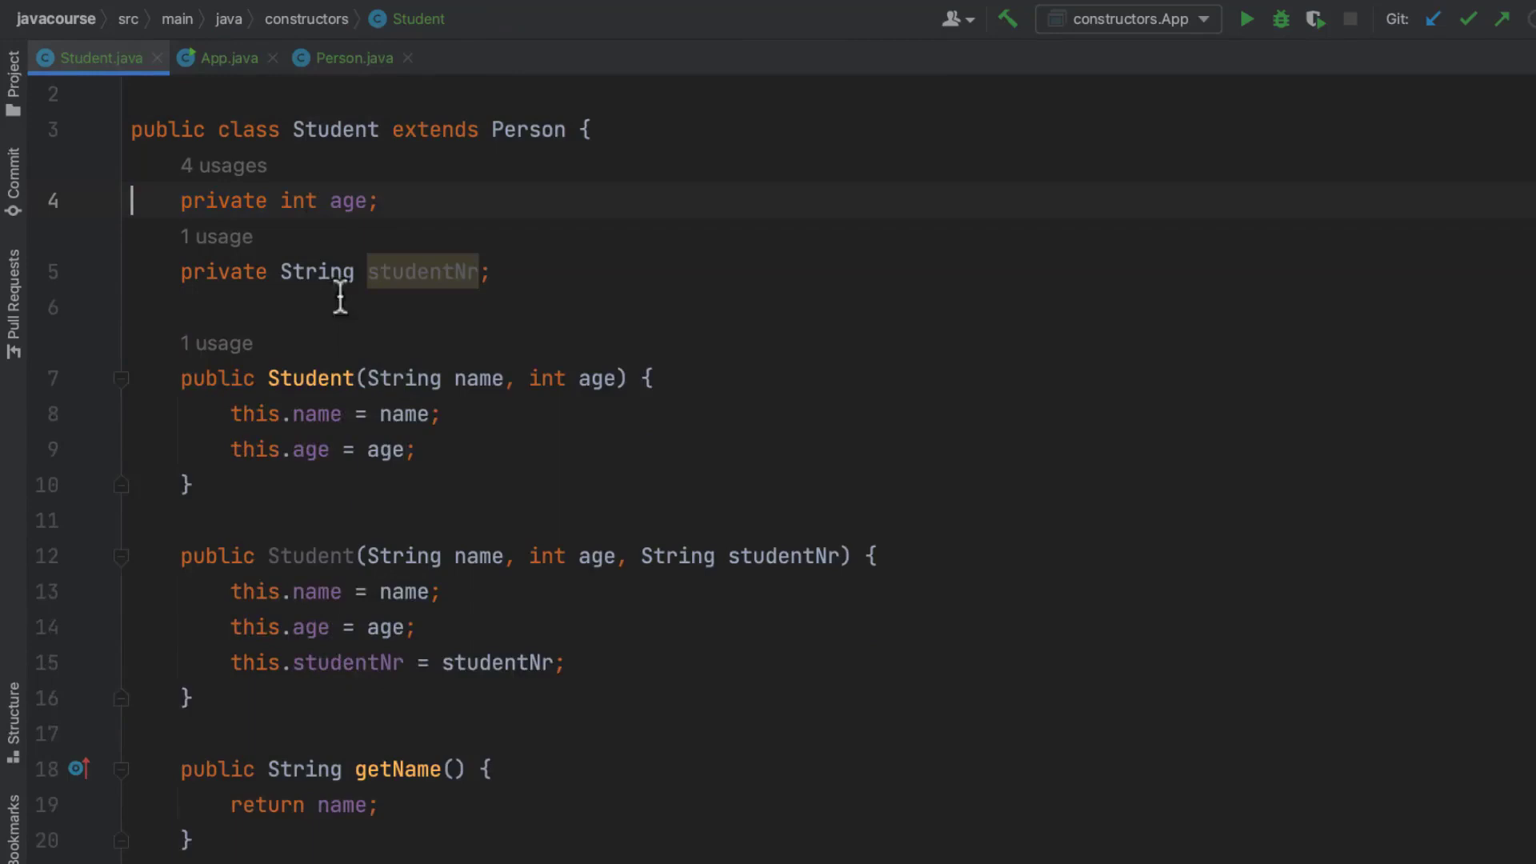
pyautogui.scroll(-3)
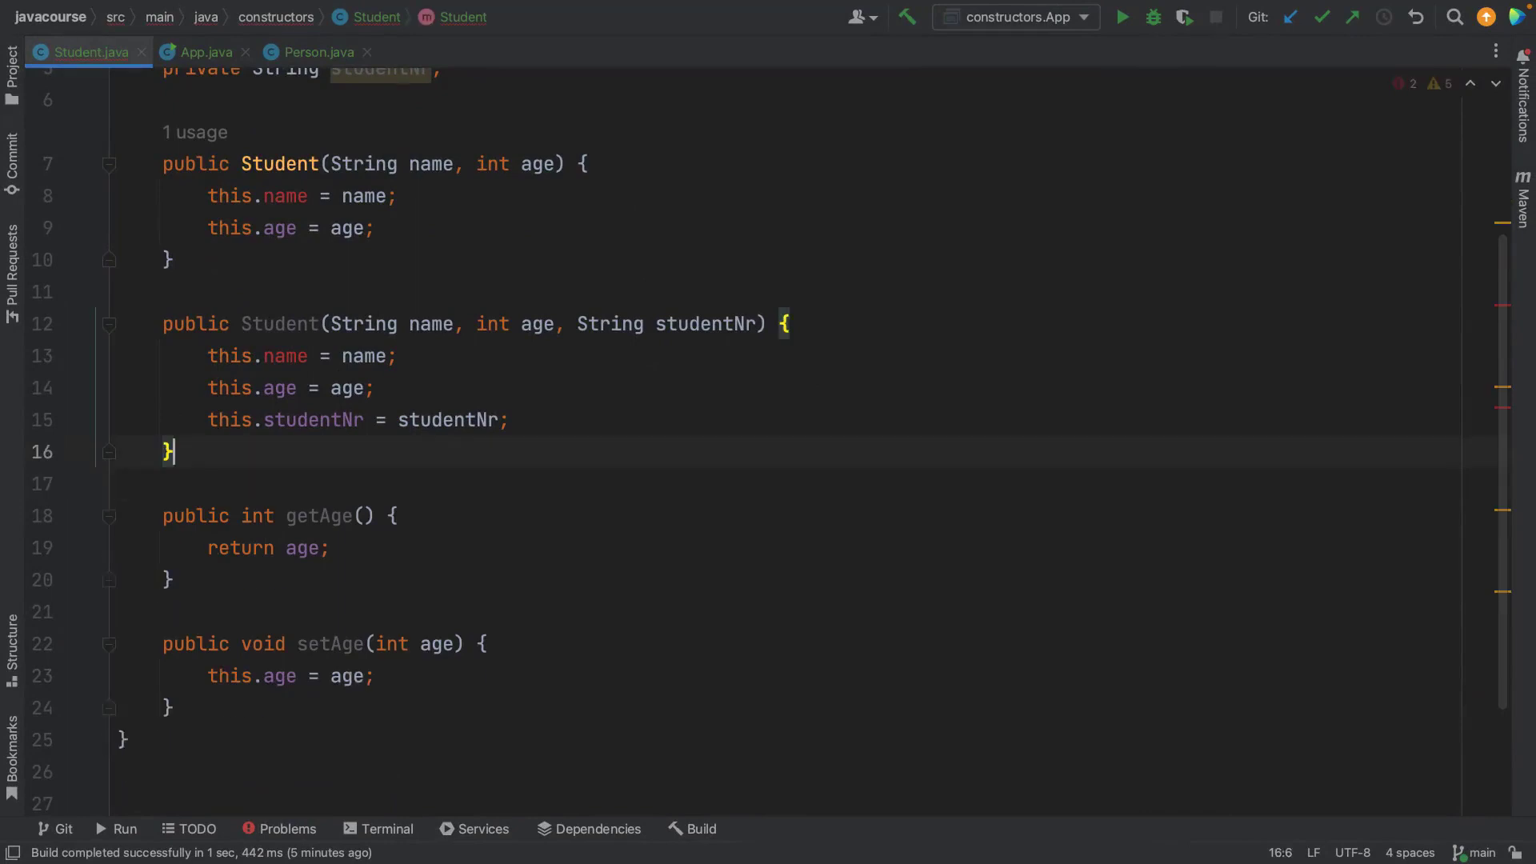
pyautogui.scroll(3)
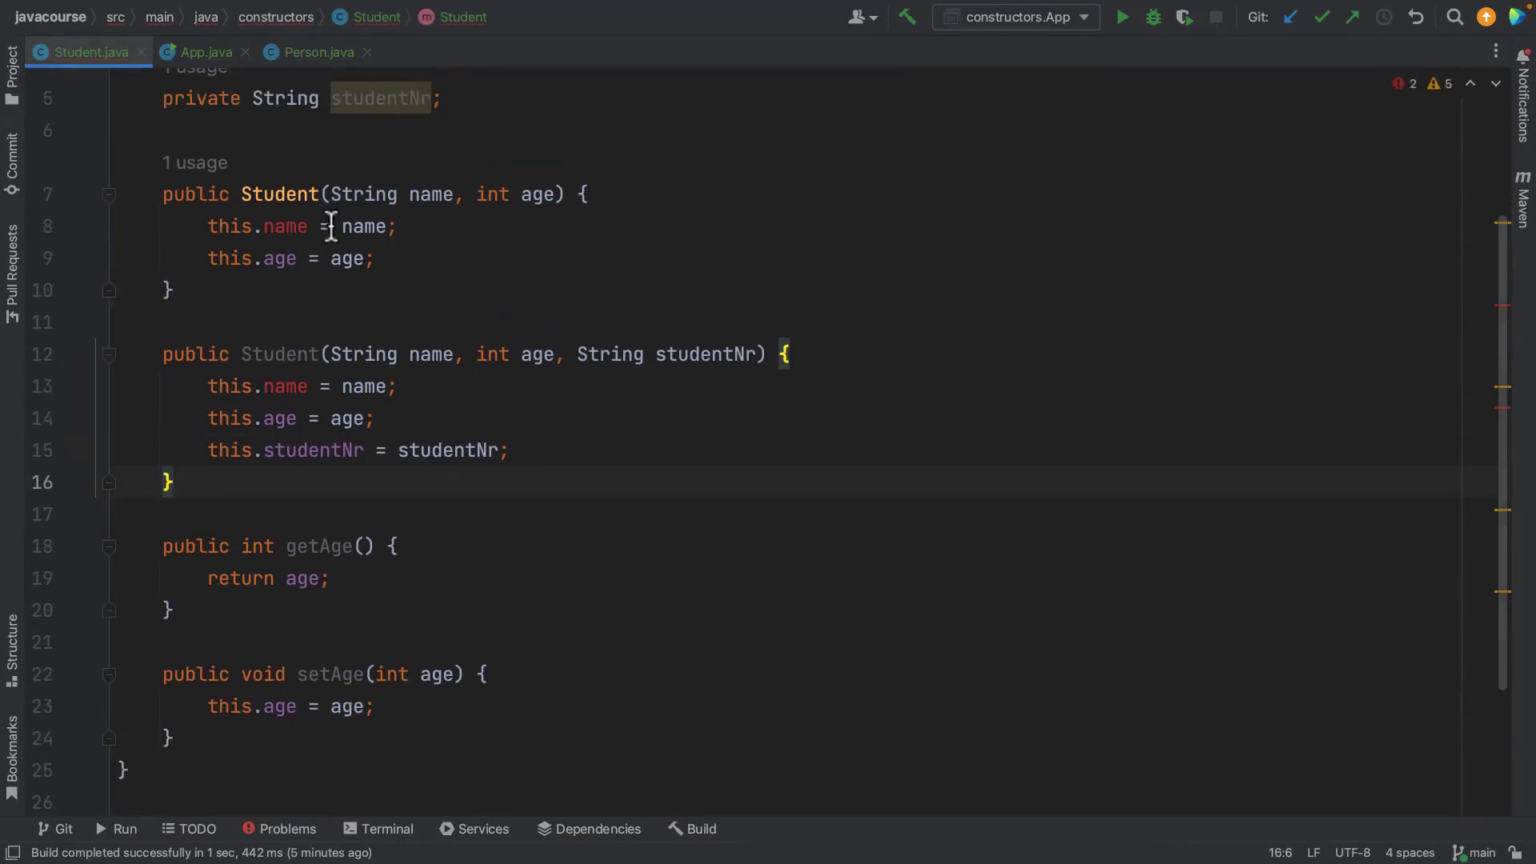
# - Replace the name assignments in both Student constructors with super(name)
pyautogui.click(333, 227)
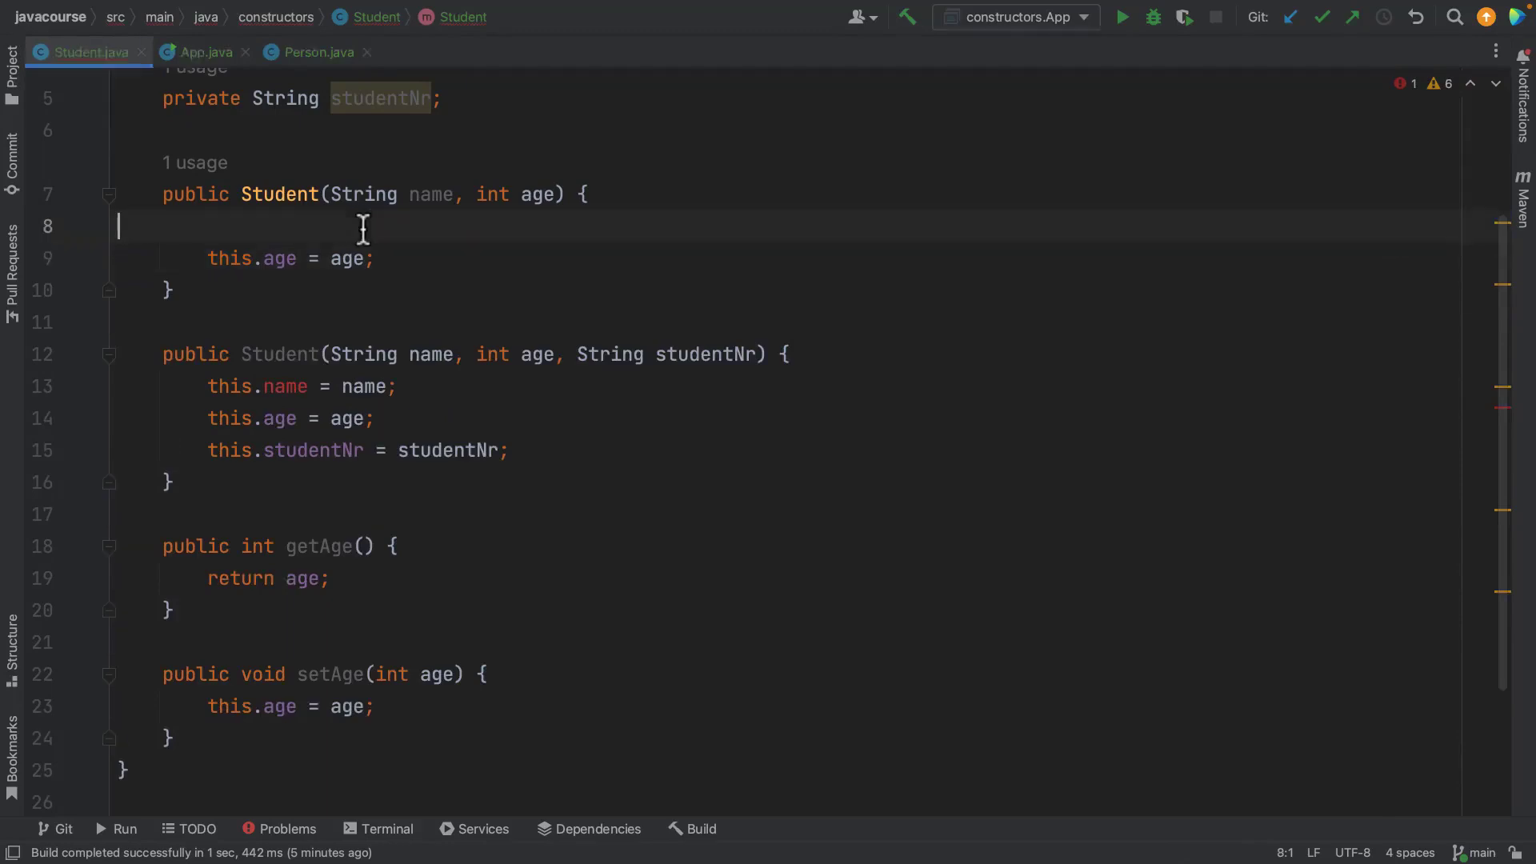
pyautogui.write('super()')
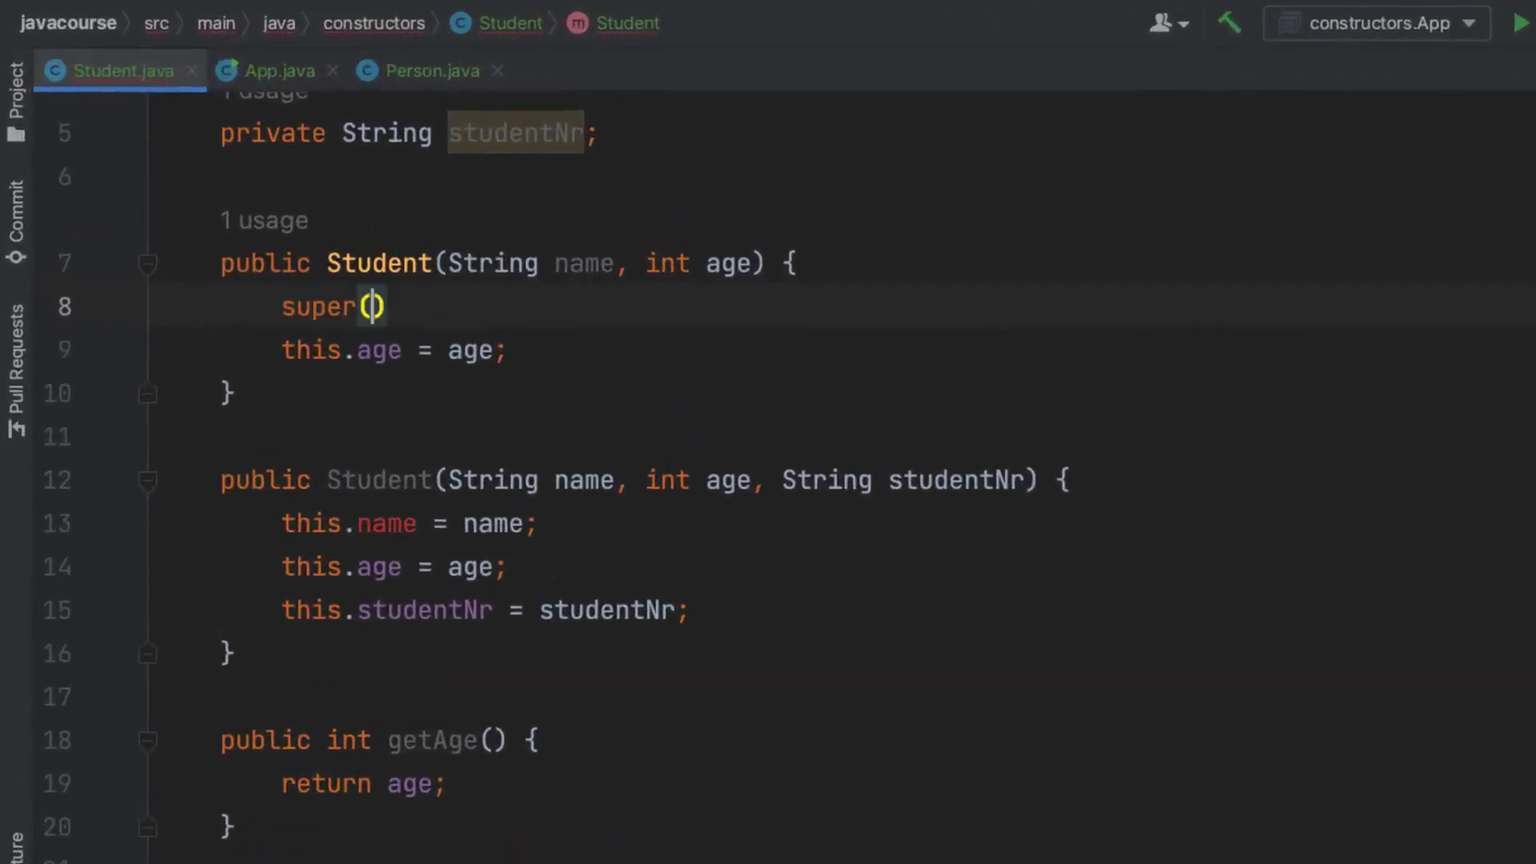
pyautogui.write('name')
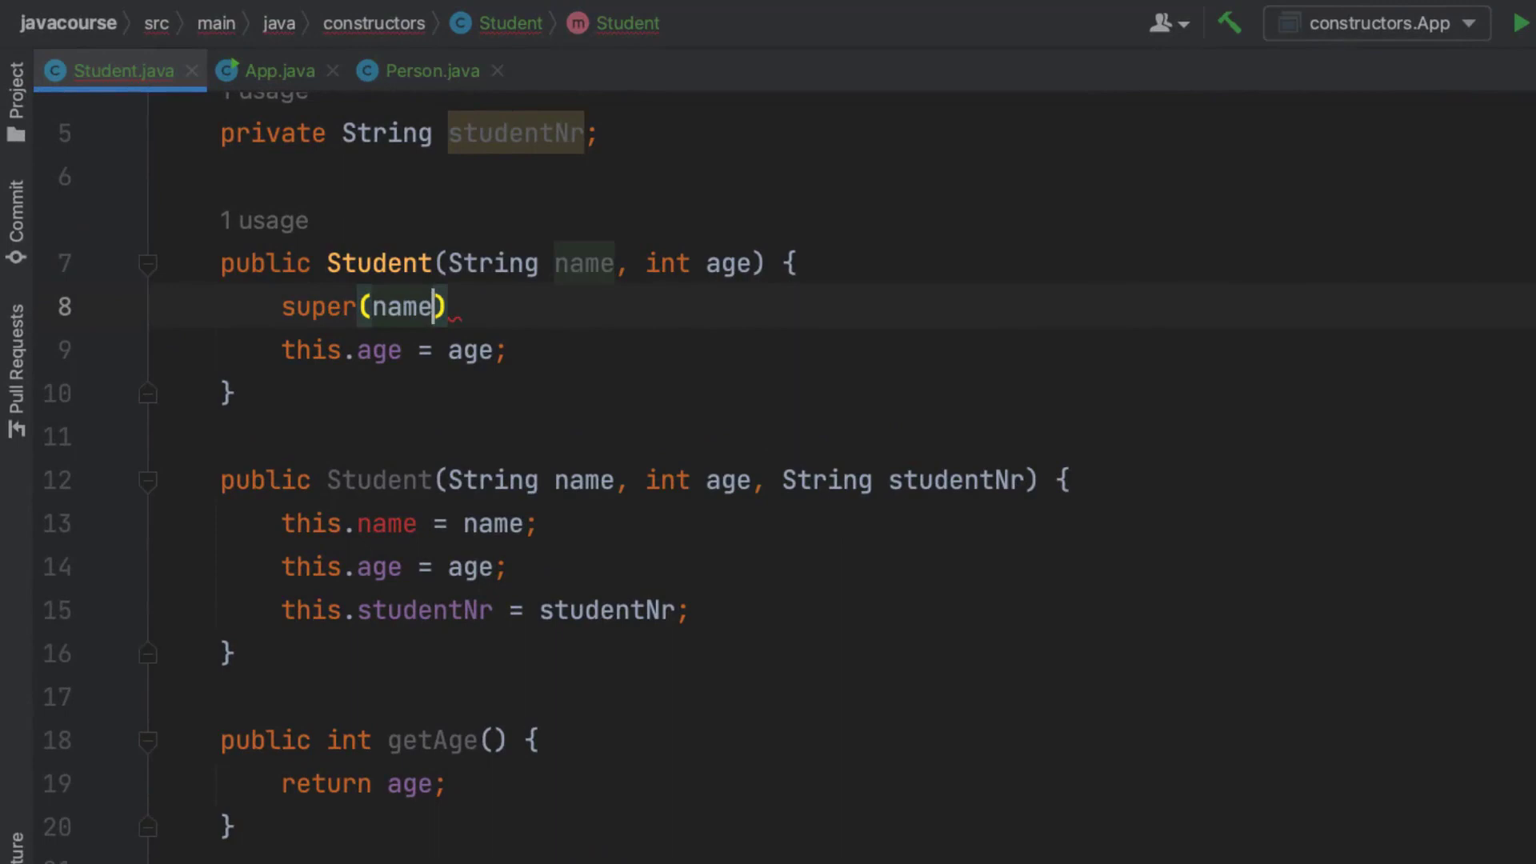
pyautogui.write(';')
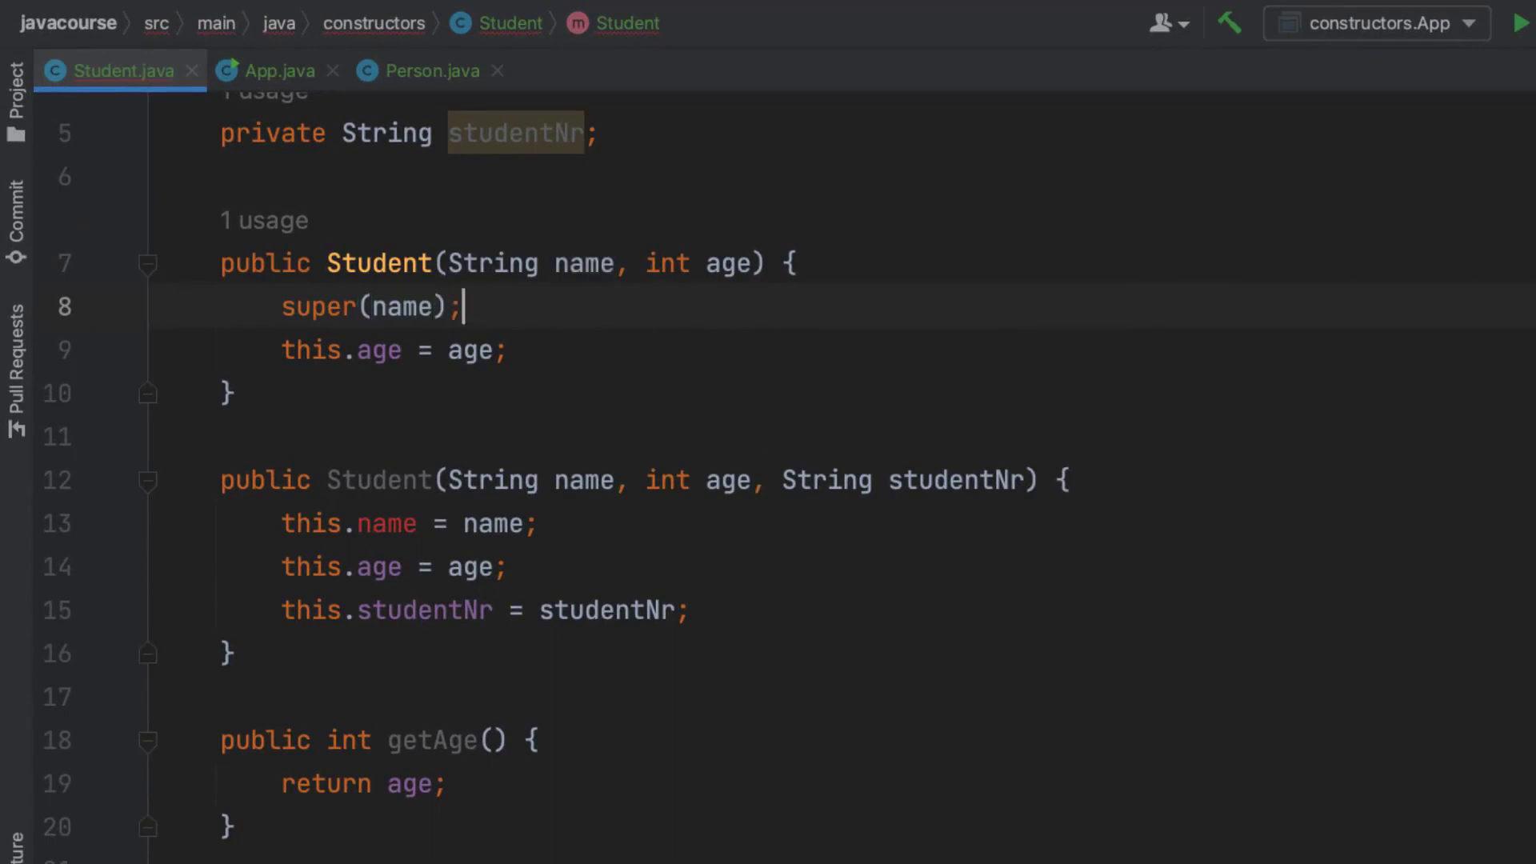
pyautogui.click(436, 523)
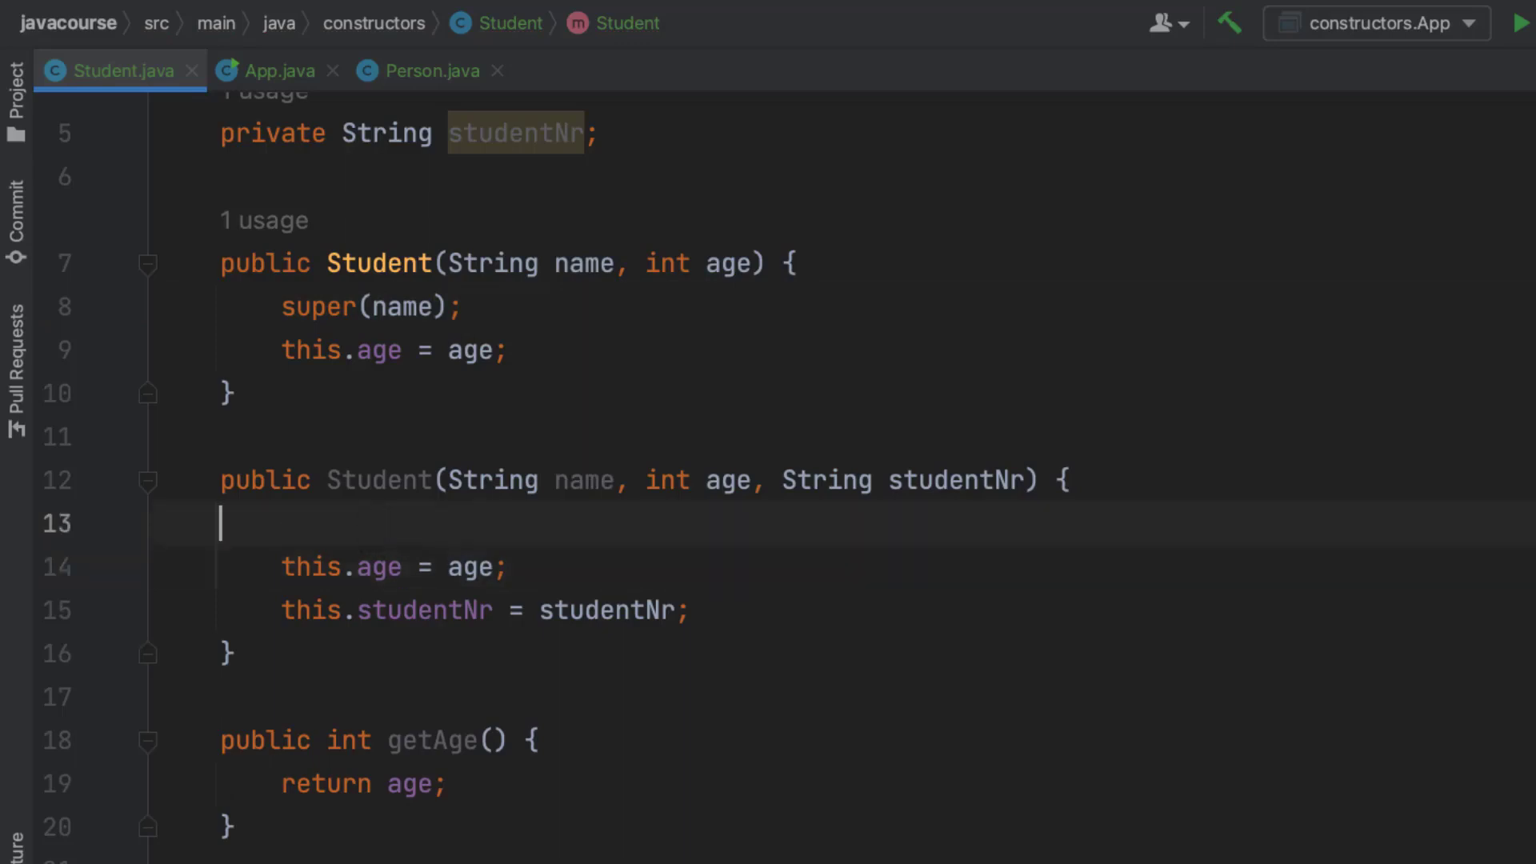
pyautogui.write('super(name);')
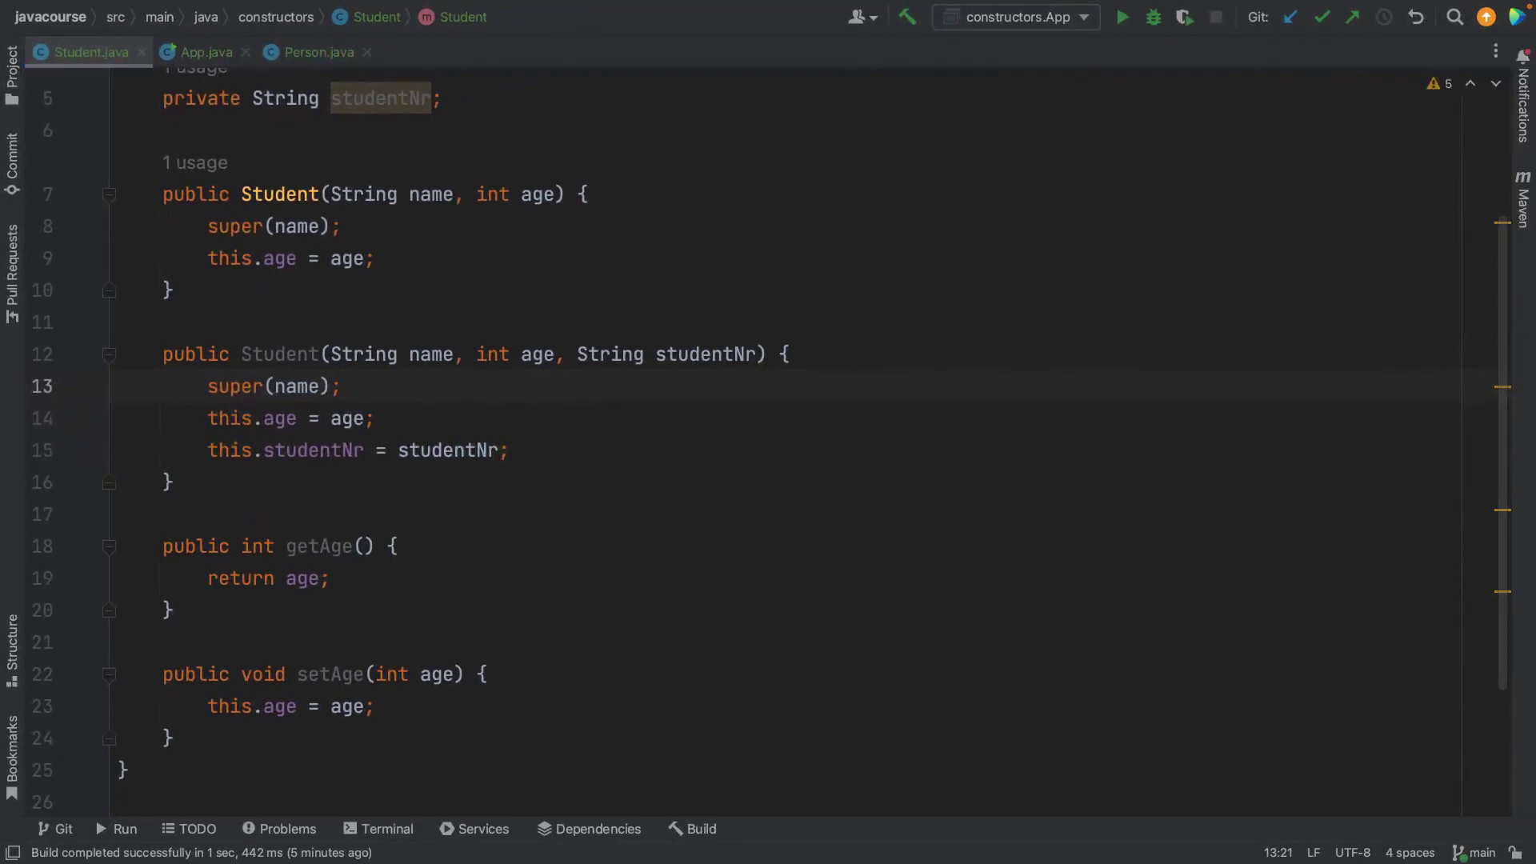
pyautogui.moveTo(328, 162)
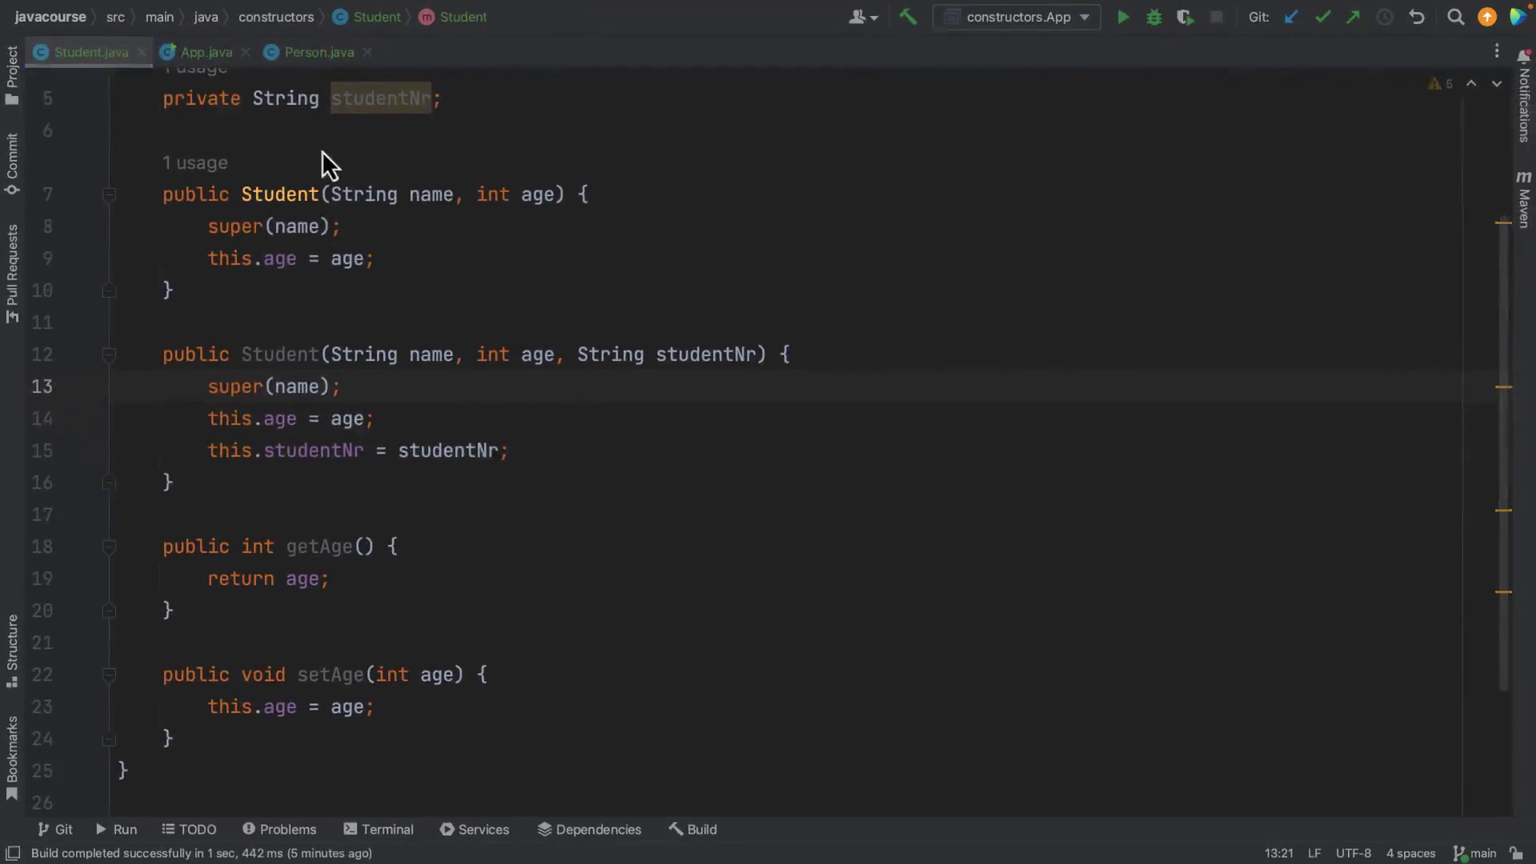
# - Set a breakpoint on App's Student creation line and launch App.main() in debug mode
pyautogui.click(206, 52)
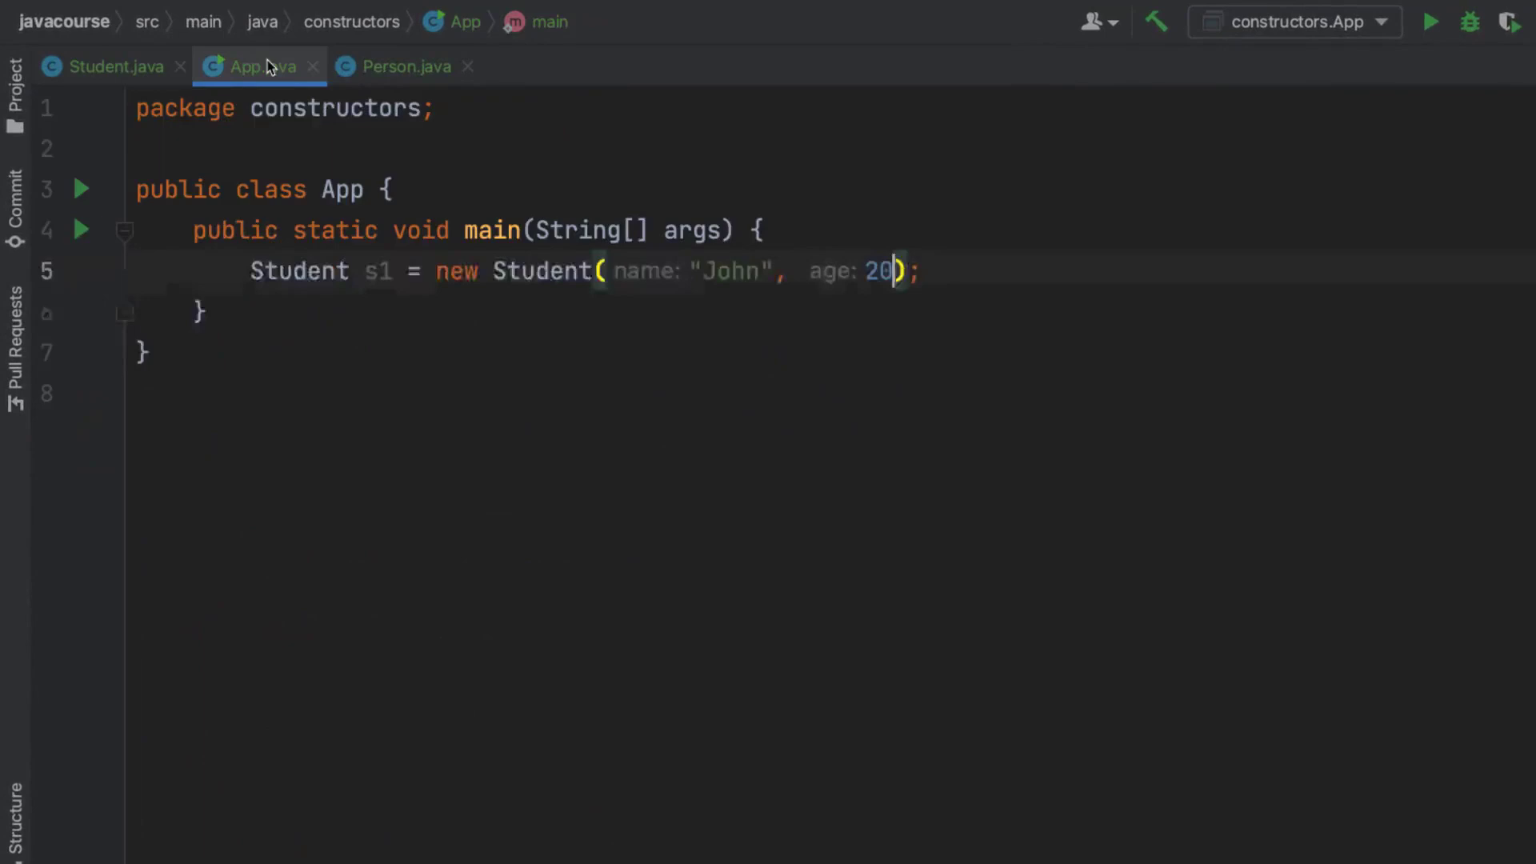
pyautogui.click(86, 271)
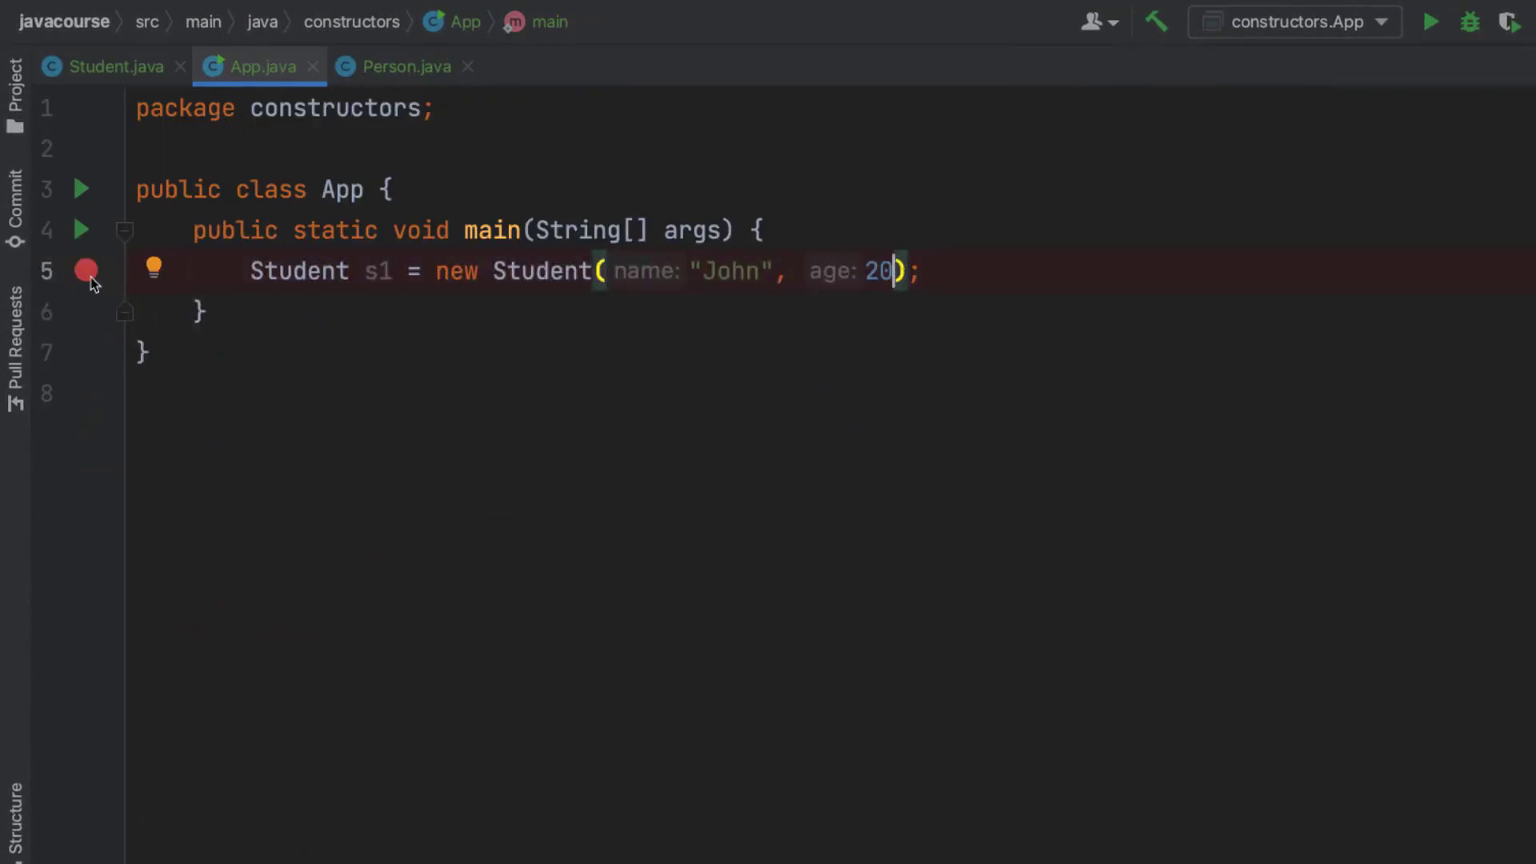
pyautogui.moveTo(1140, 257)
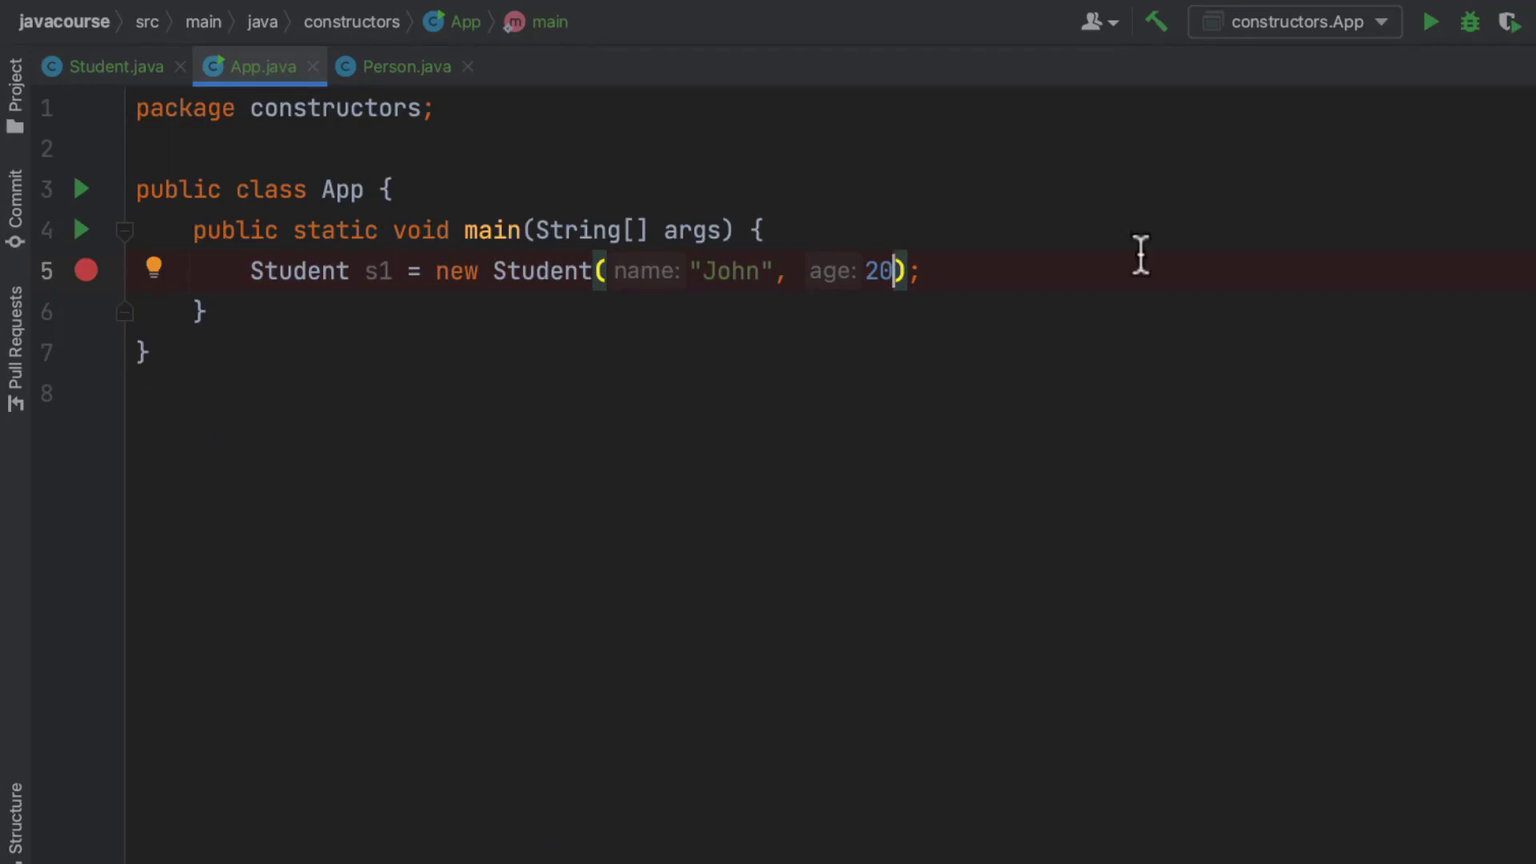
pyautogui.moveTo(1458, 70)
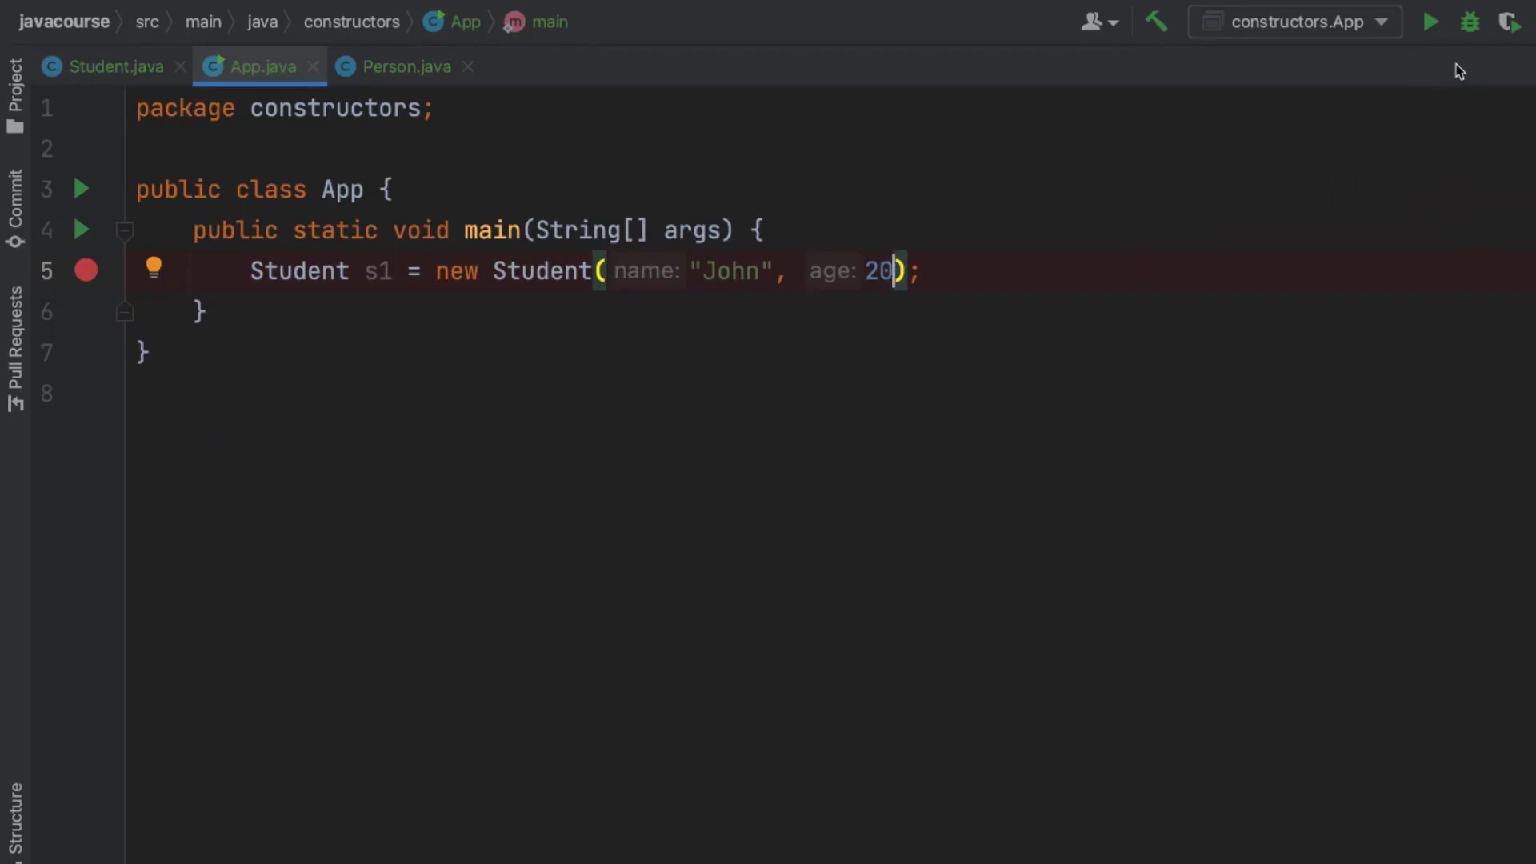
pyautogui.moveTo(1259, 22)
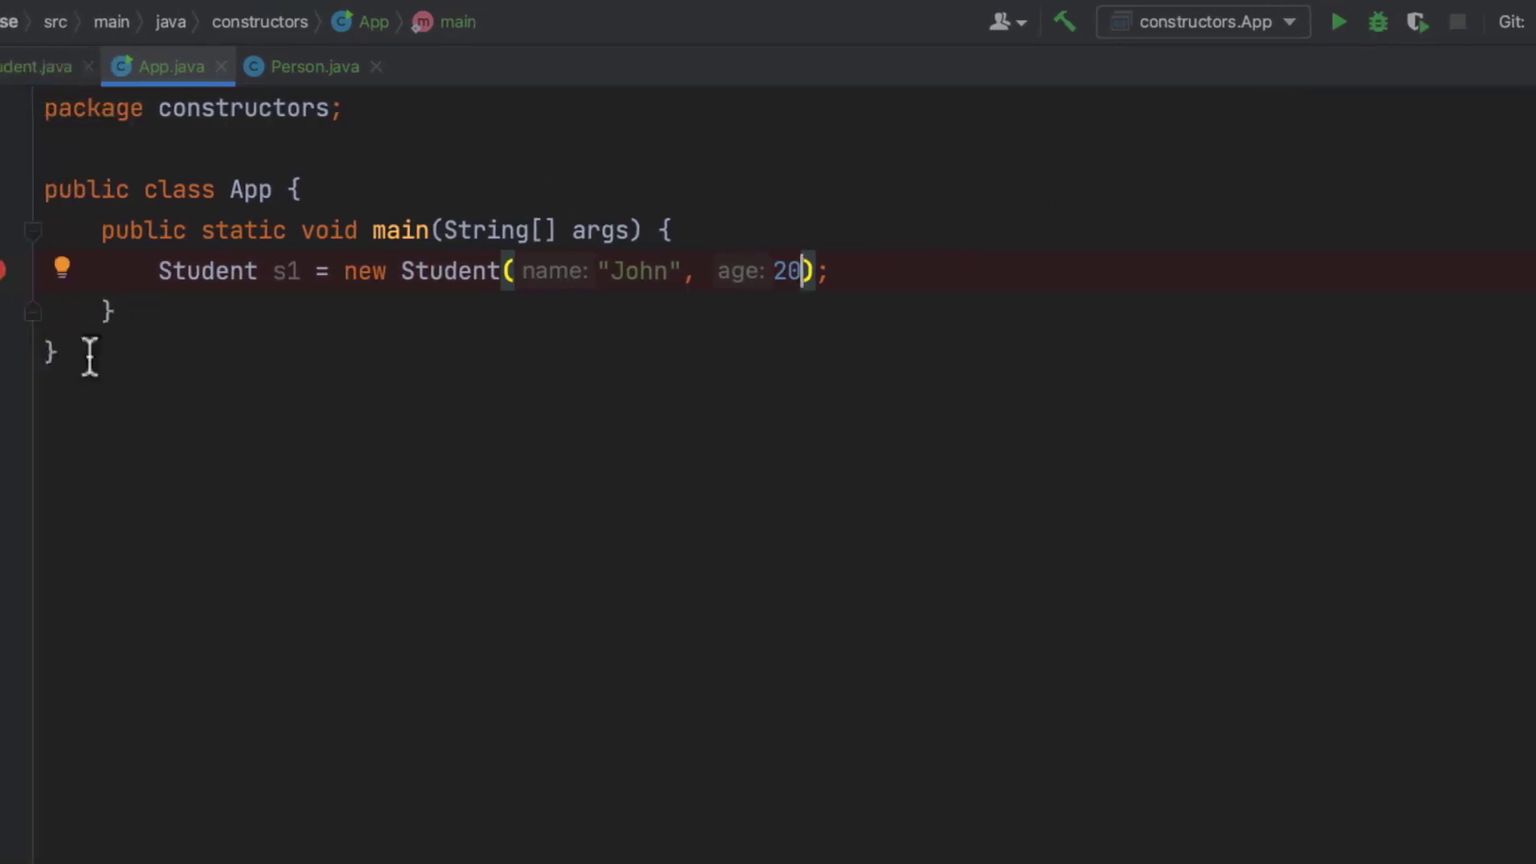
pyautogui.click(82, 231)
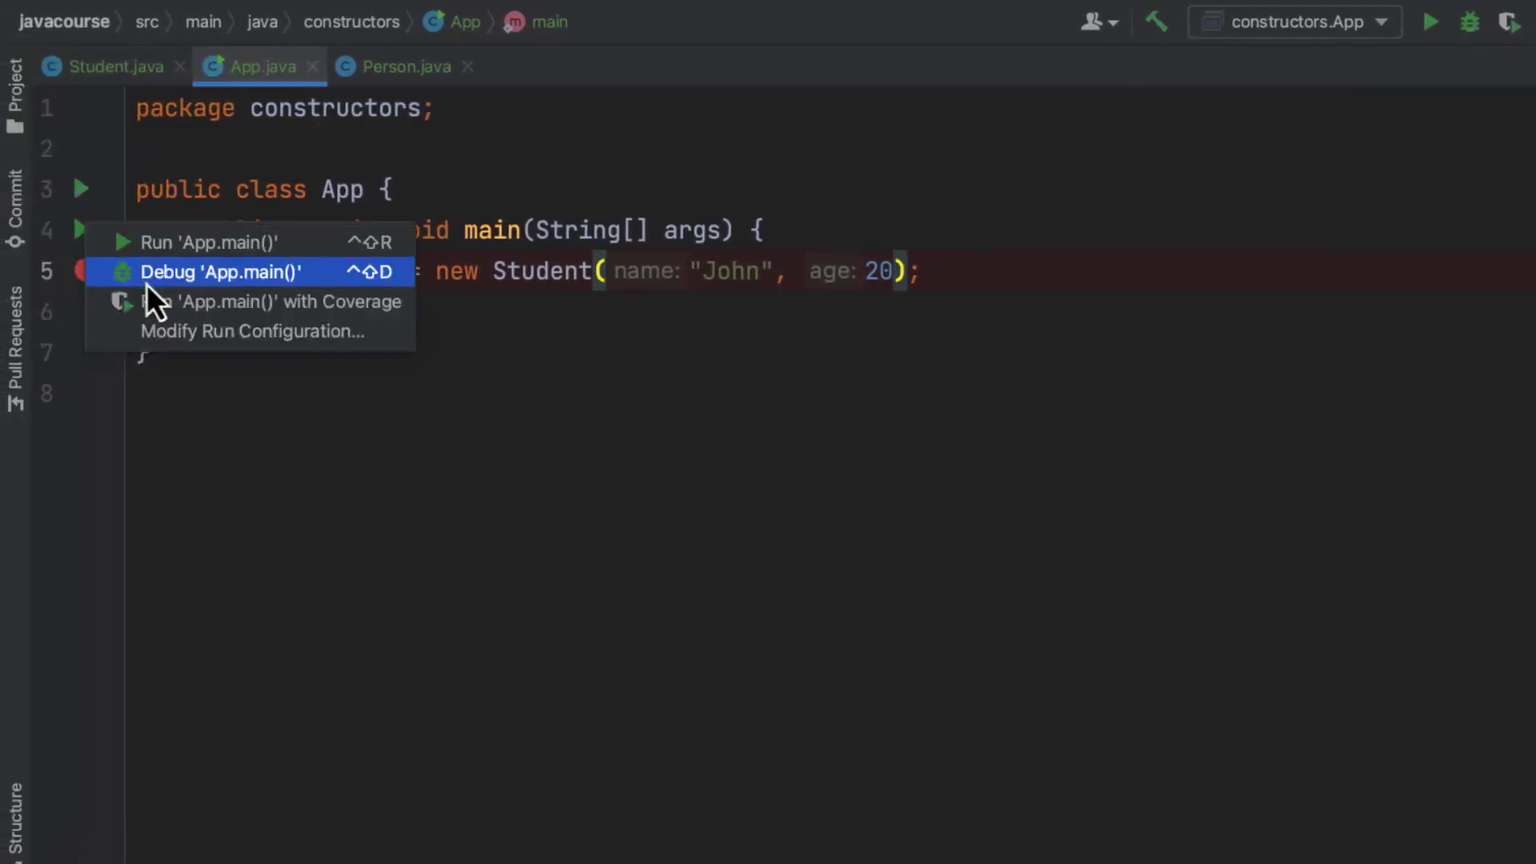
pyautogui.moveTo(225, 289)
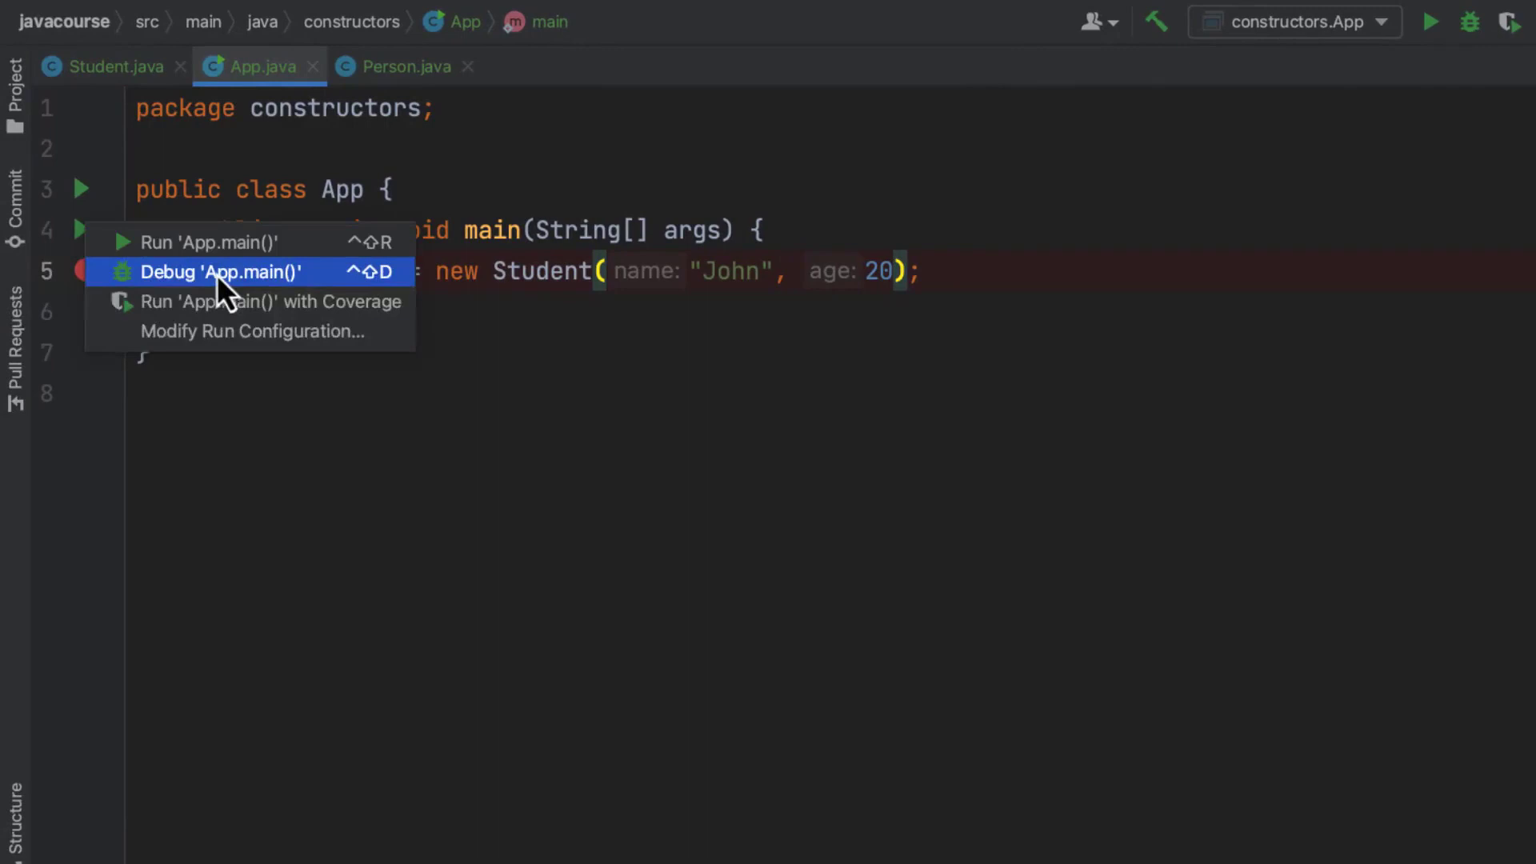
pyautogui.click(214, 272)
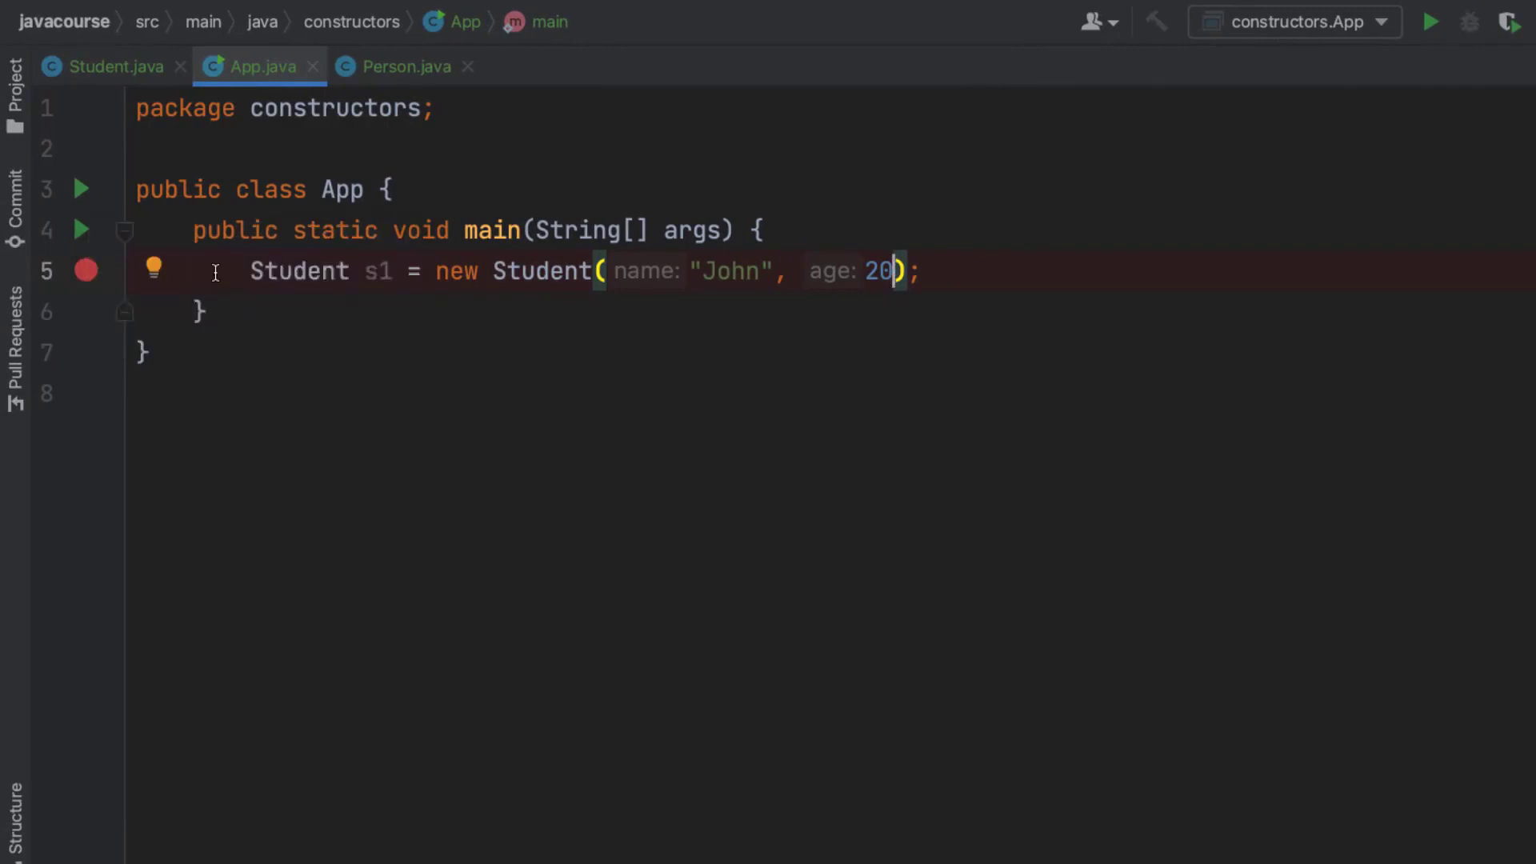
# - Step into the Student constructor, then into Person(String name) with name "John"
pyautogui.click(1469, 22)
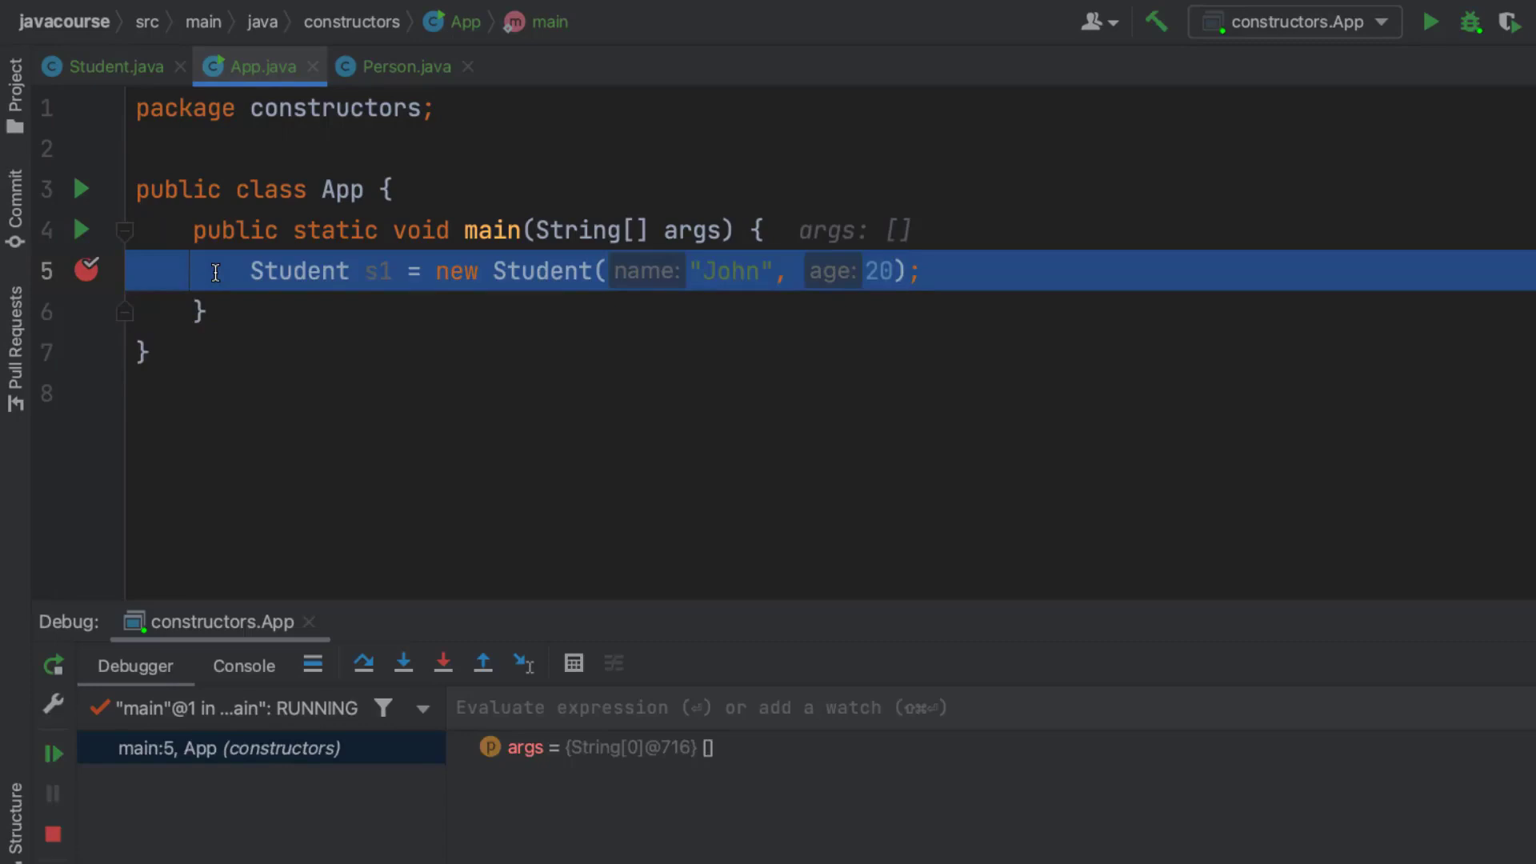
pyautogui.moveTo(351, 380)
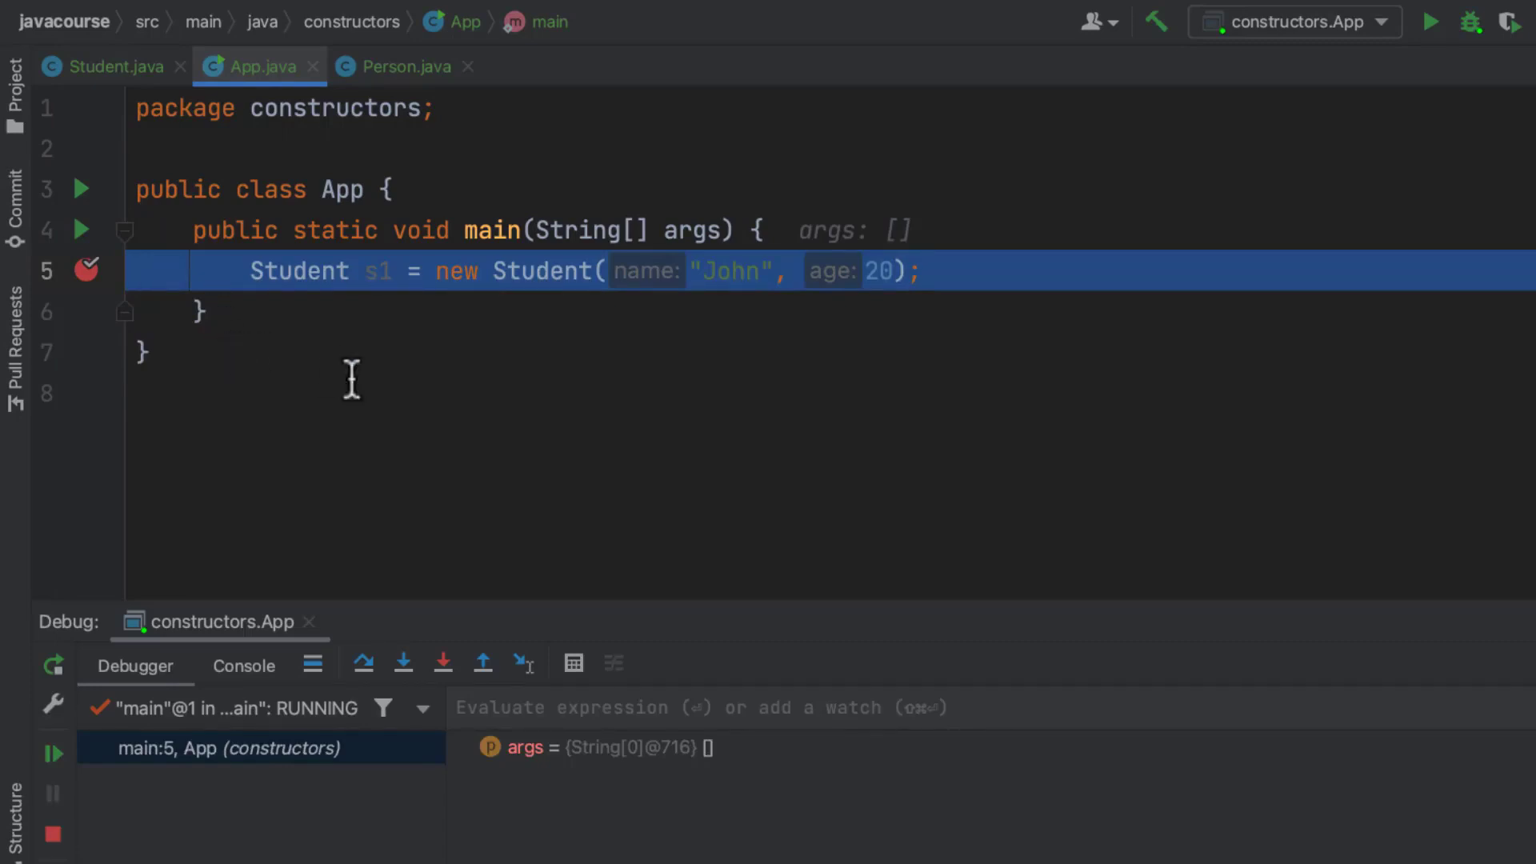
pyautogui.moveTo(363, 663)
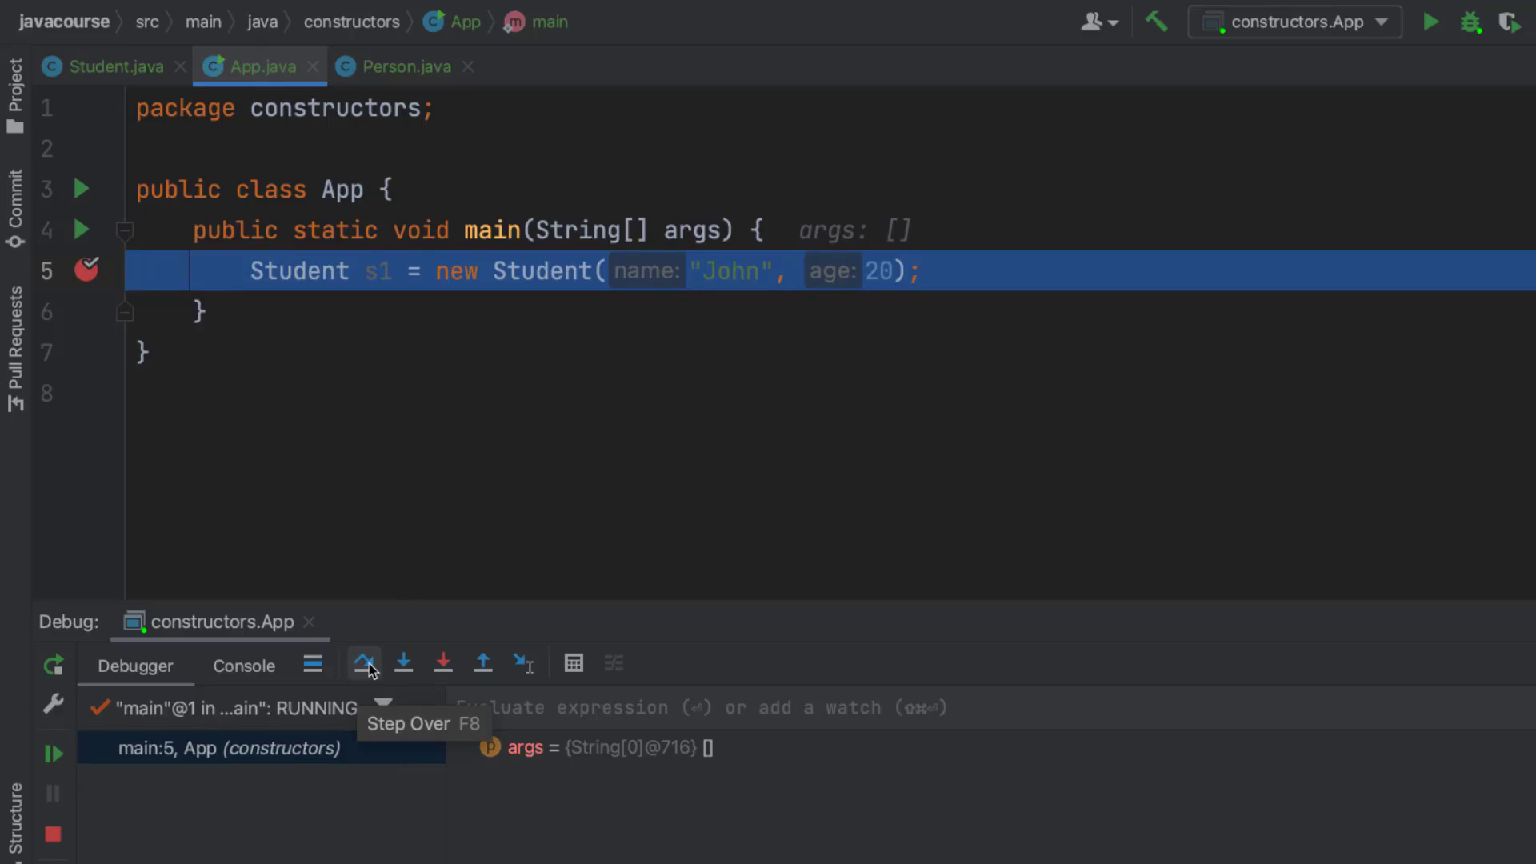
pyautogui.moveTo(403, 663)
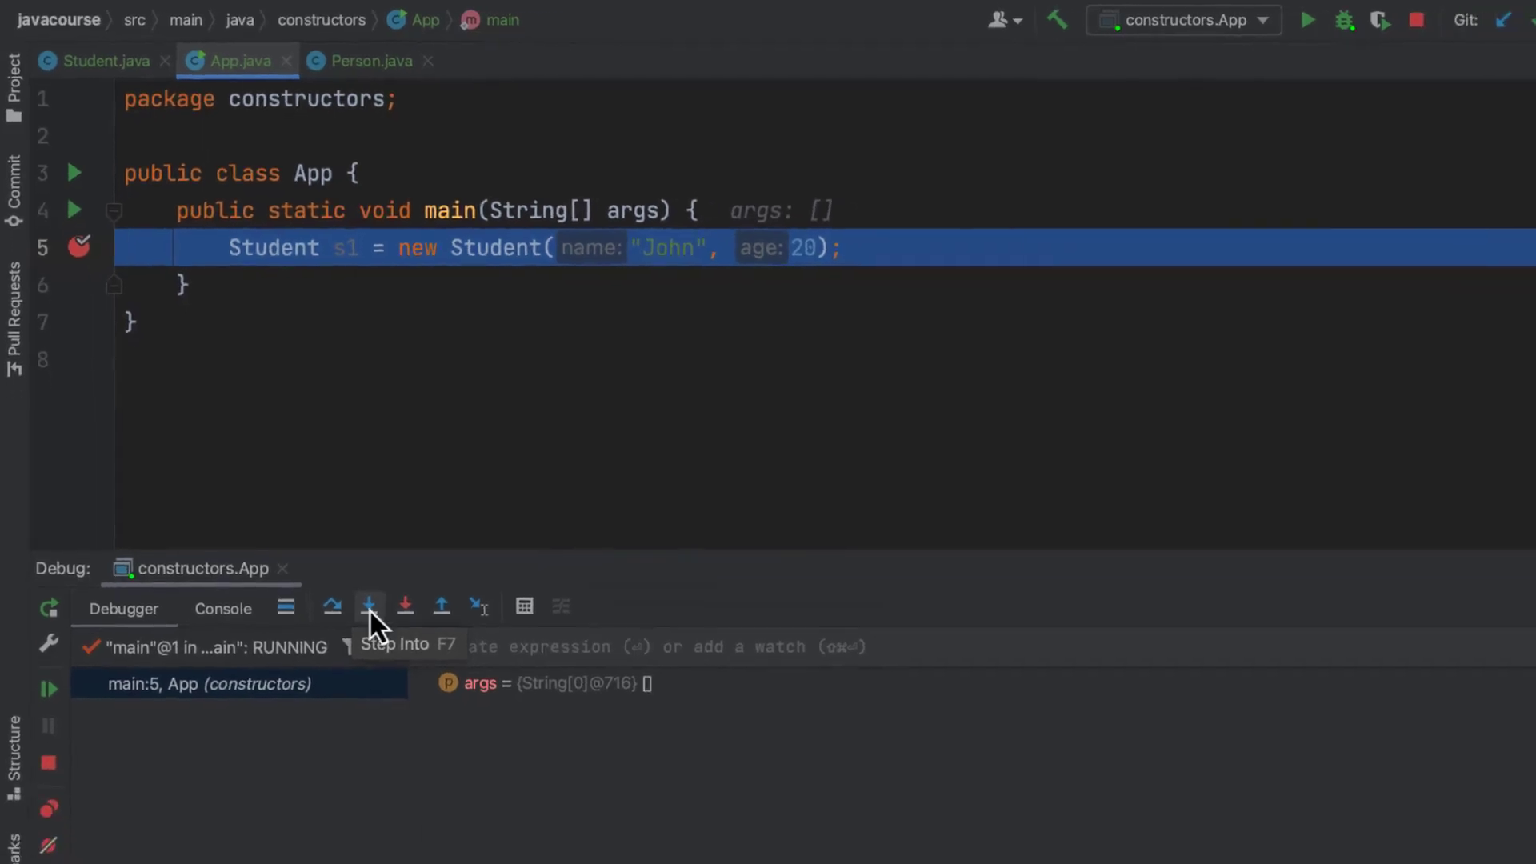
pyautogui.click(368, 605)
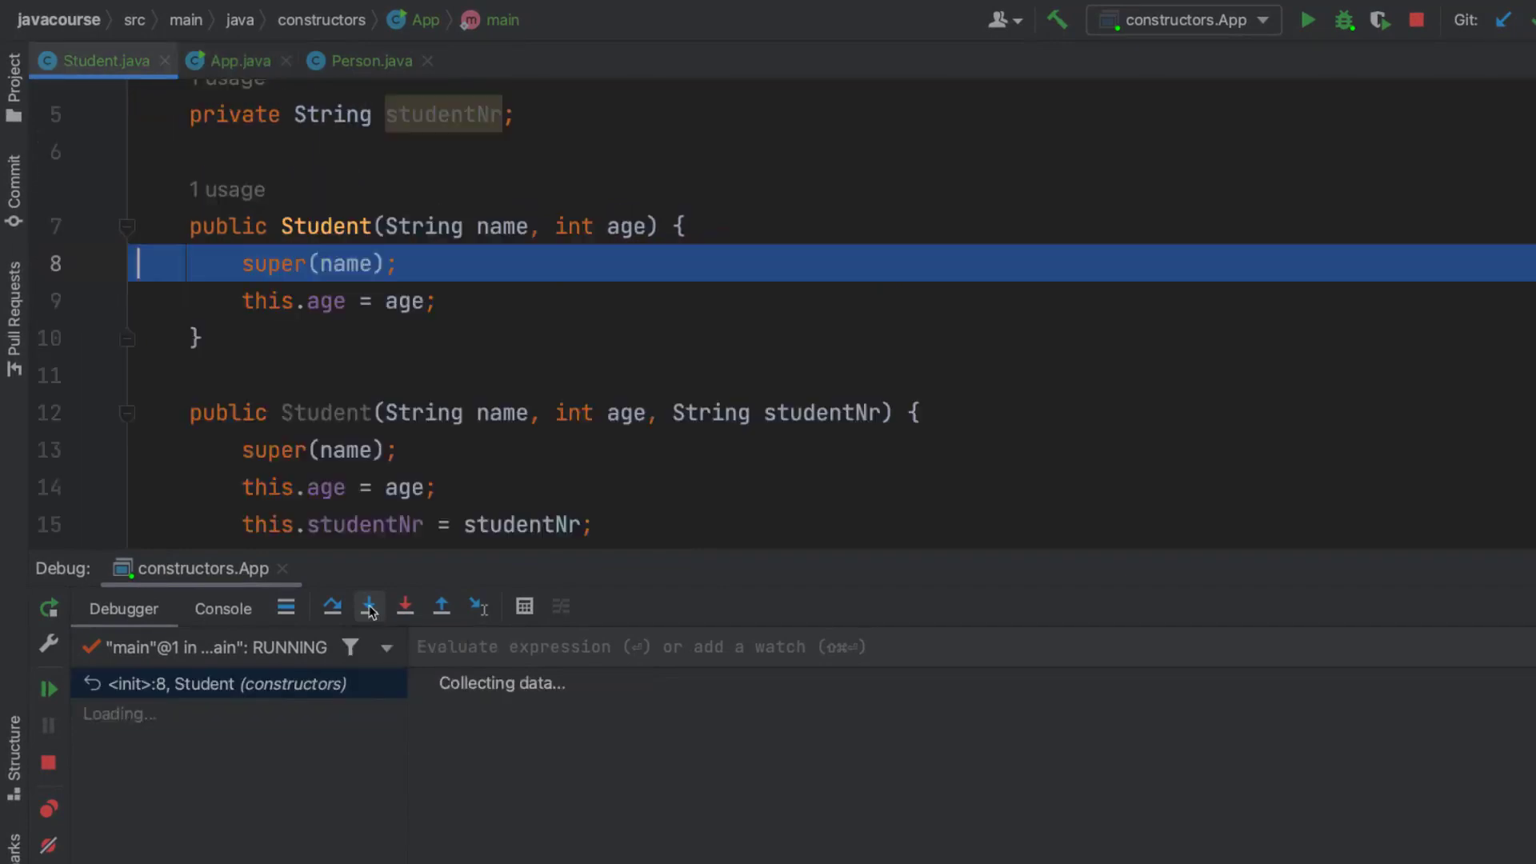
pyautogui.click(367, 607)
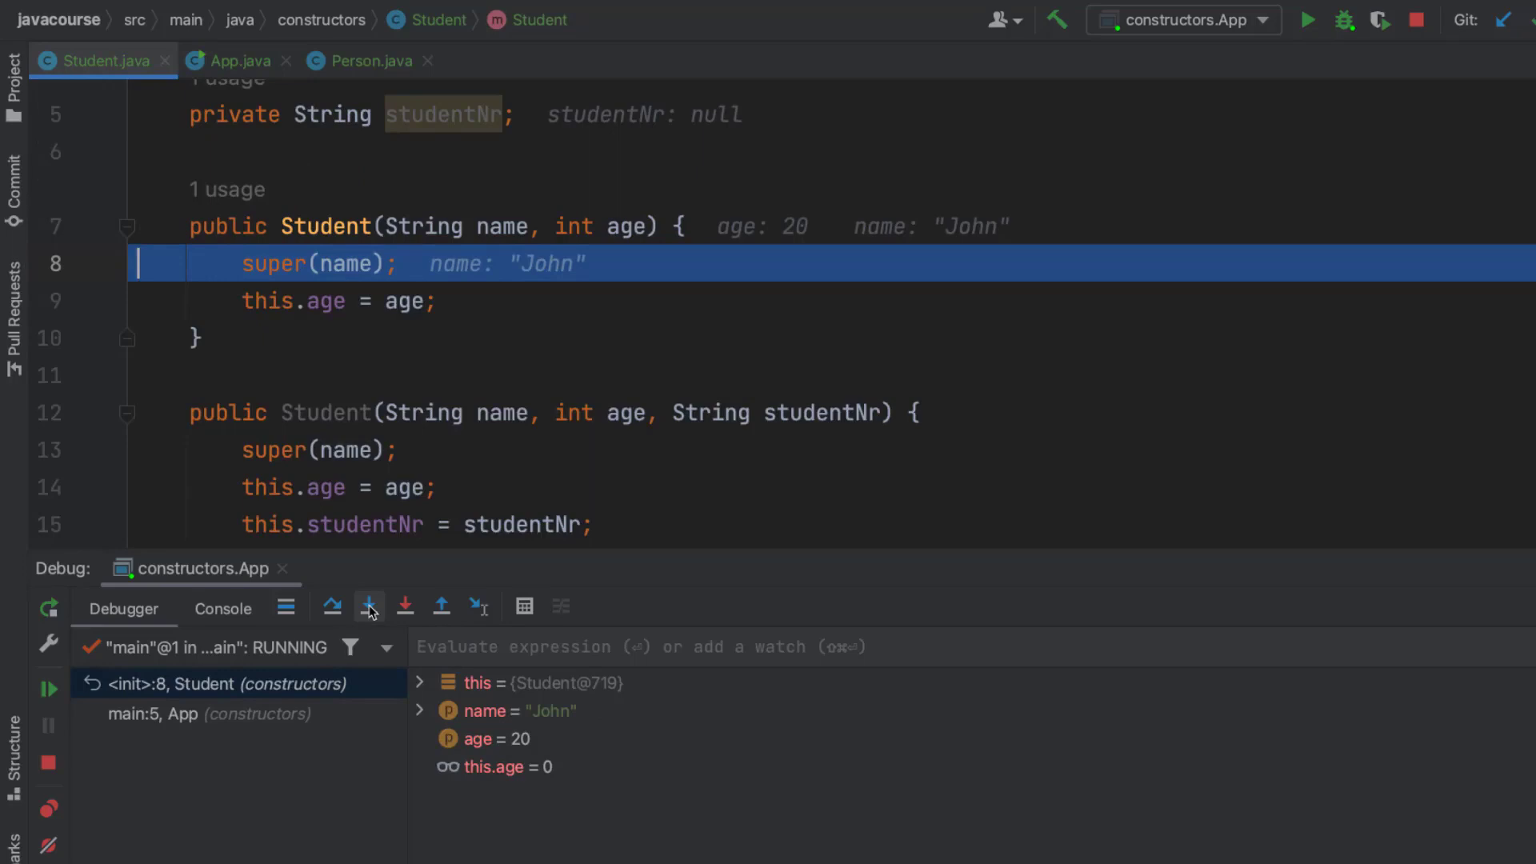
pyautogui.click(368, 606)
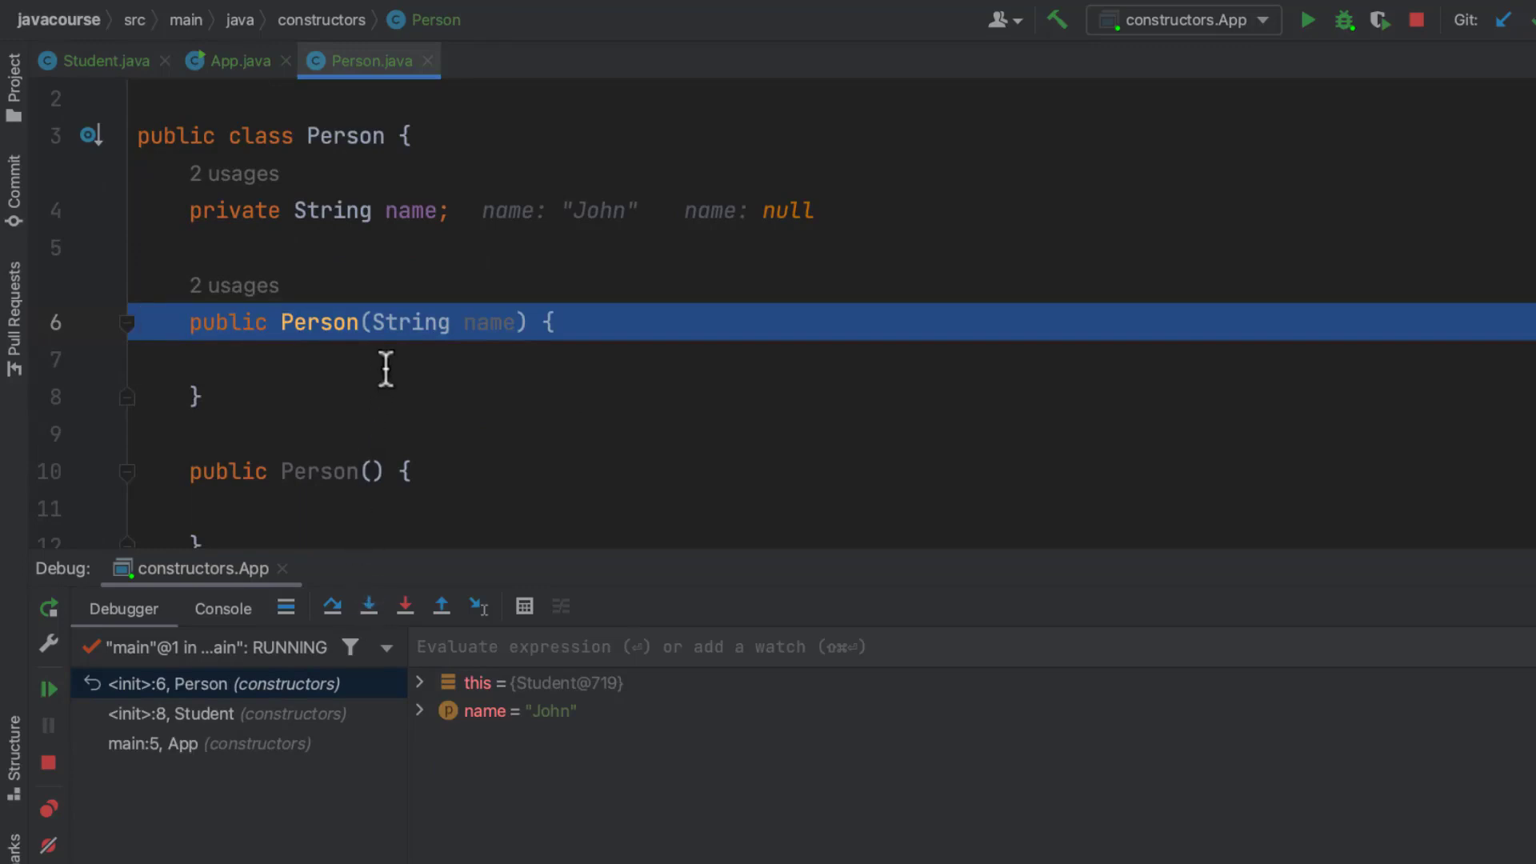
# - Write this.name = name; in Person's name constructor and step past it
pyautogui.click(245, 360)
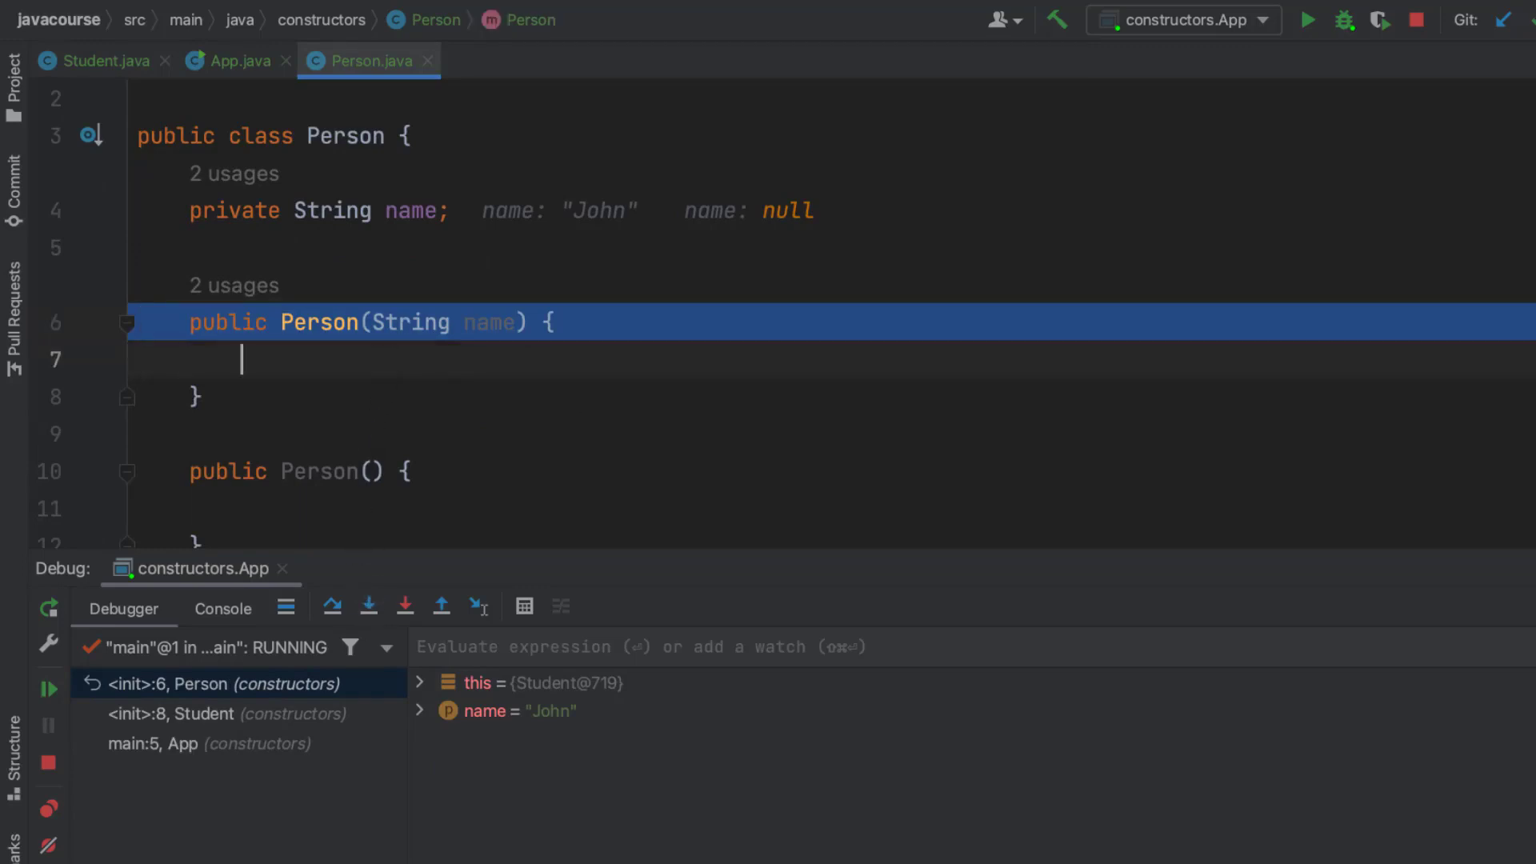
pyautogui.write('this')
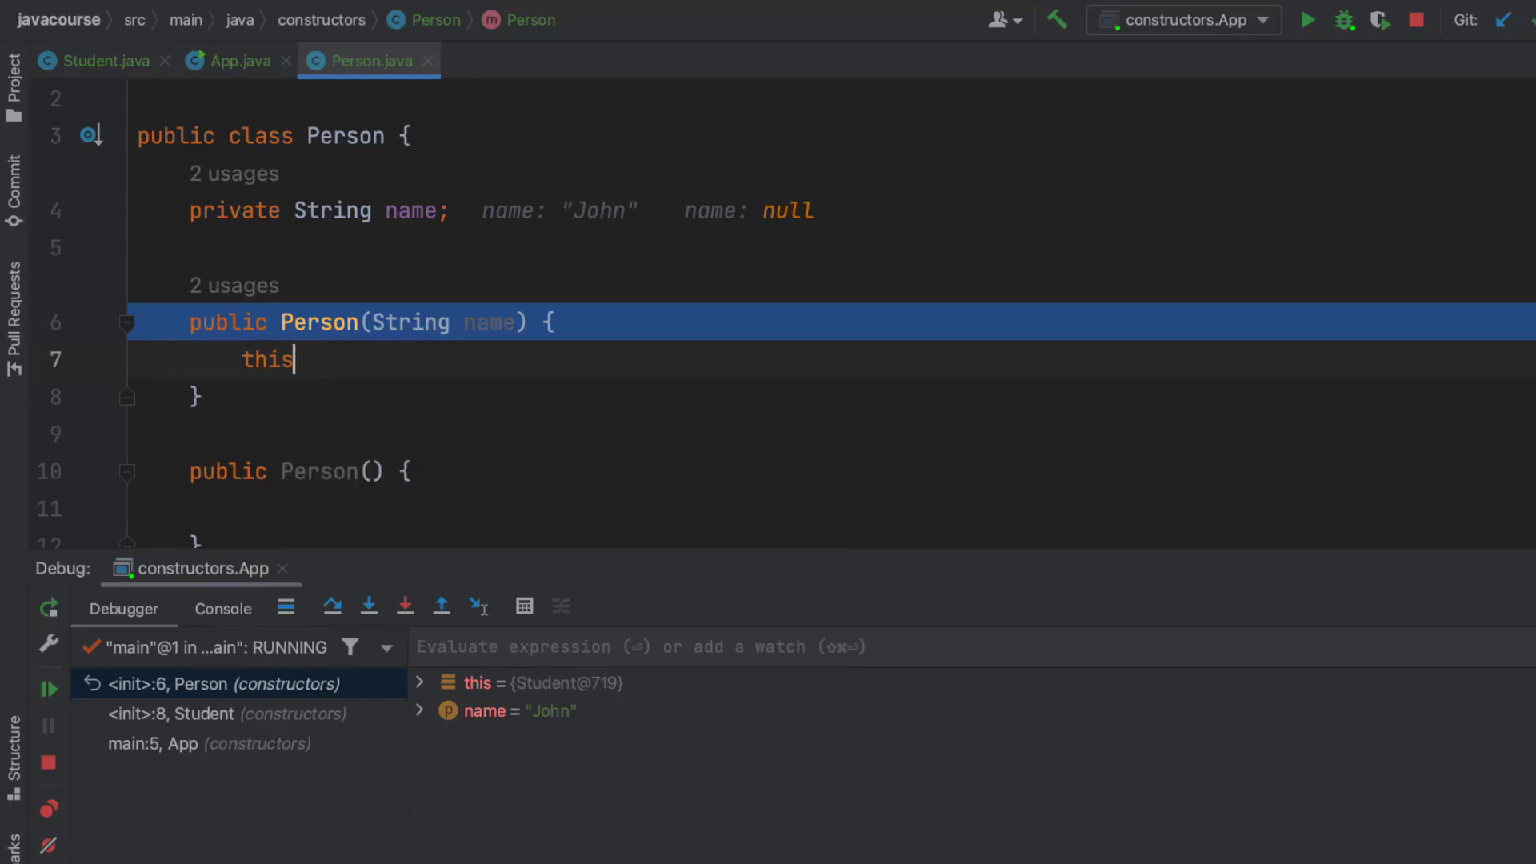
pyautogui.write('.name = name;')
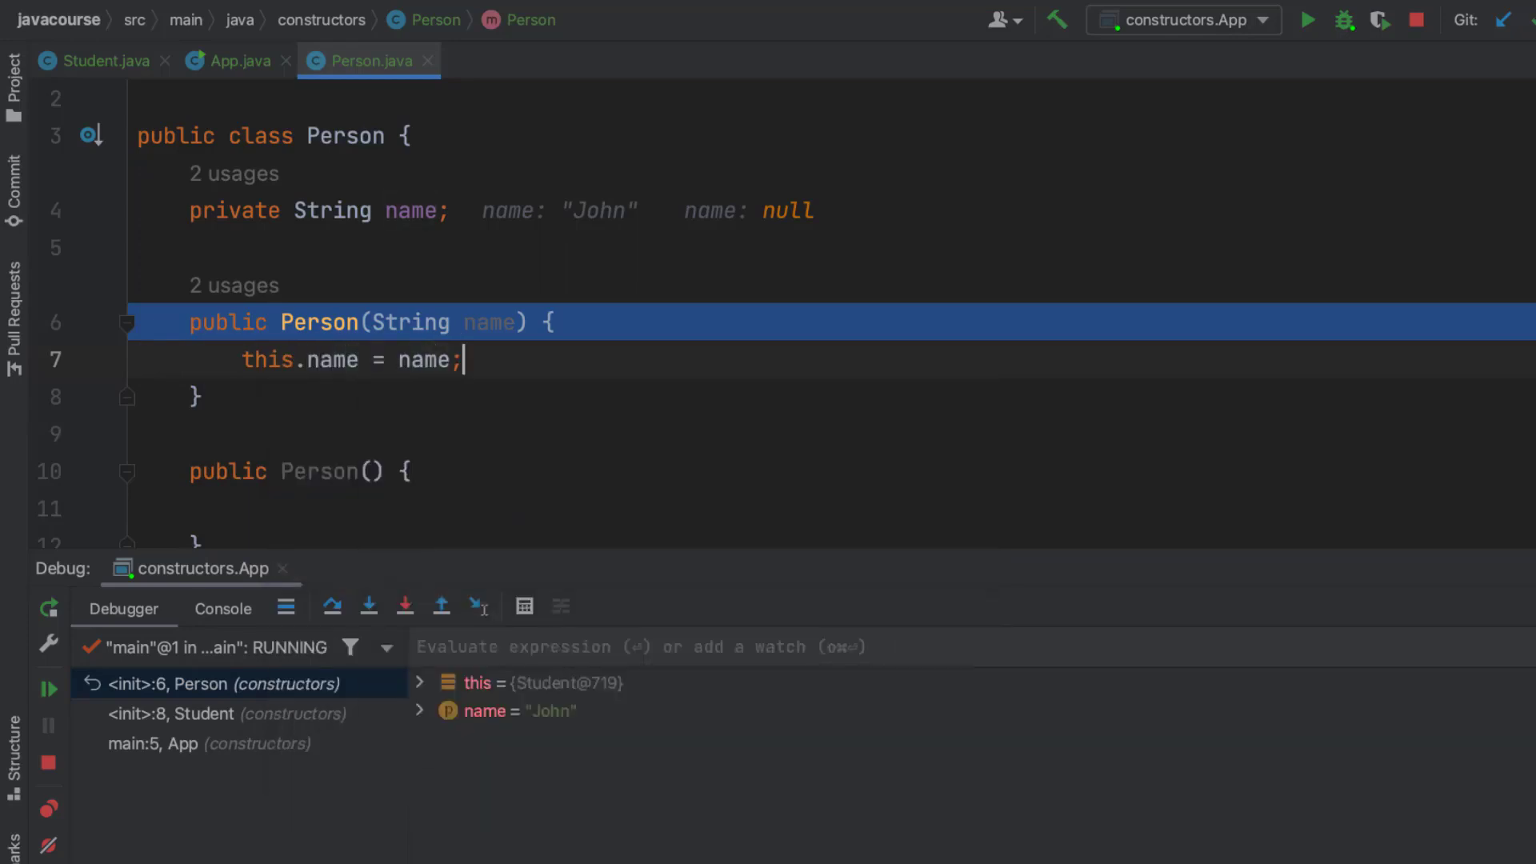
pyautogui.click(369, 605)
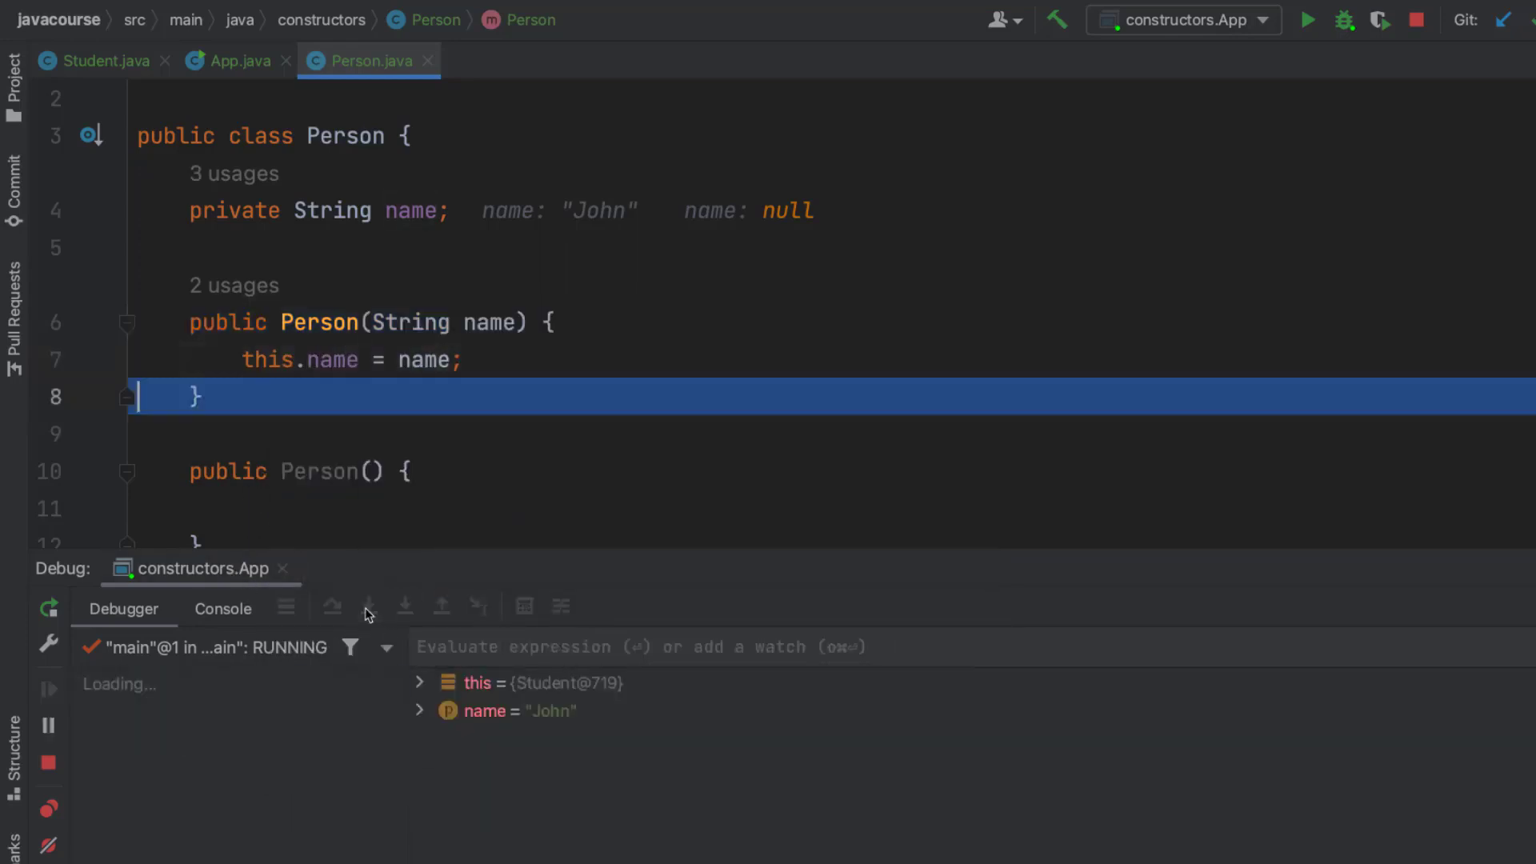
# - Step back through Student's constructor to main, create s1, and run to exit code 0
pyautogui.click(368, 607)
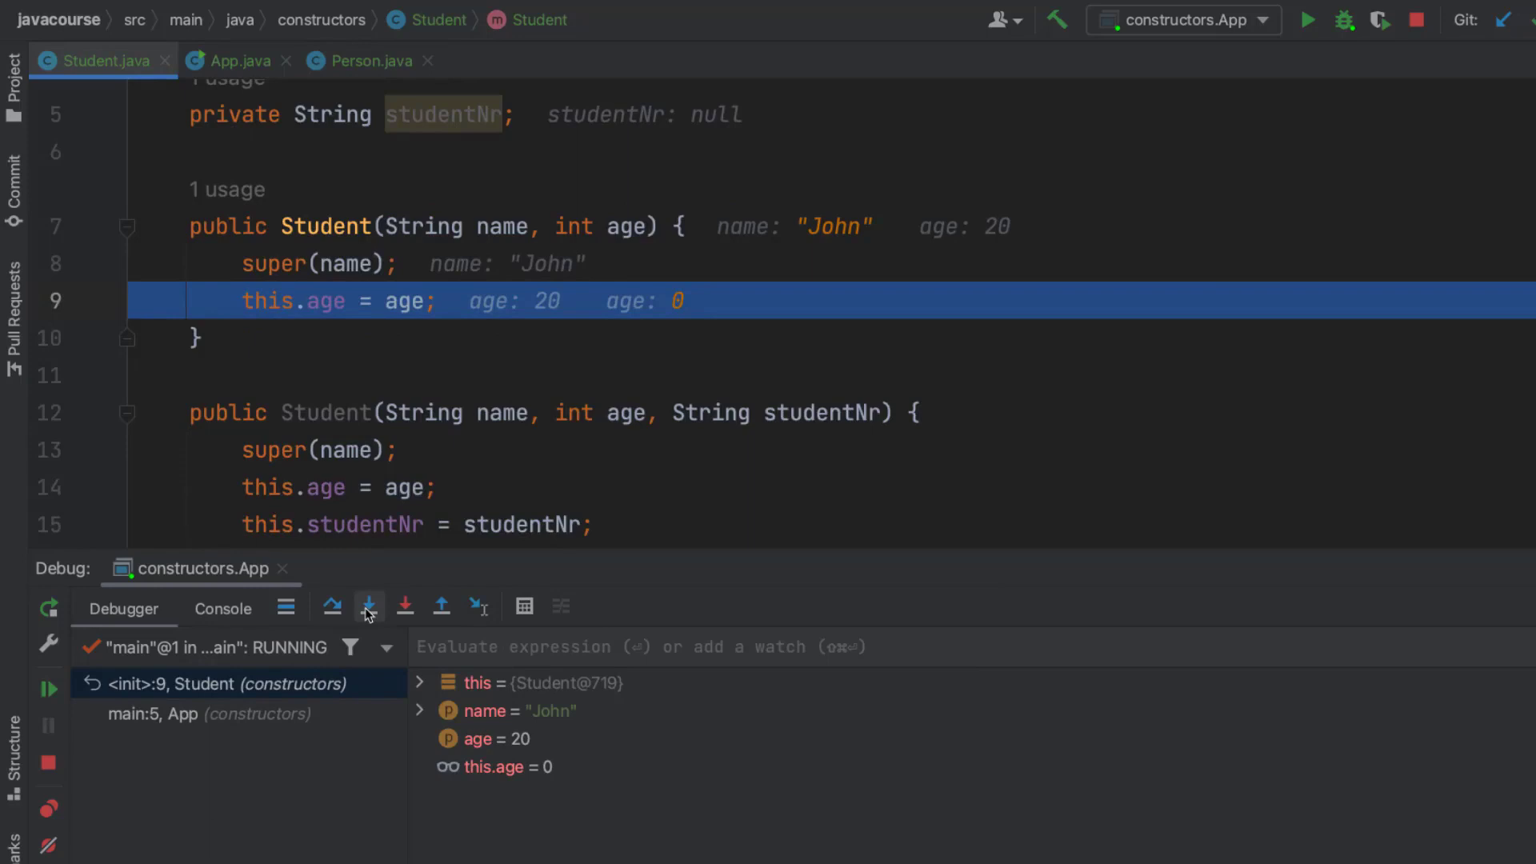
pyautogui.moveTo(368, 607)
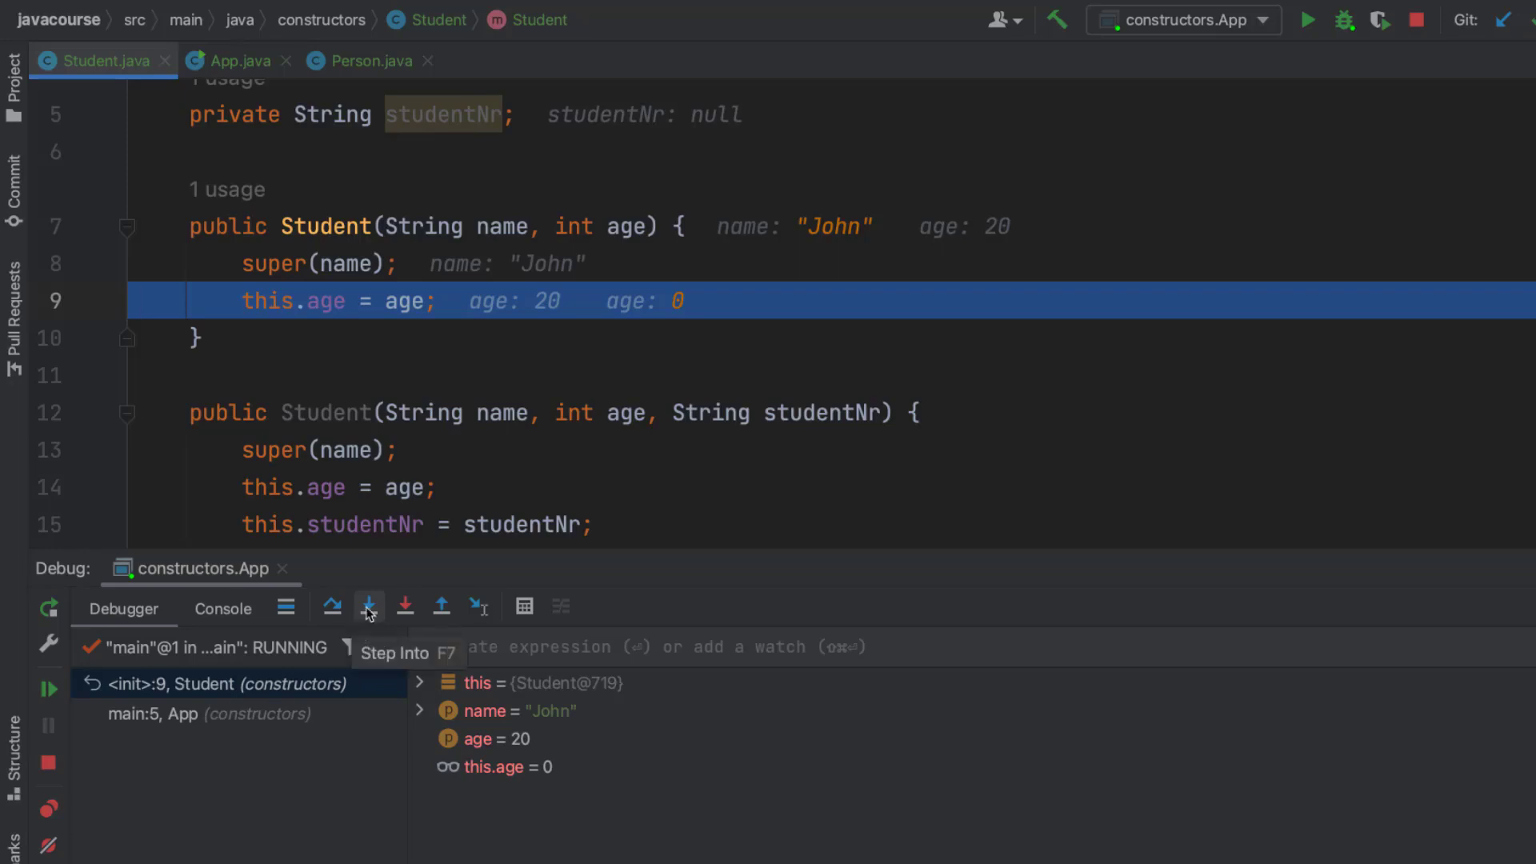
pyautogui.click(367, 605)
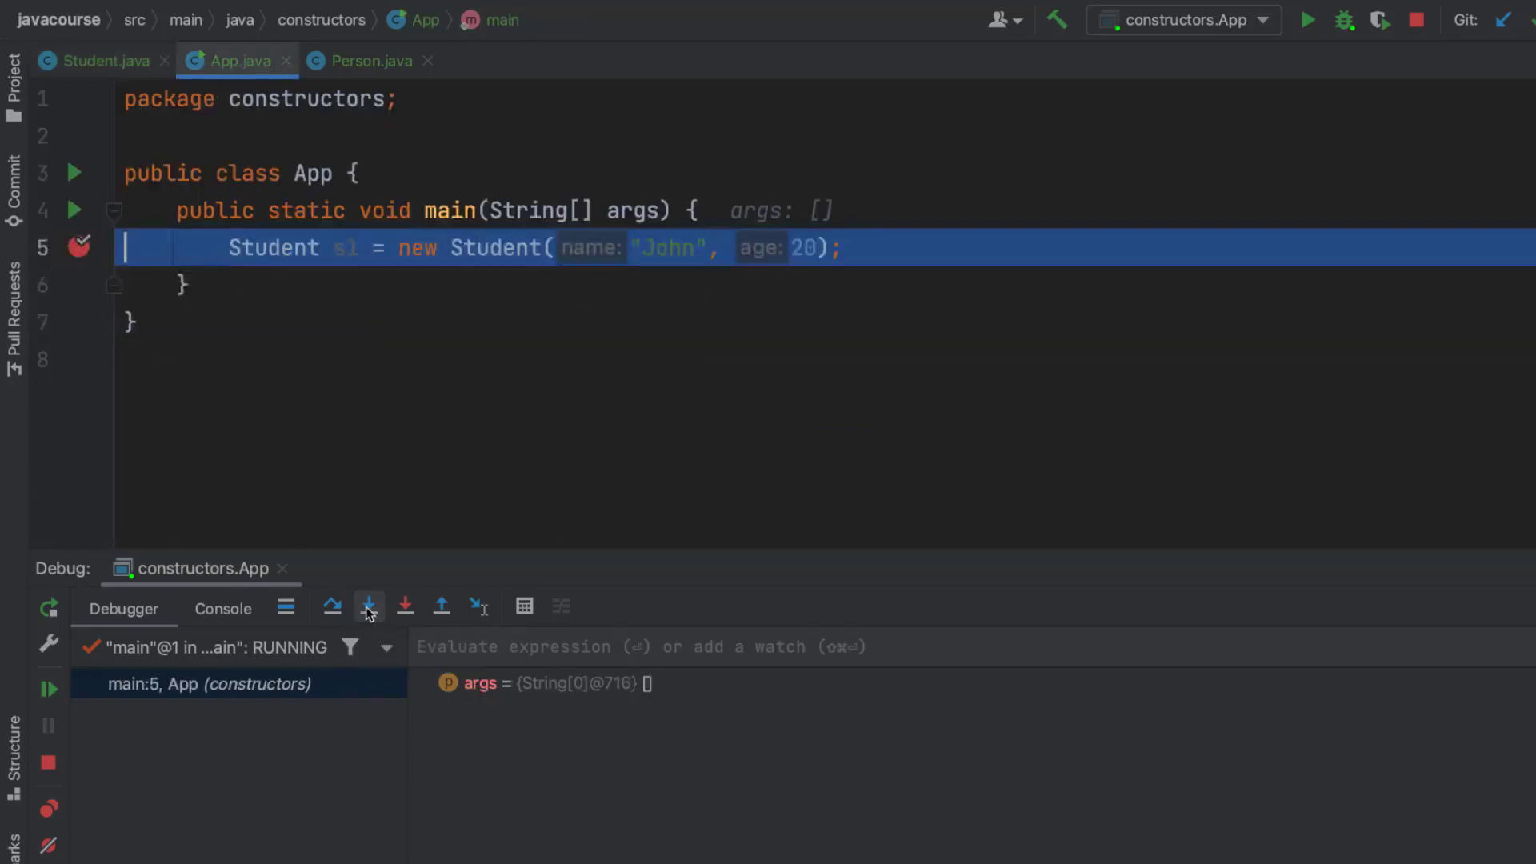
pyautogui.click(367, 607)
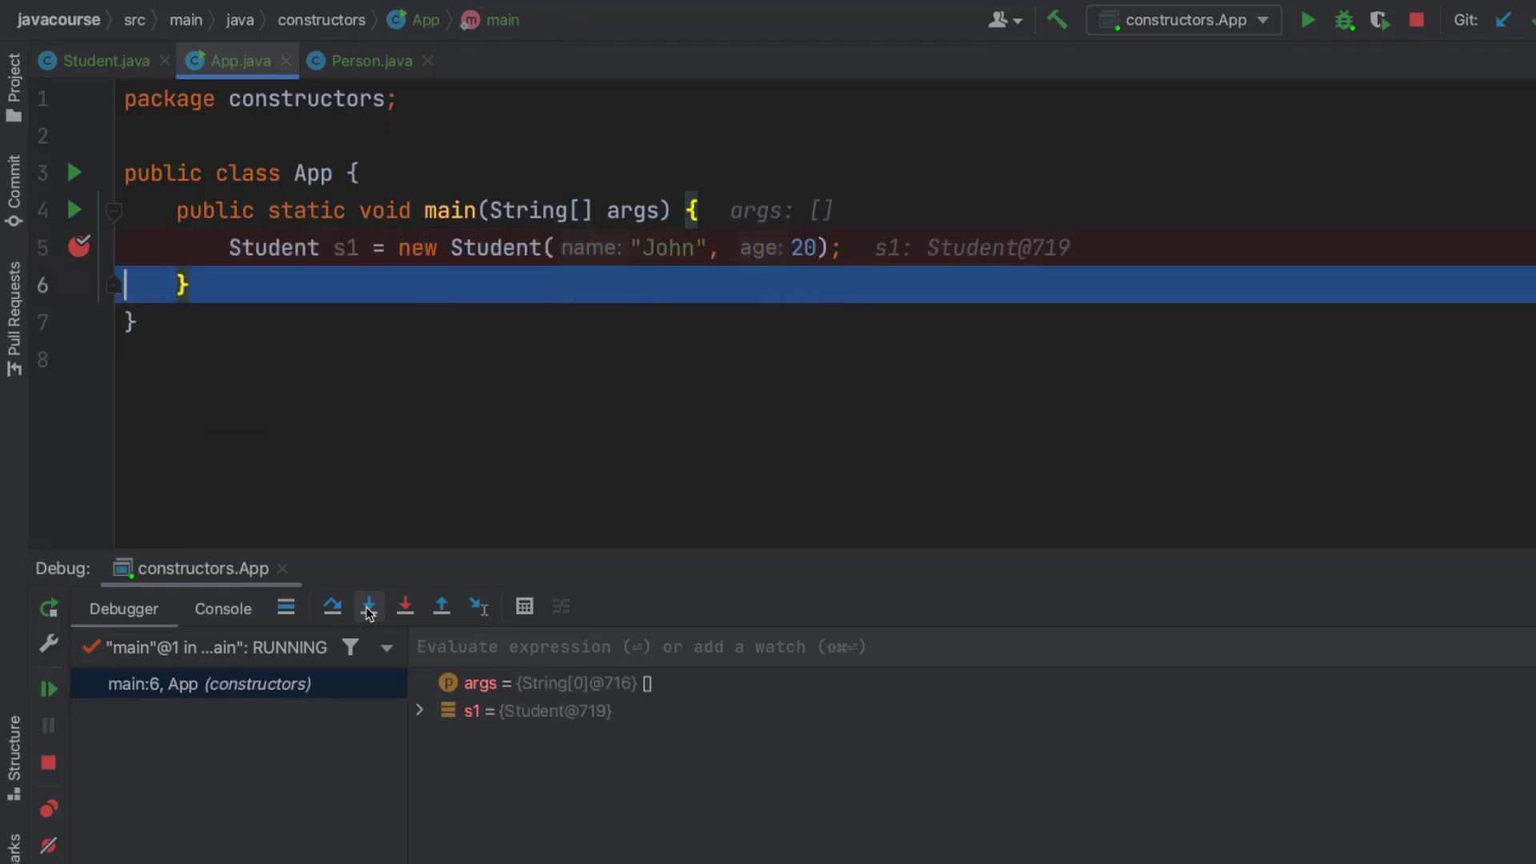
pyautogui.click(368, 606)
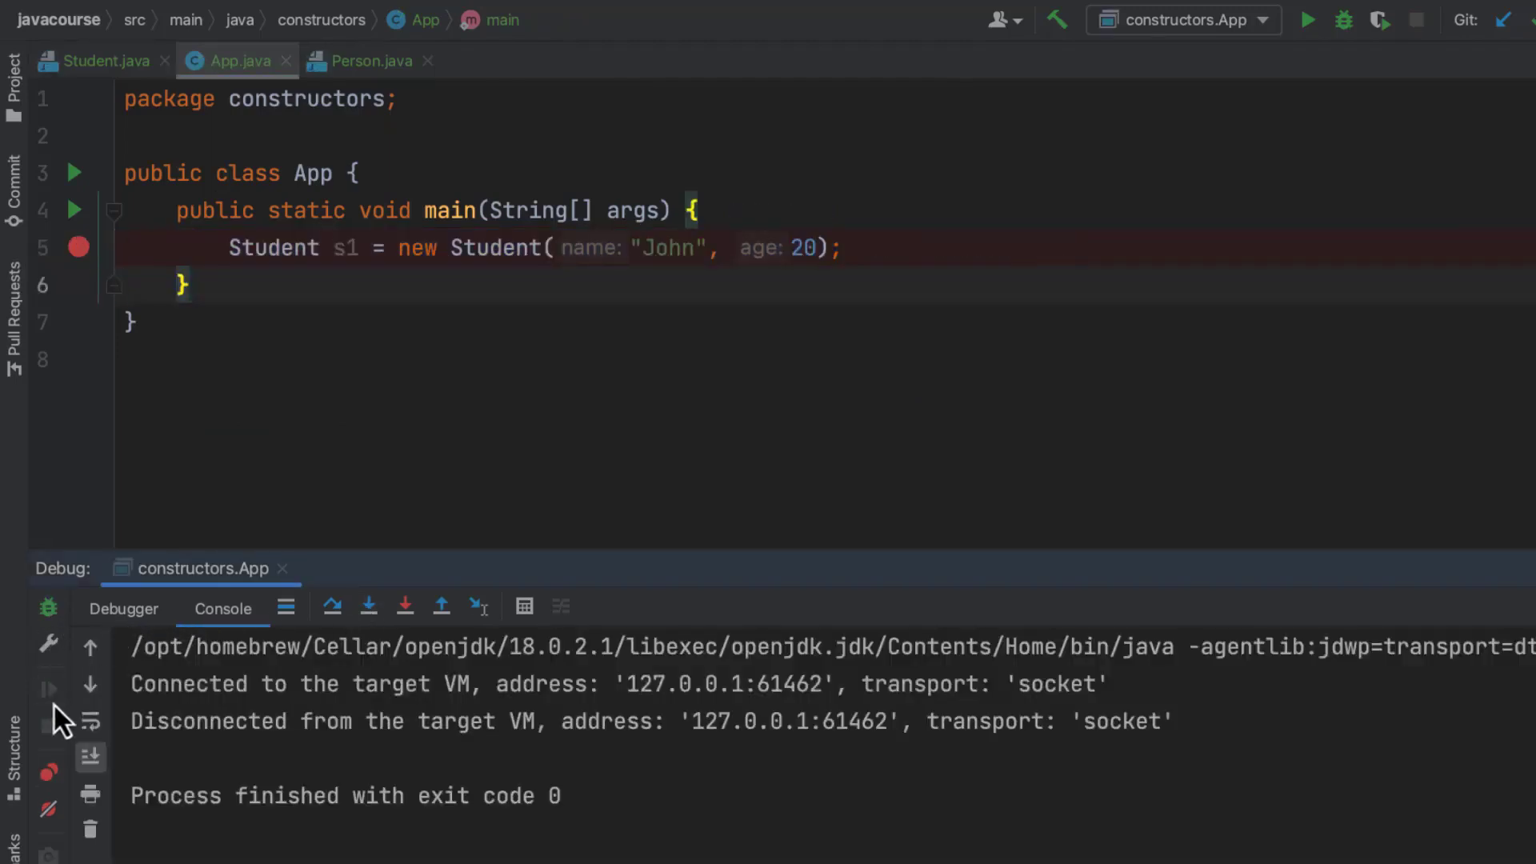
pyautogui.moveTo(49, 688)
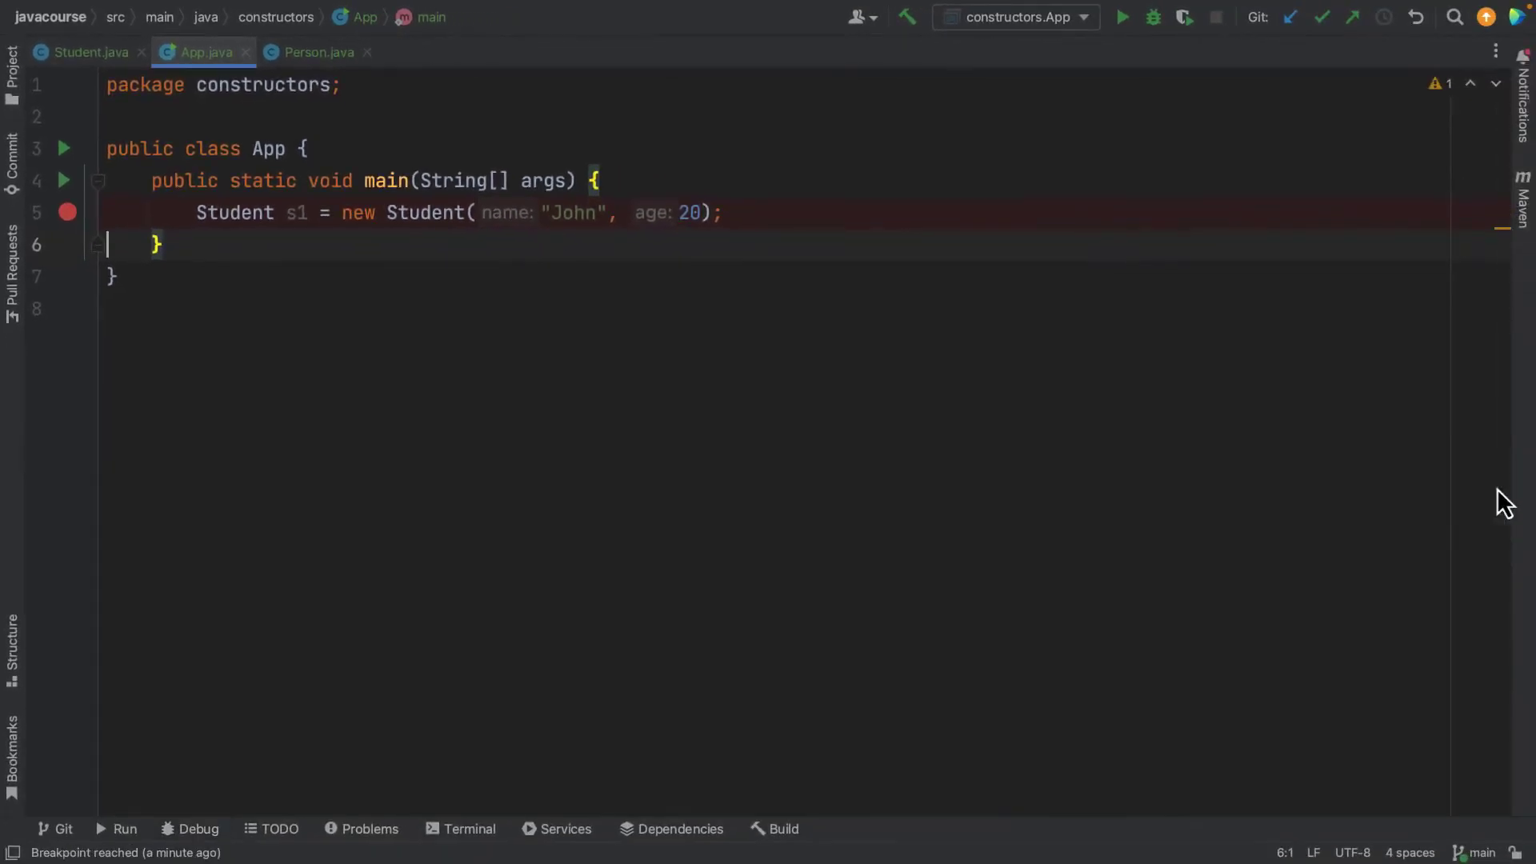
# - Change Student's two-argument constructor to this(name, age, "0"), then glance at Person and App
pyautogui.click(86, 52)
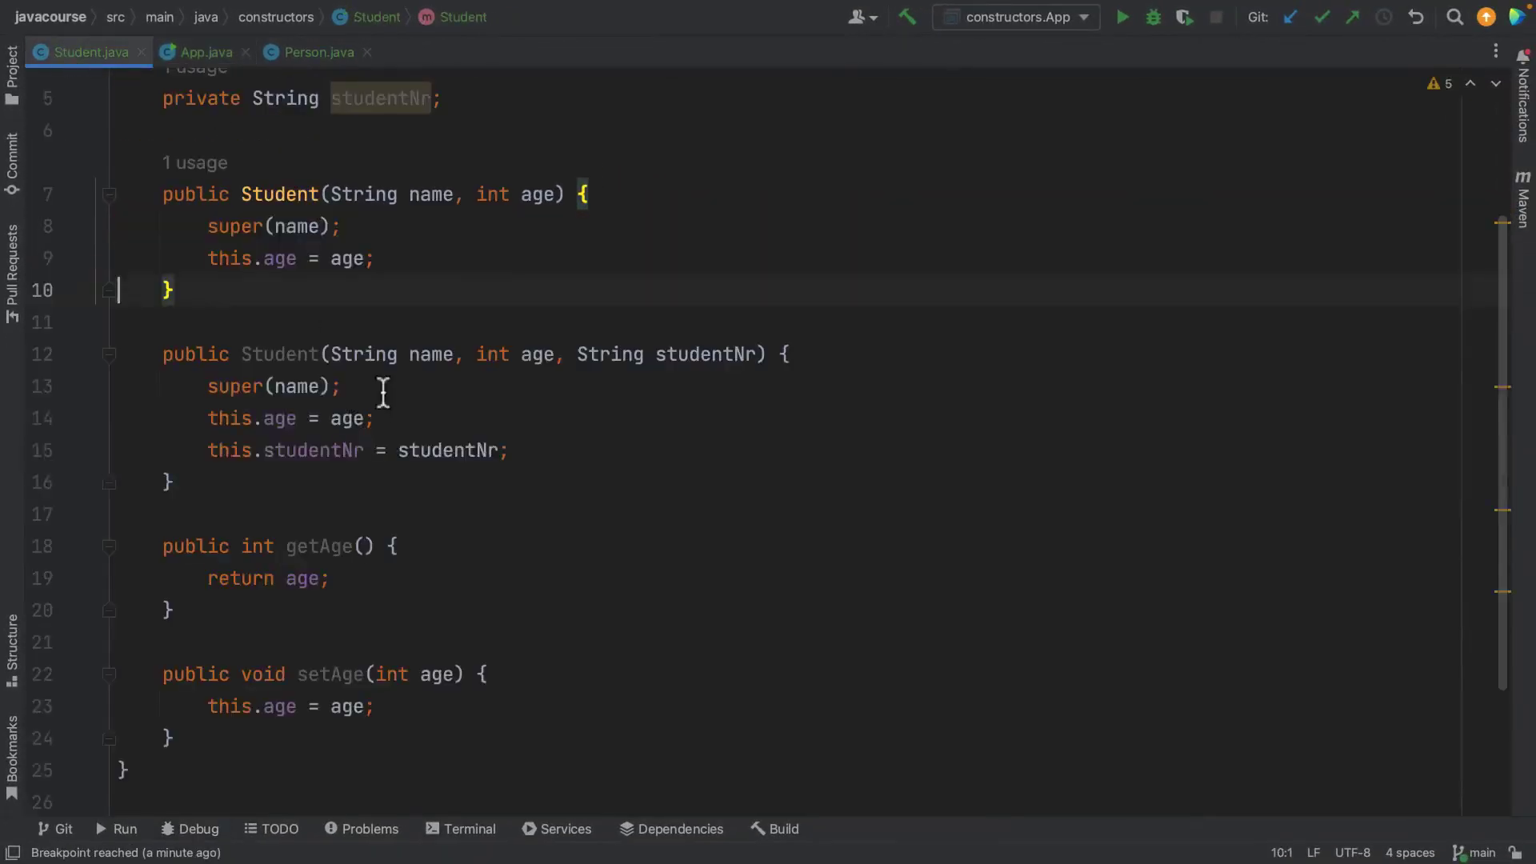
pyautogui.moveTo(501, 278)
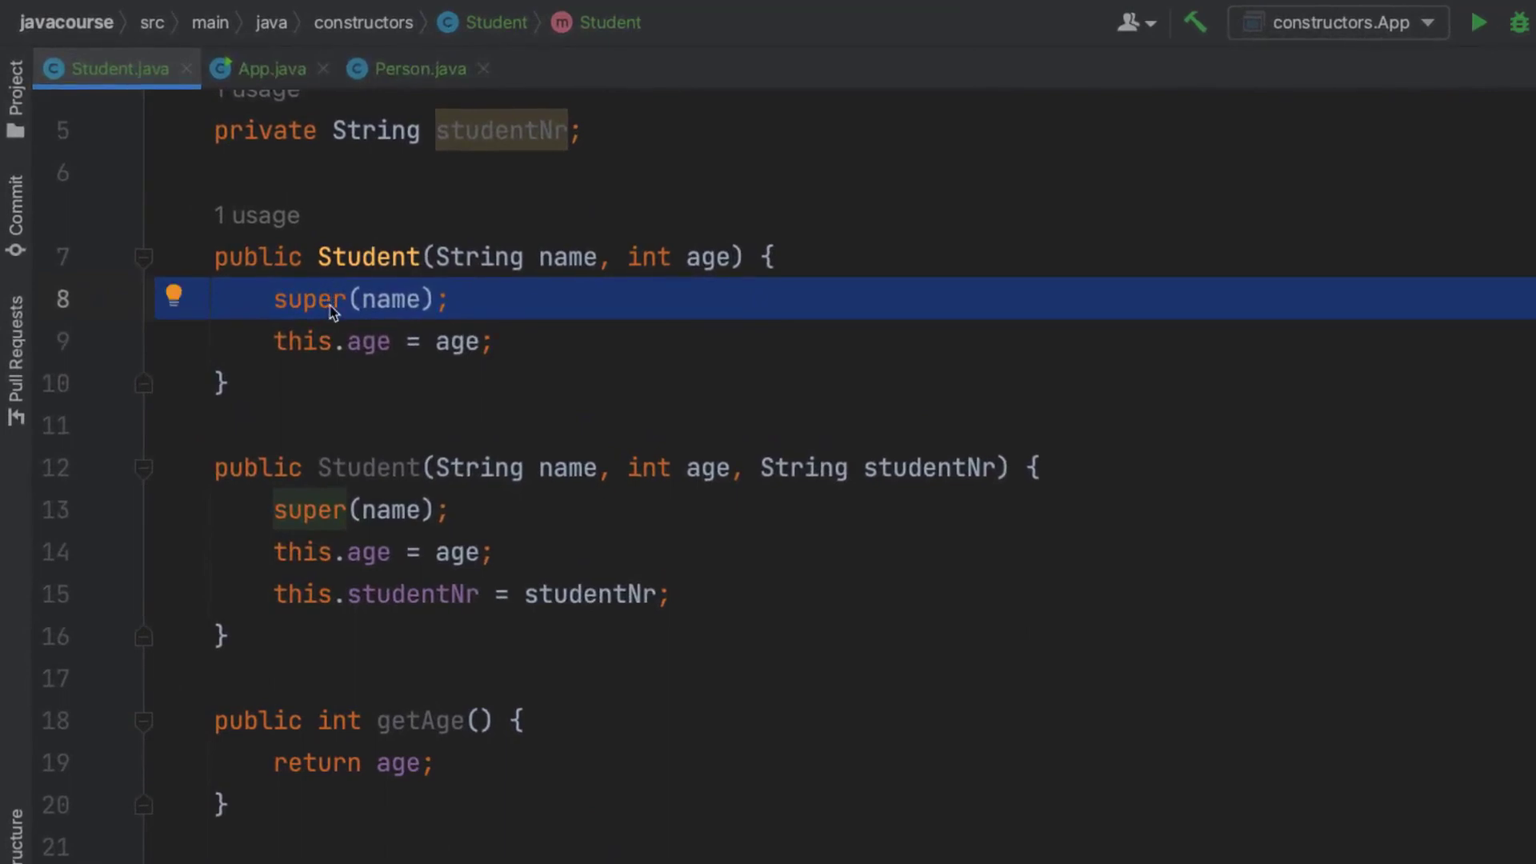
pyautogui.moveTo(475, 328)
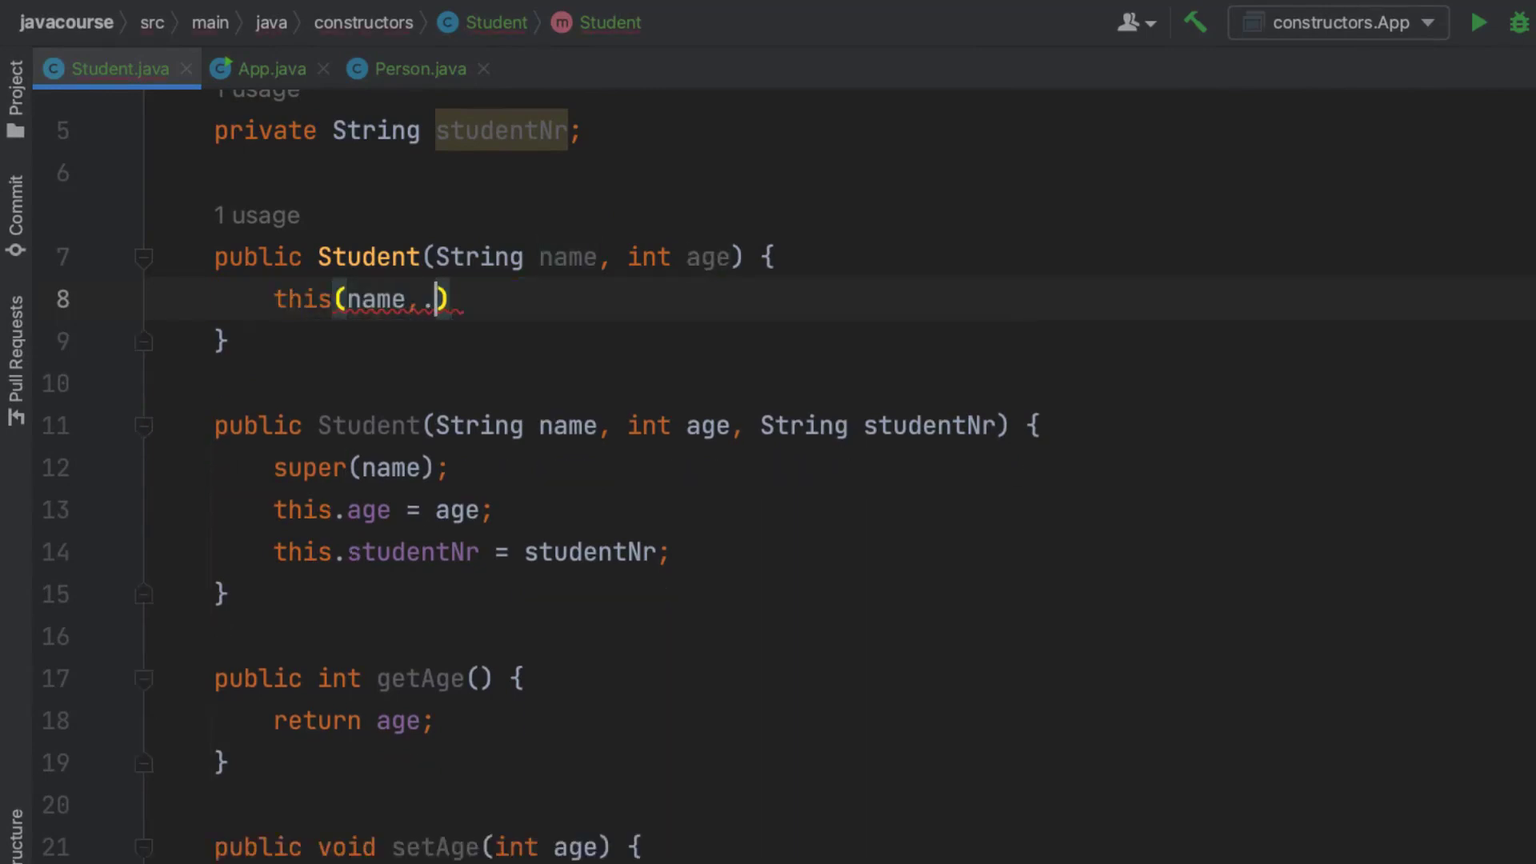
pyautogui.press('Backspace')
pyautogui.write('age, "0')
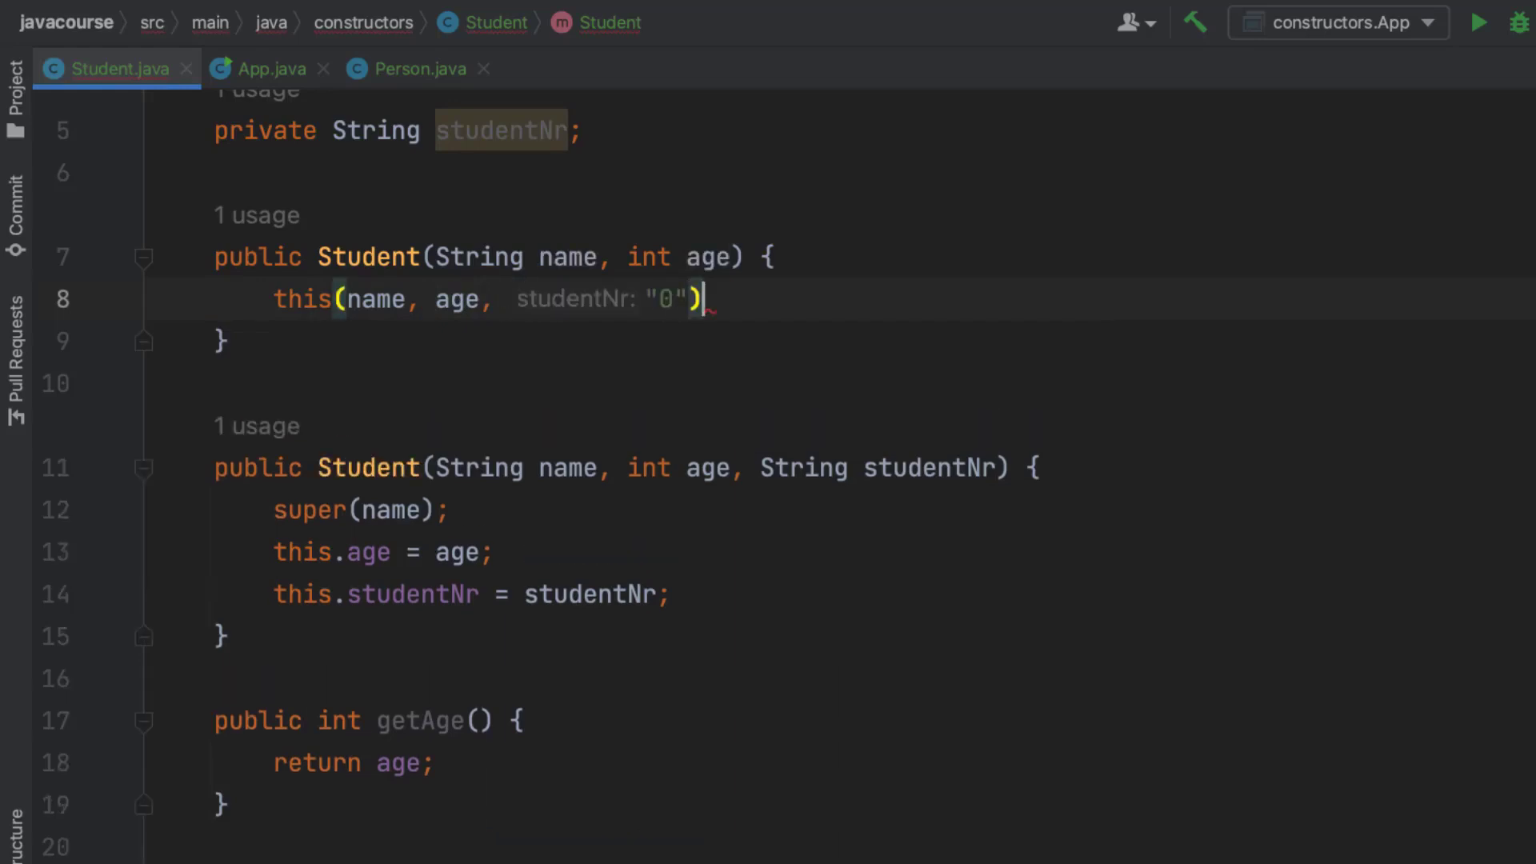
pyautogui.write(';')
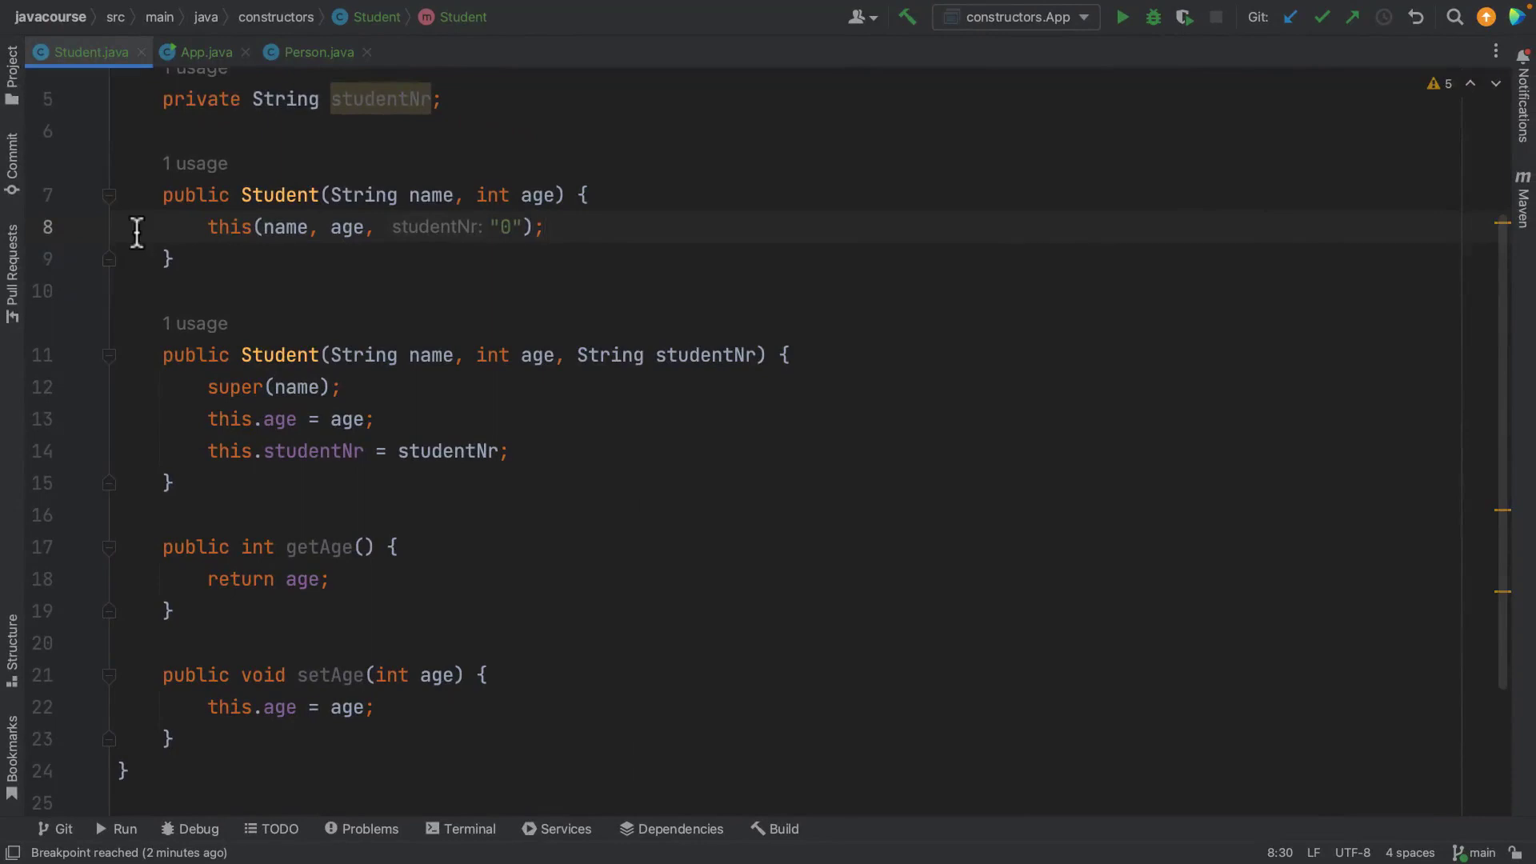
pyautogui.click(315, 52)
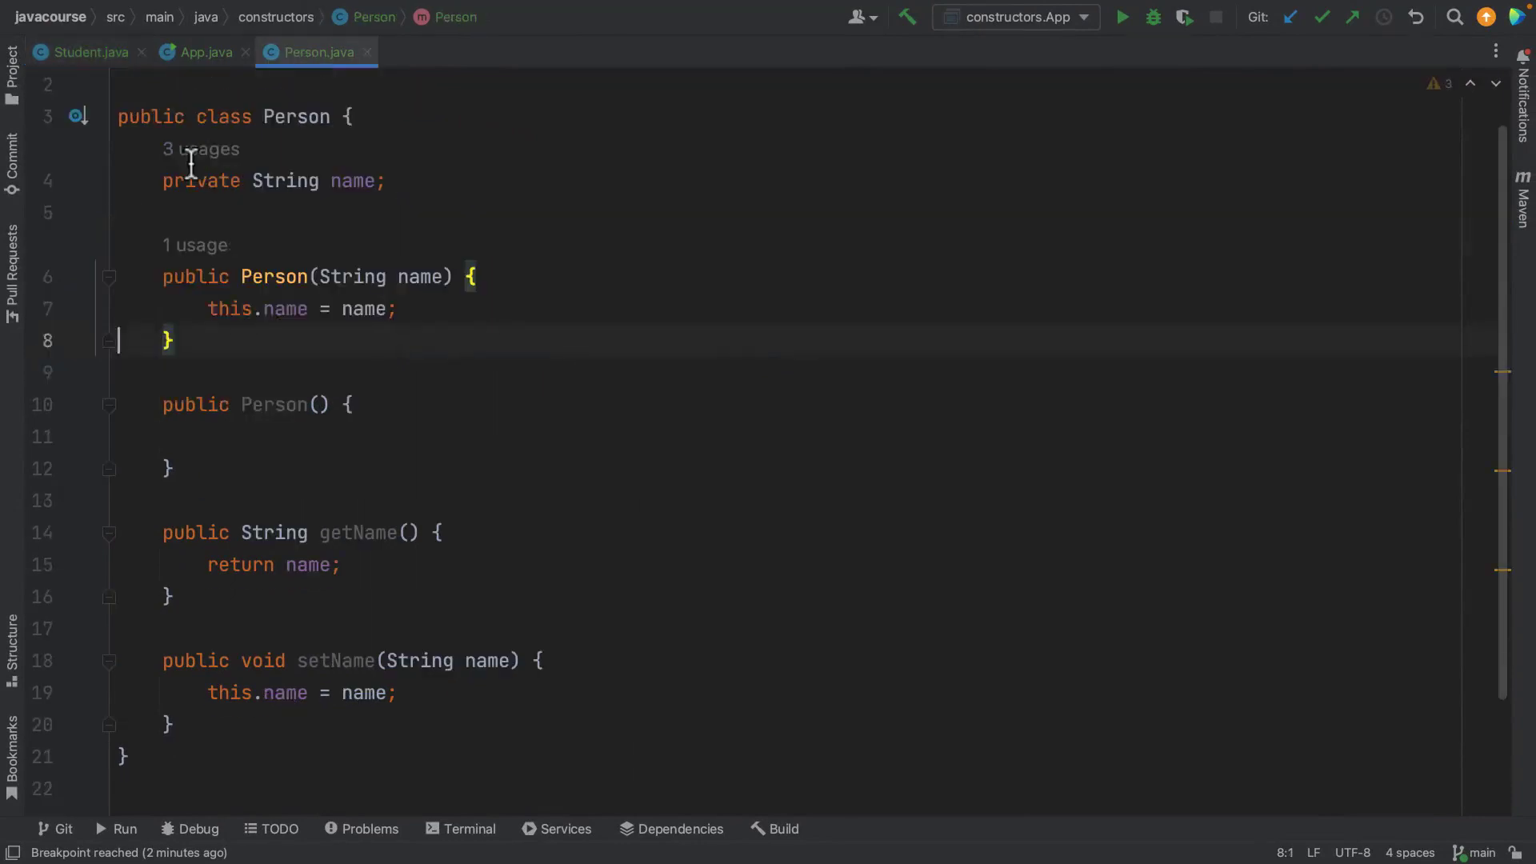
pyautogui.click(205, 51)
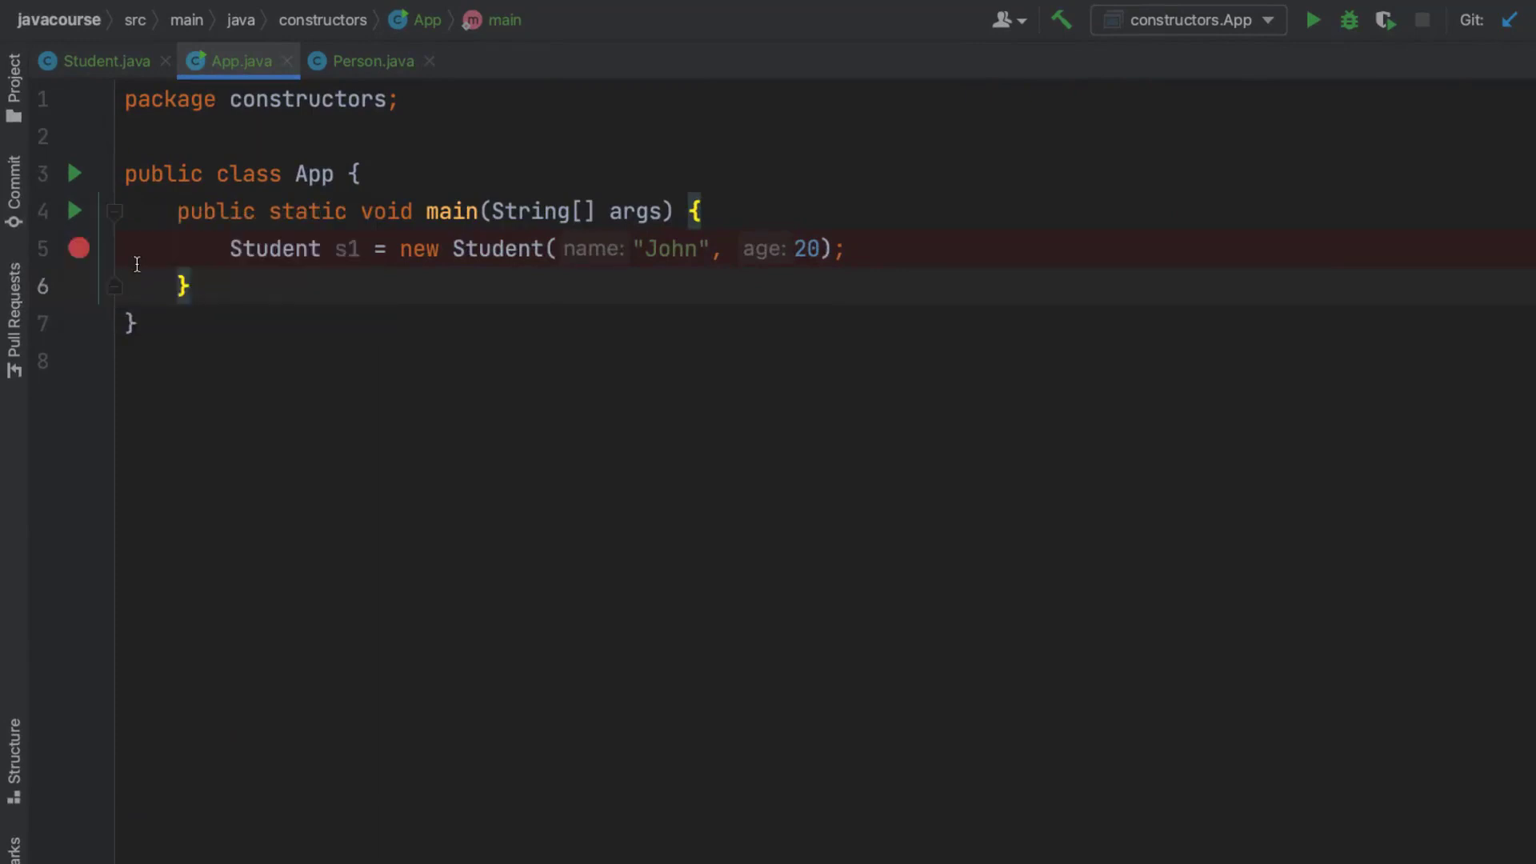
# - Debug App and step through this(name, age, "0"), Person's constructor and back to main
pyautogui.click(1348, 20)
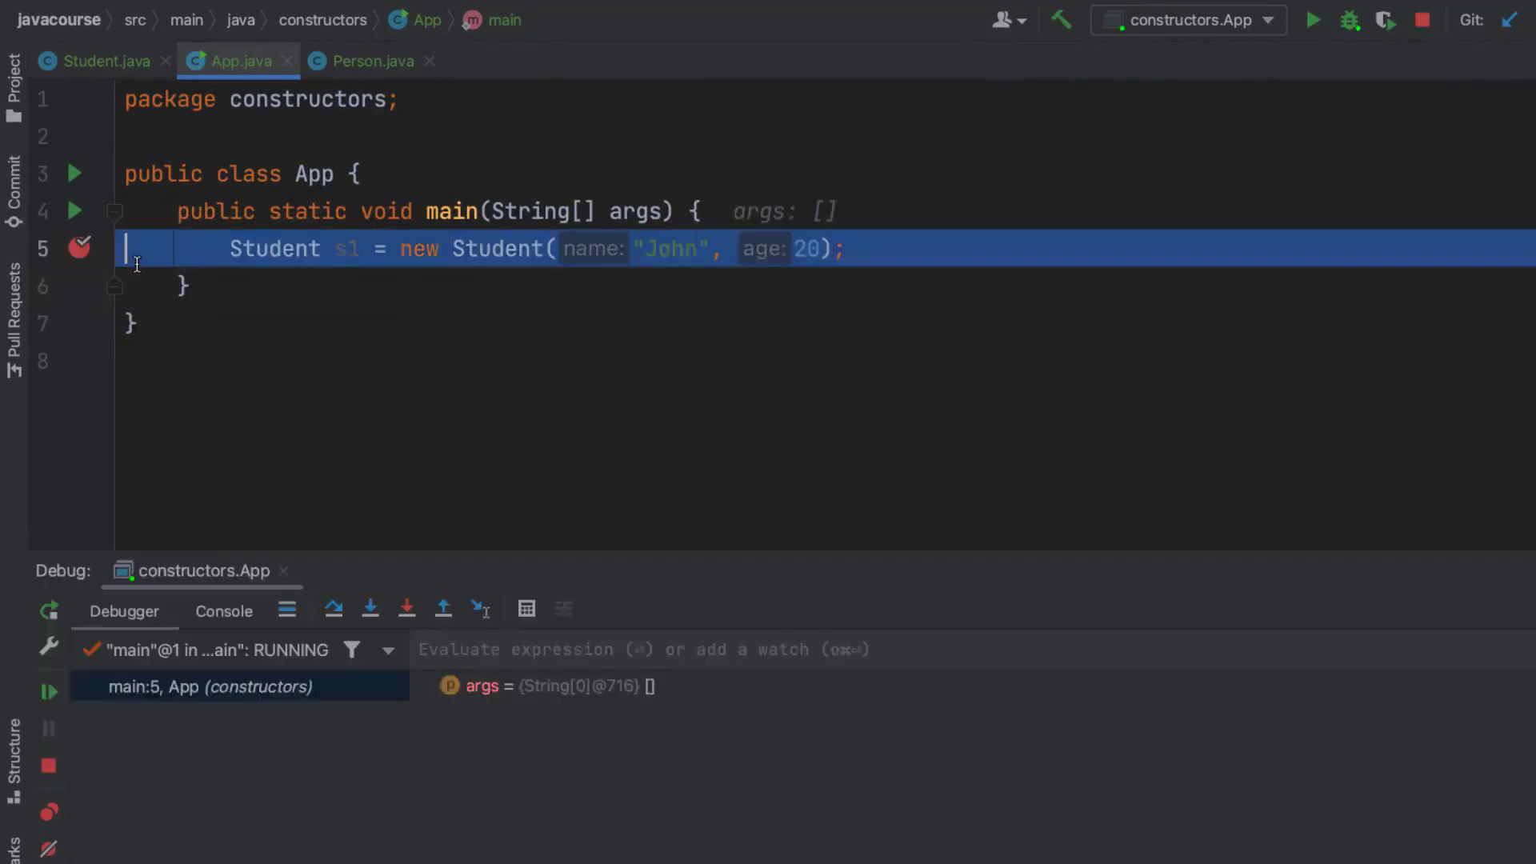
pyautogui.moveTo(132, 213)
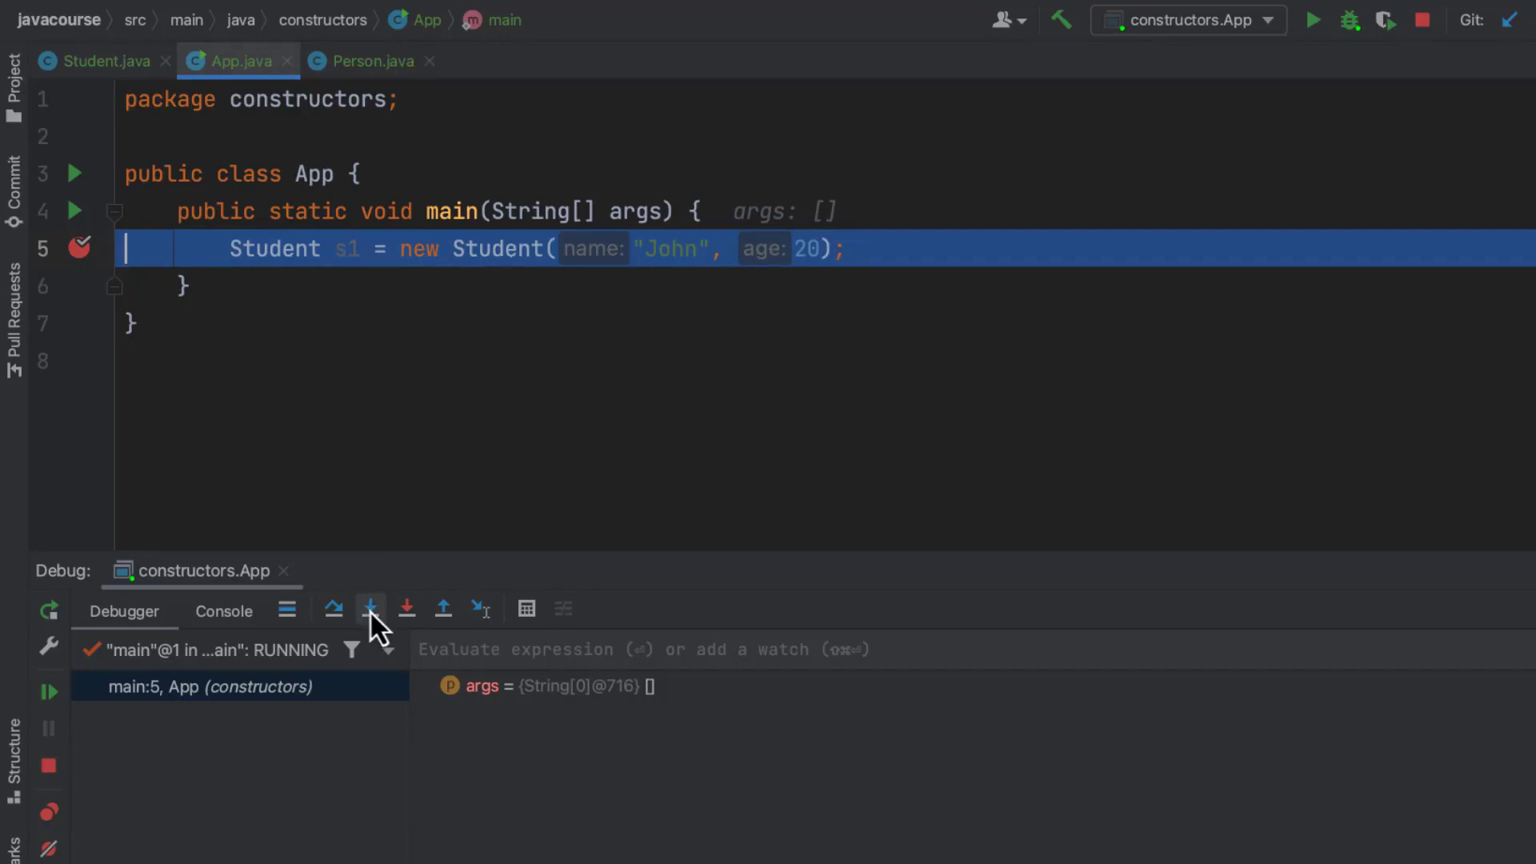
pyautogui.click(370, 608)
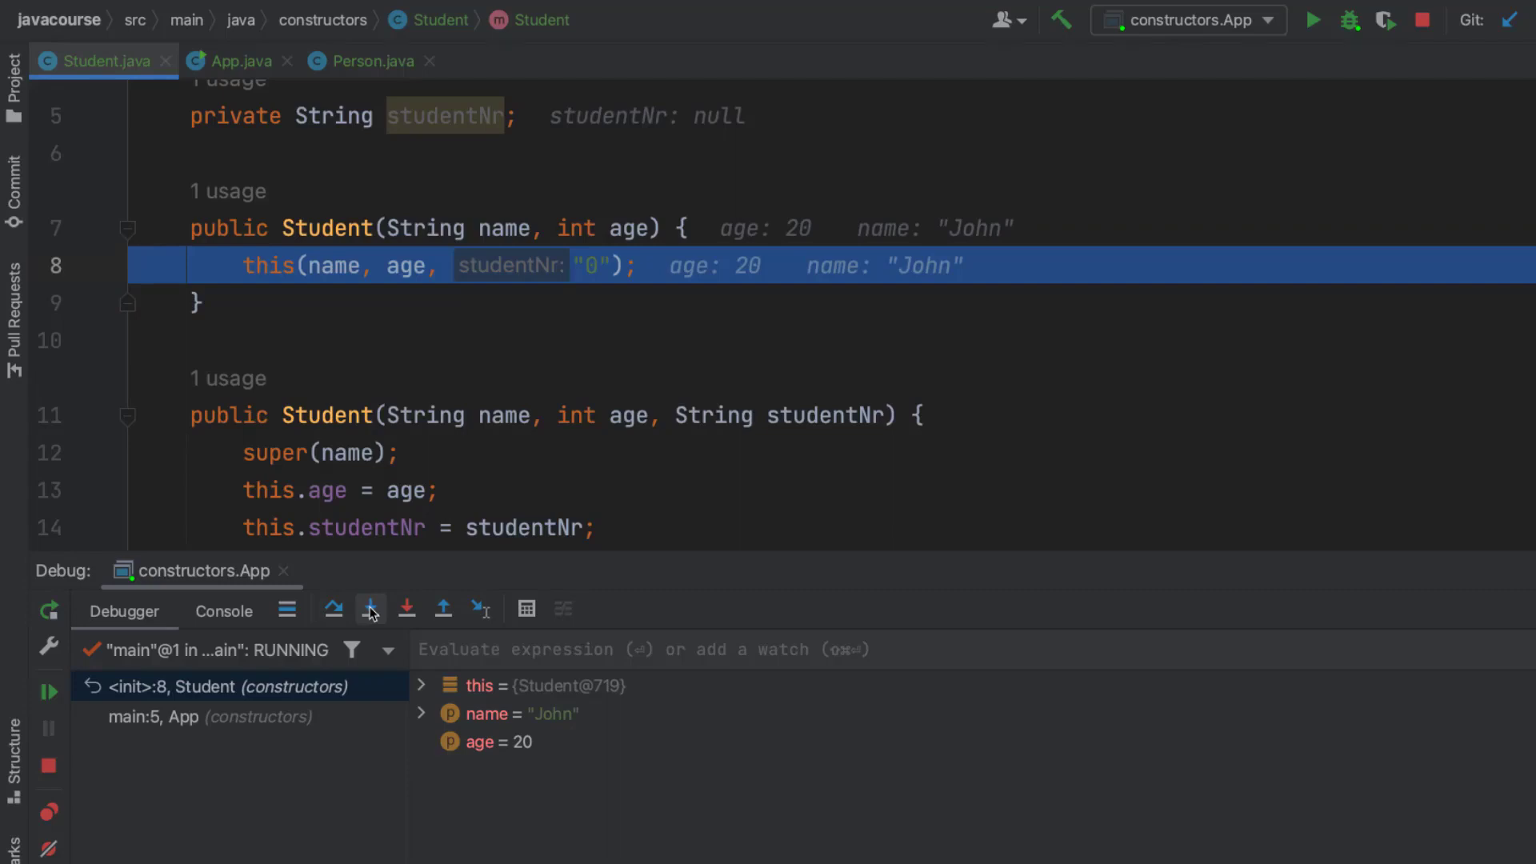
pyautogui.click(369, 608)
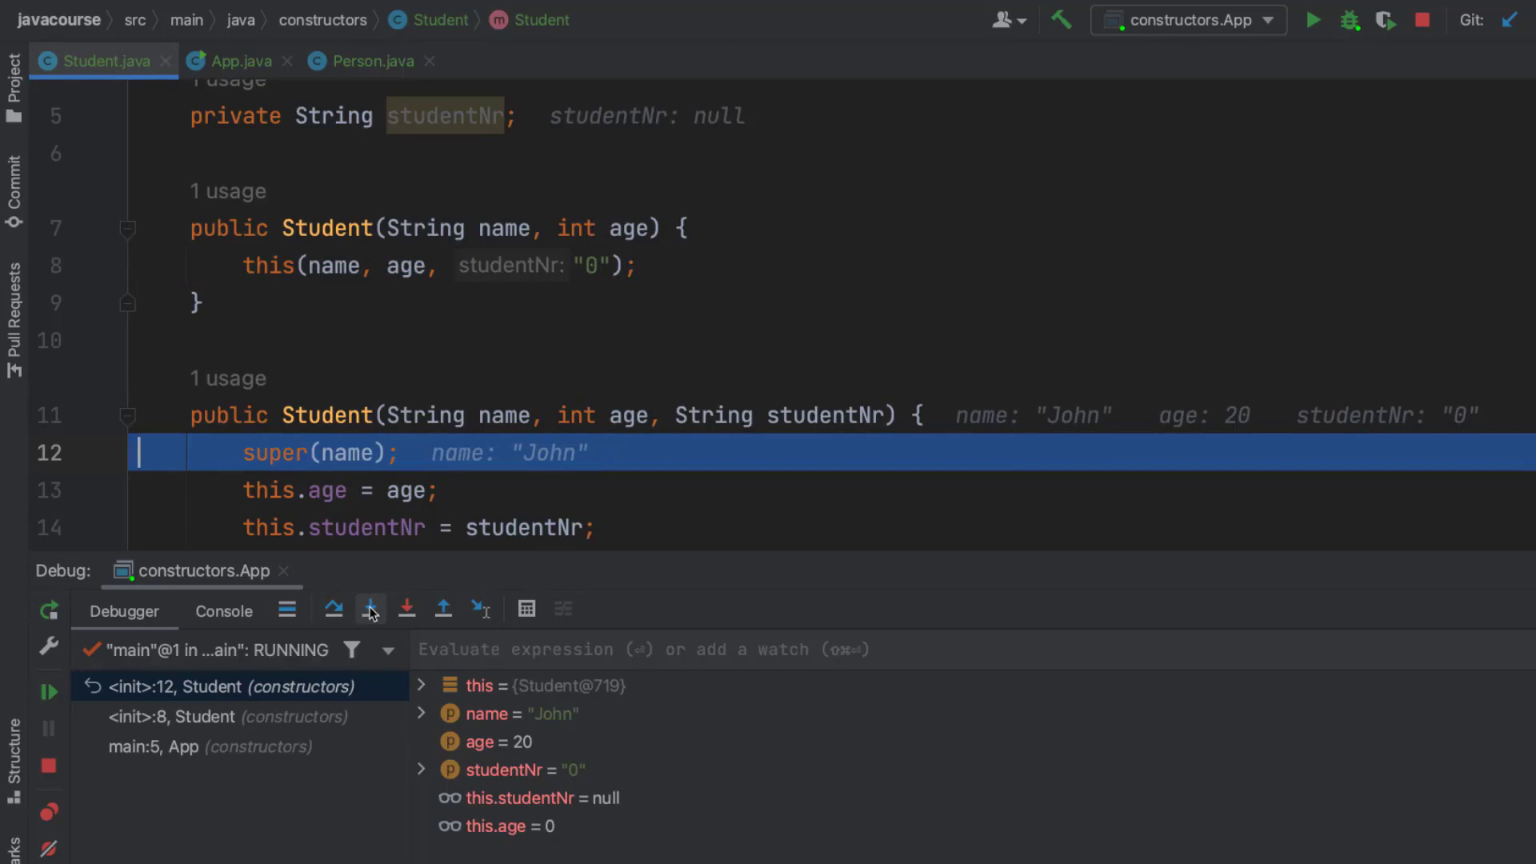
pyautogui.click(370, 610)
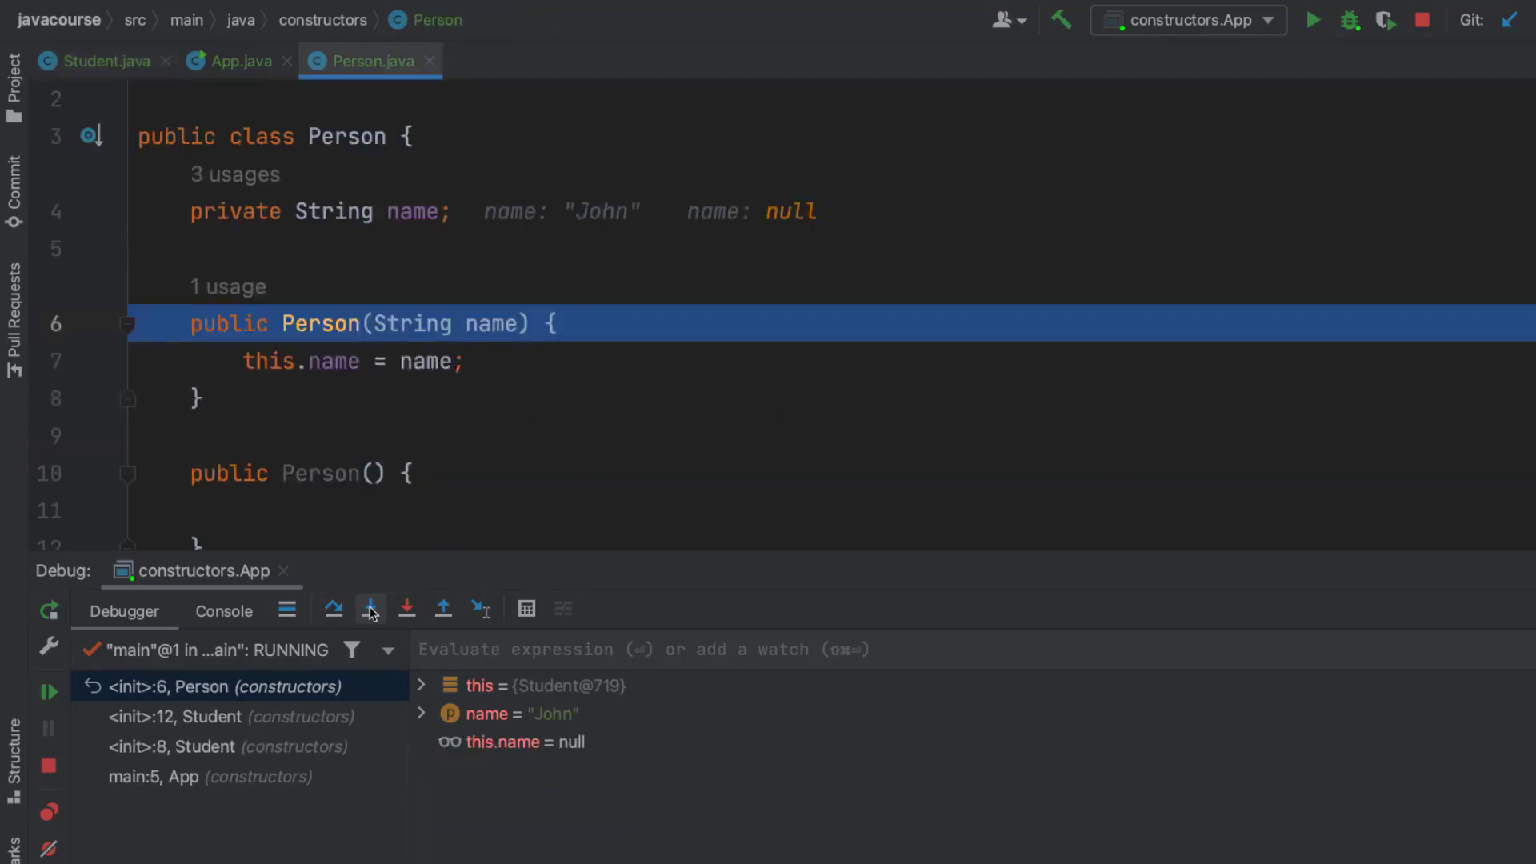
pyautogui.click(370, 608)
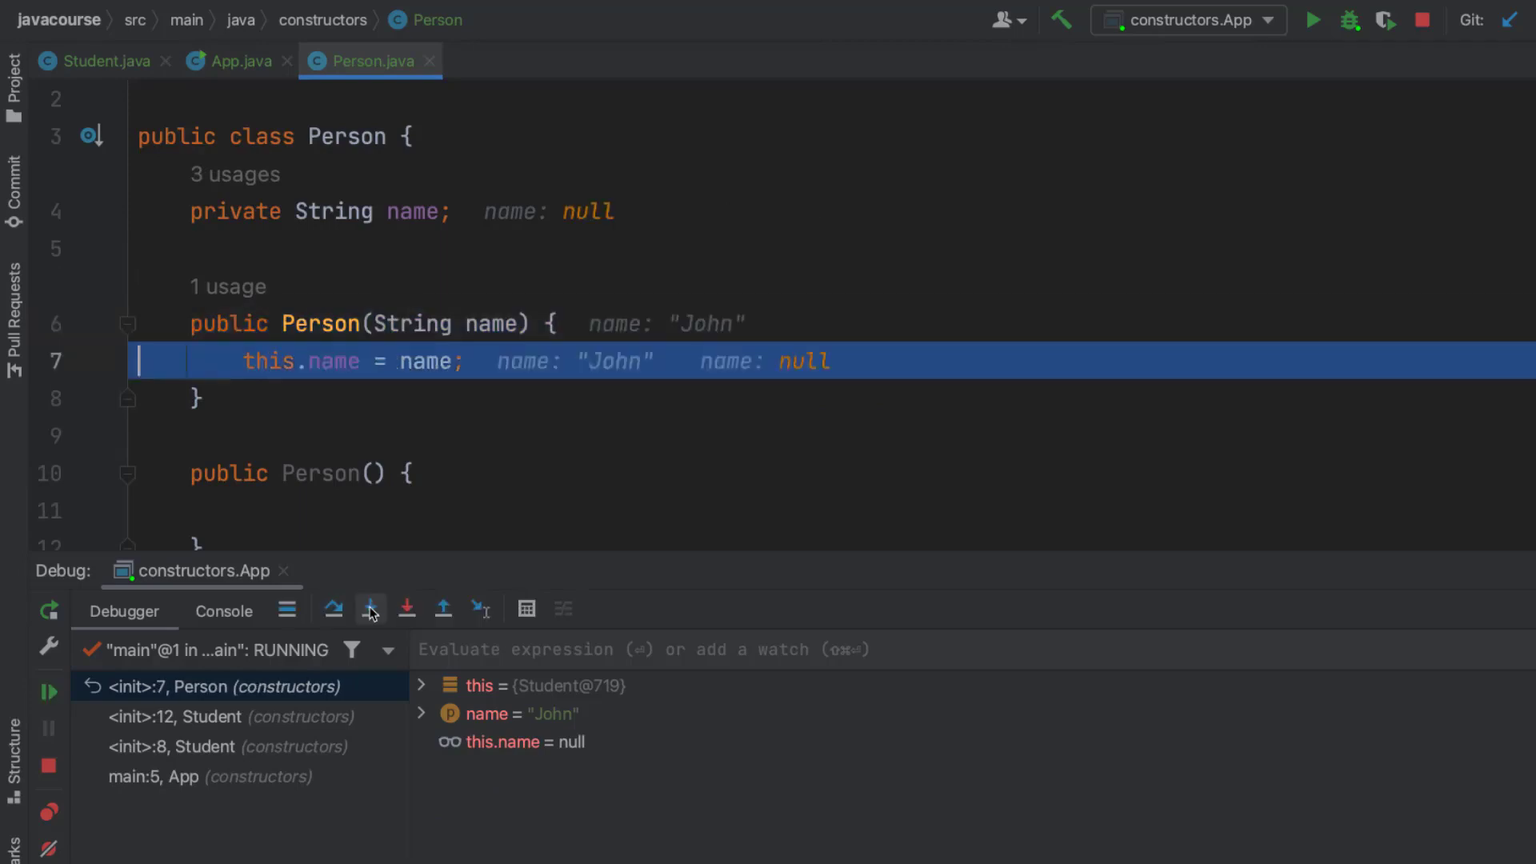
pyautogui.click(371, 608)
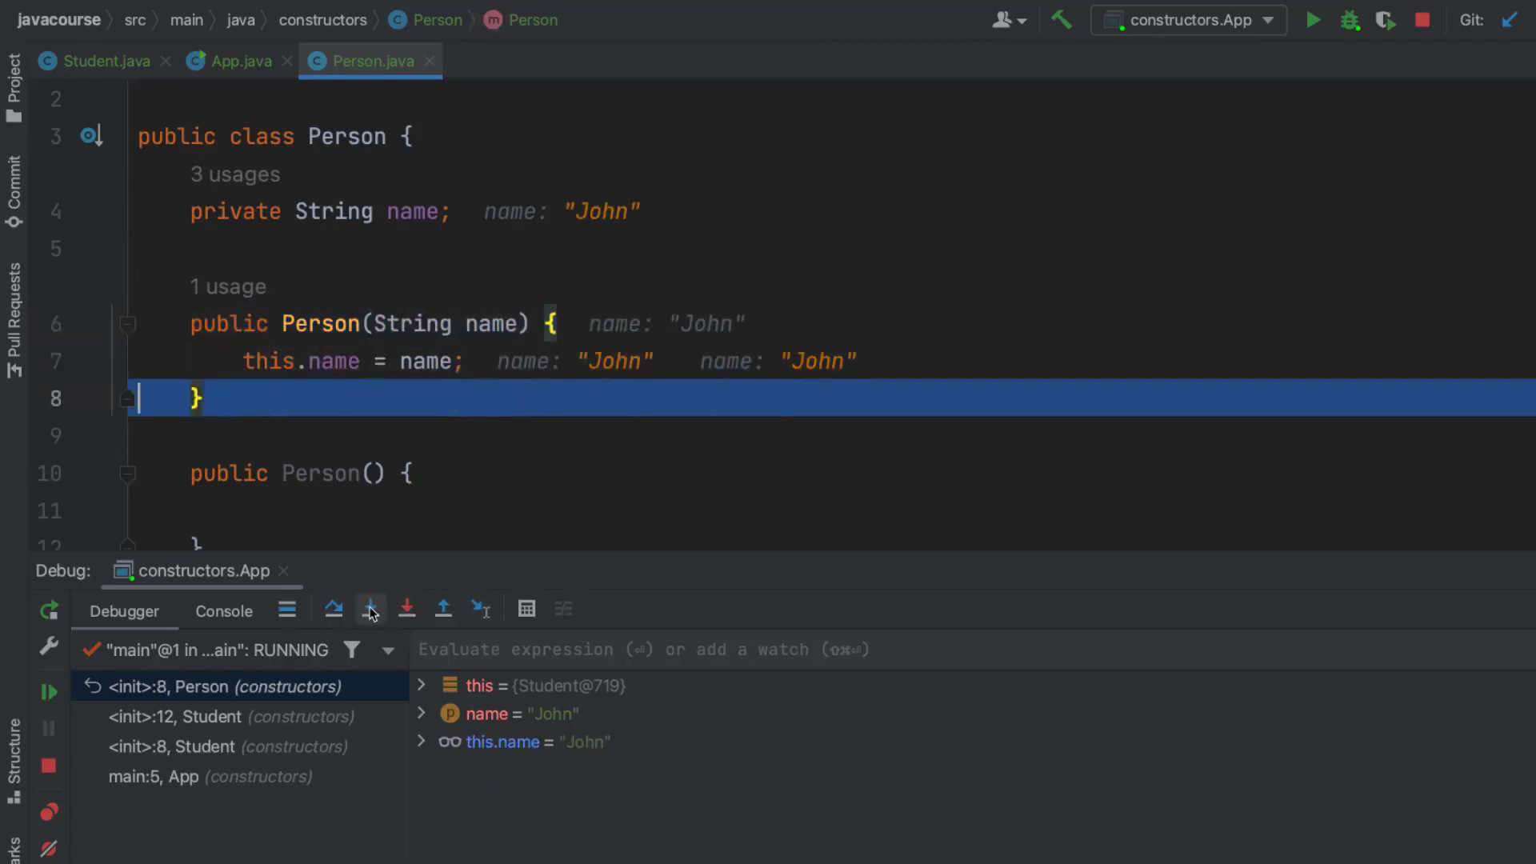
pyautogui.click(371, 608)
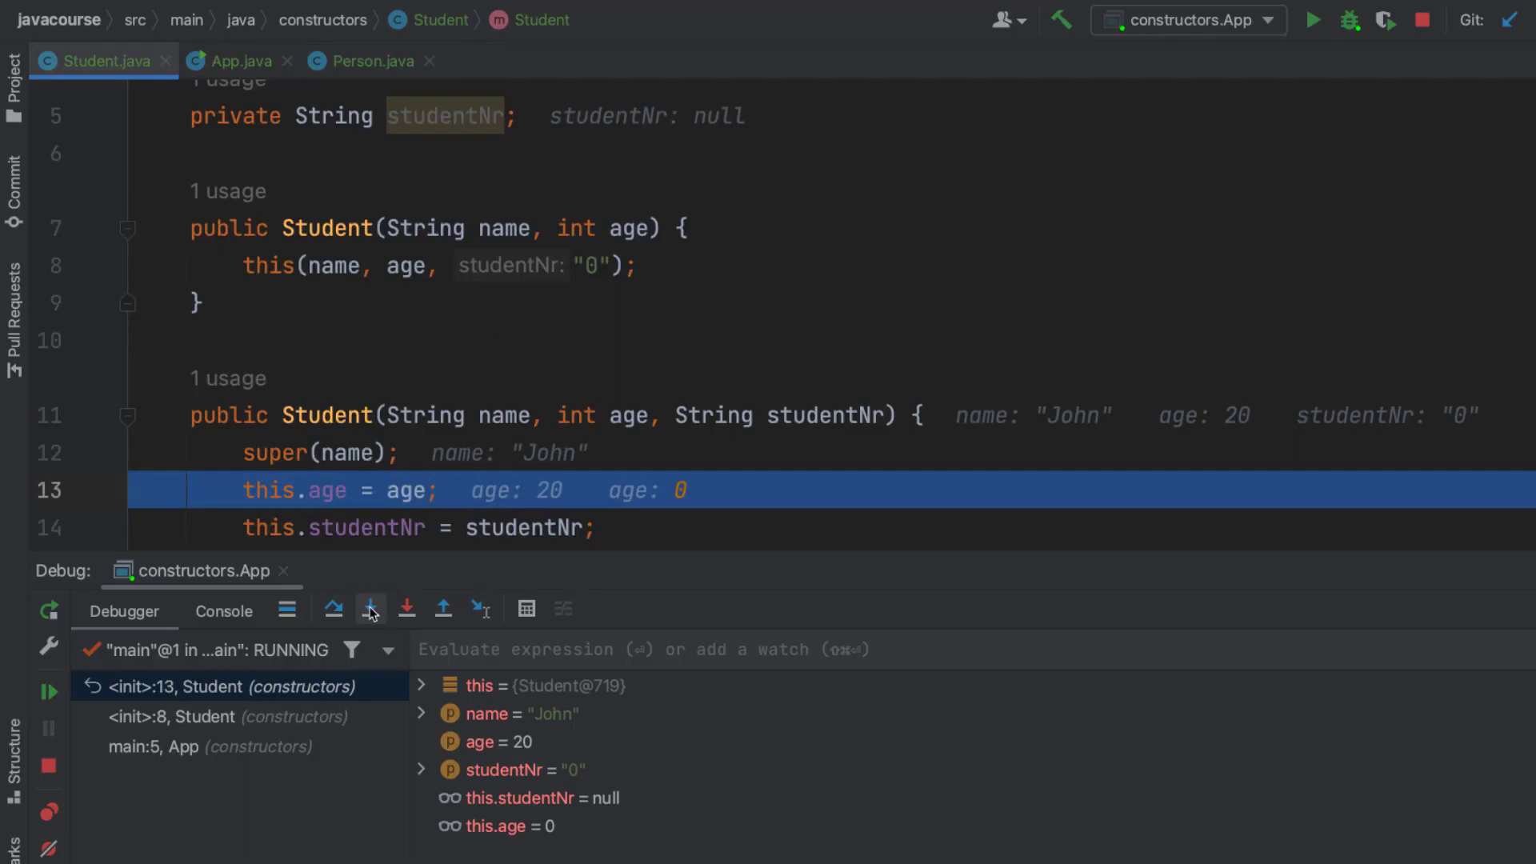
pyautogui.click(370, 608)
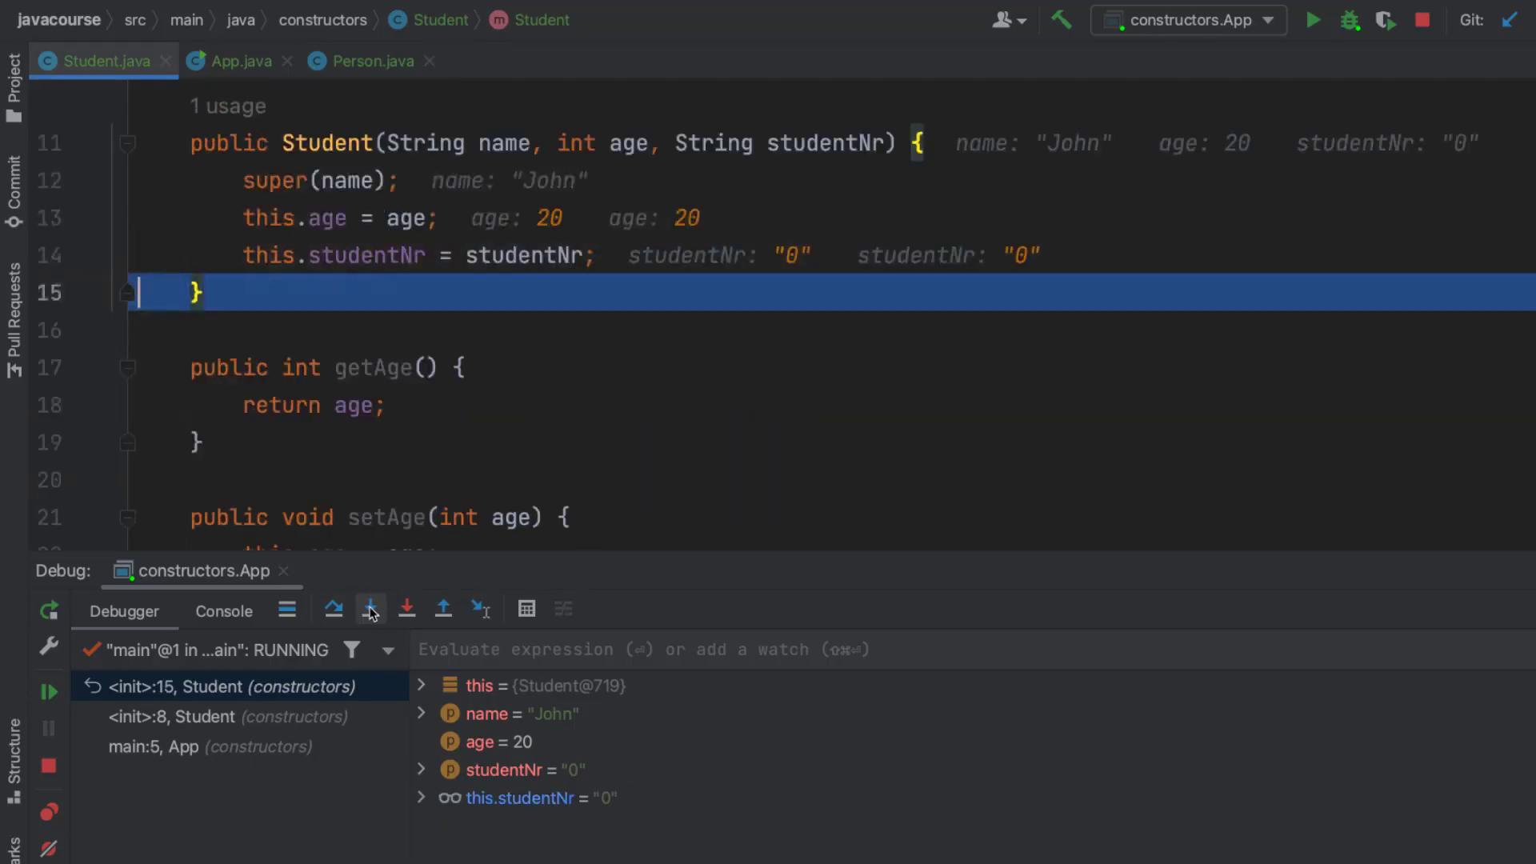
pyautogui.click(371, 608)
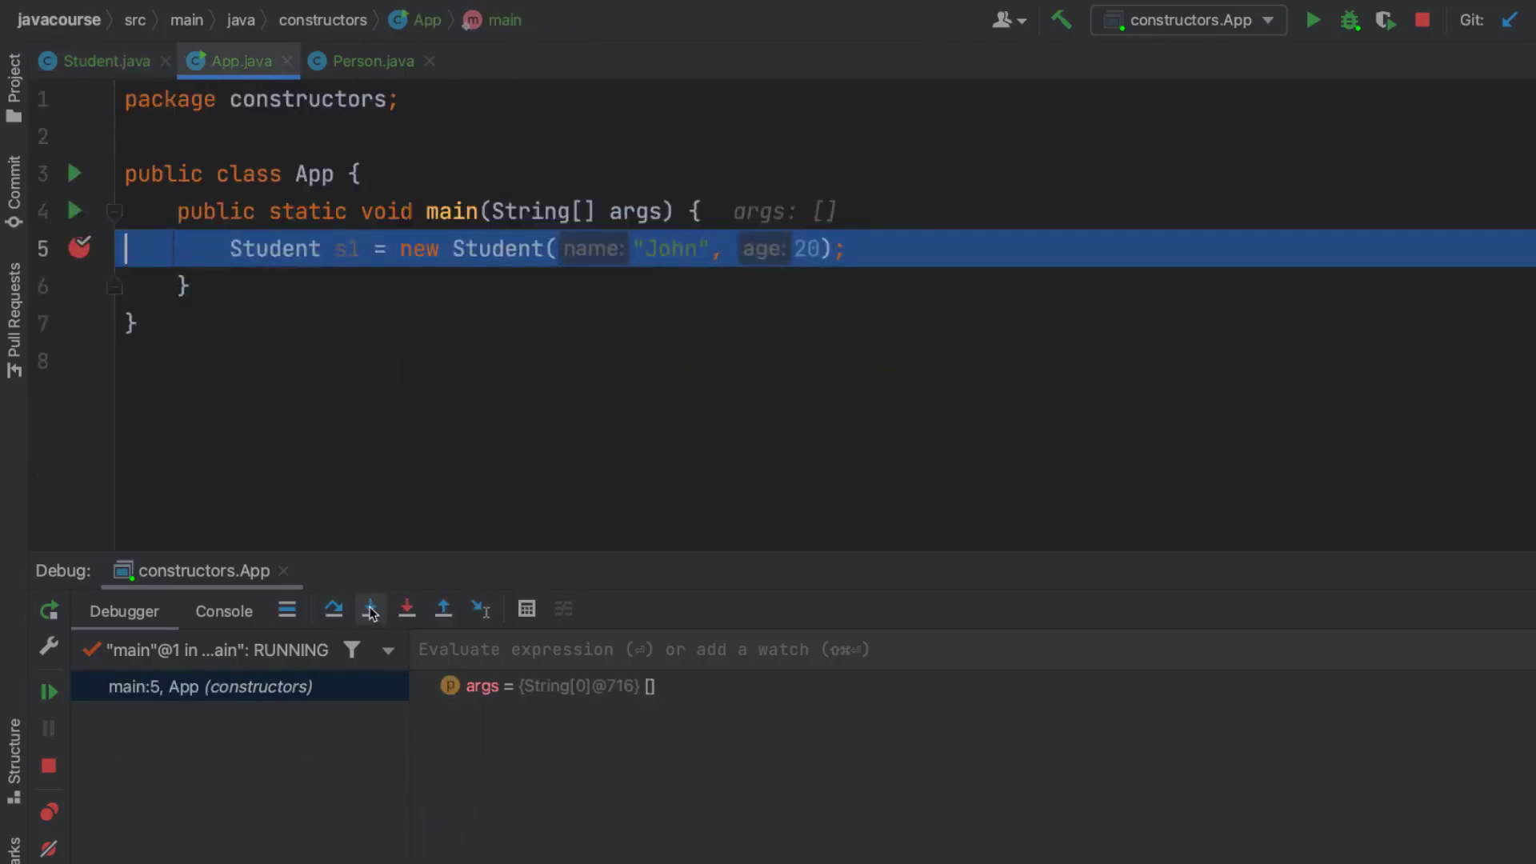
pyautogui.click(370, 608)
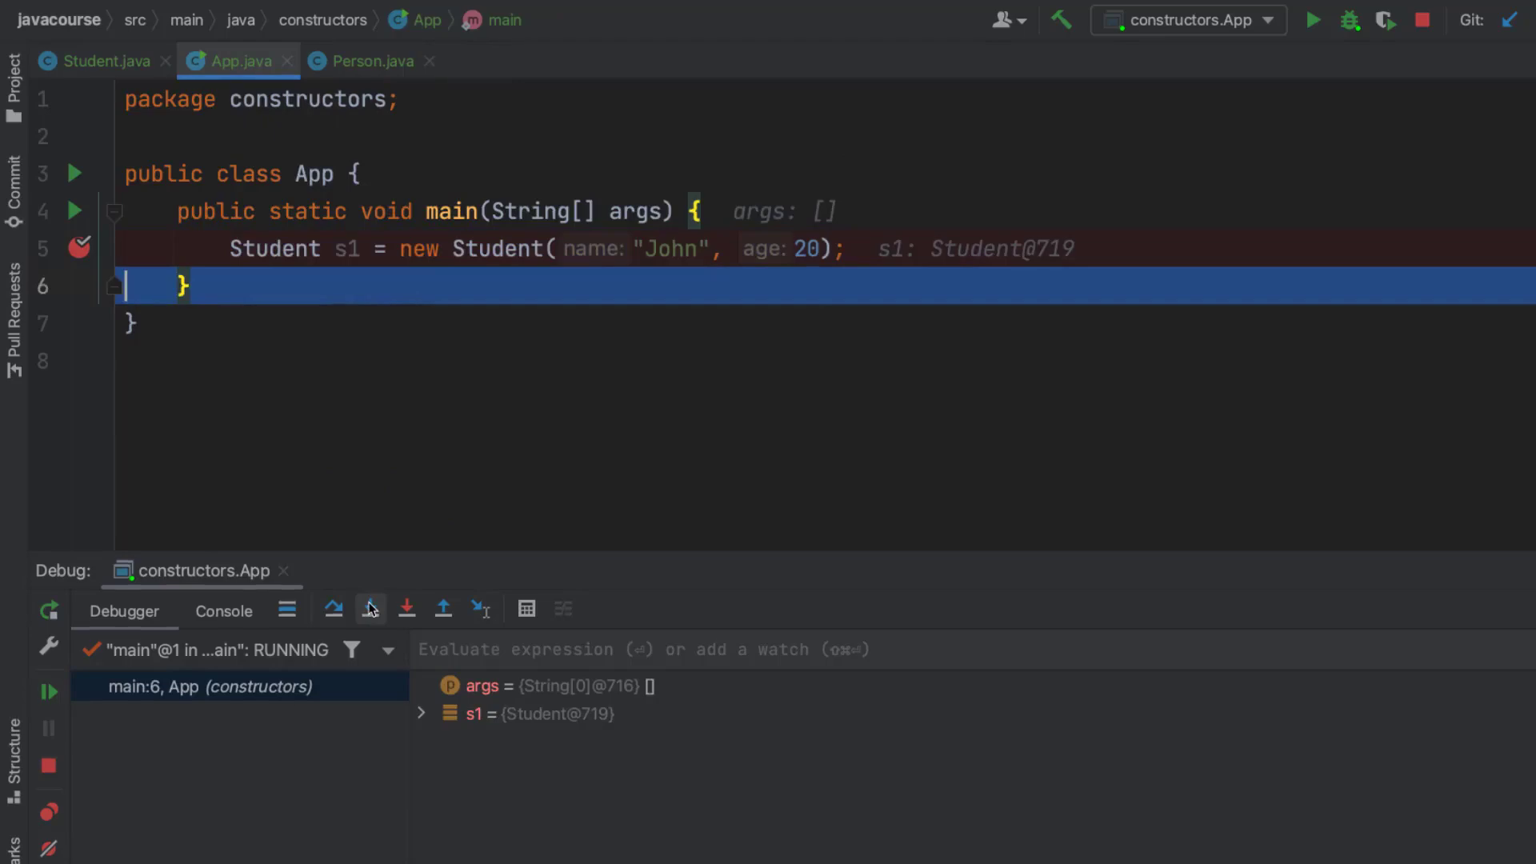